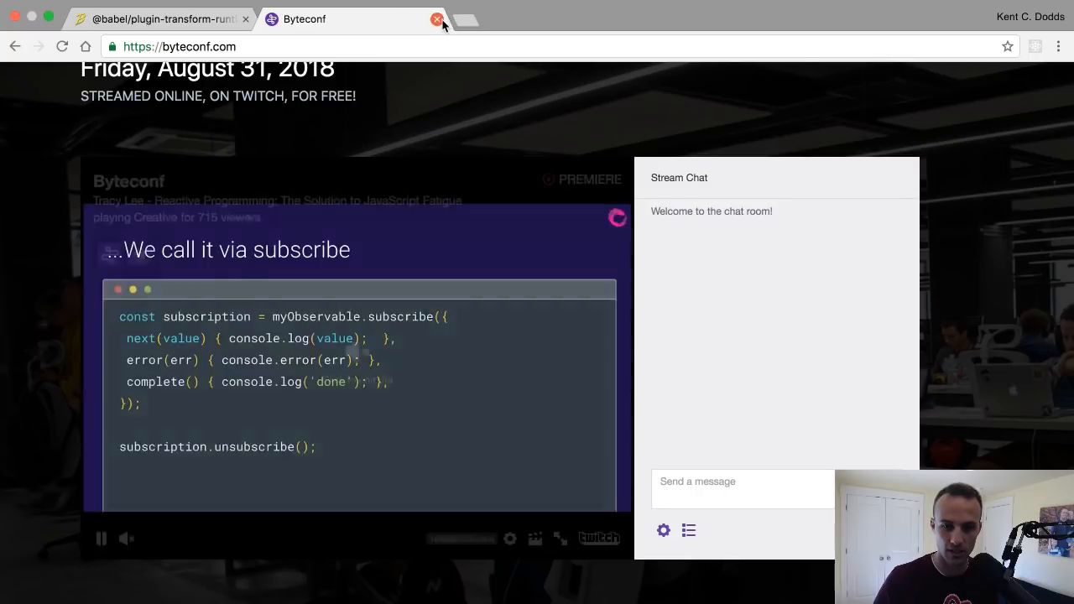
Step: Close the Byteconf stream tab to return to the plugin-transform-runtime docs
left_click(435, 19)
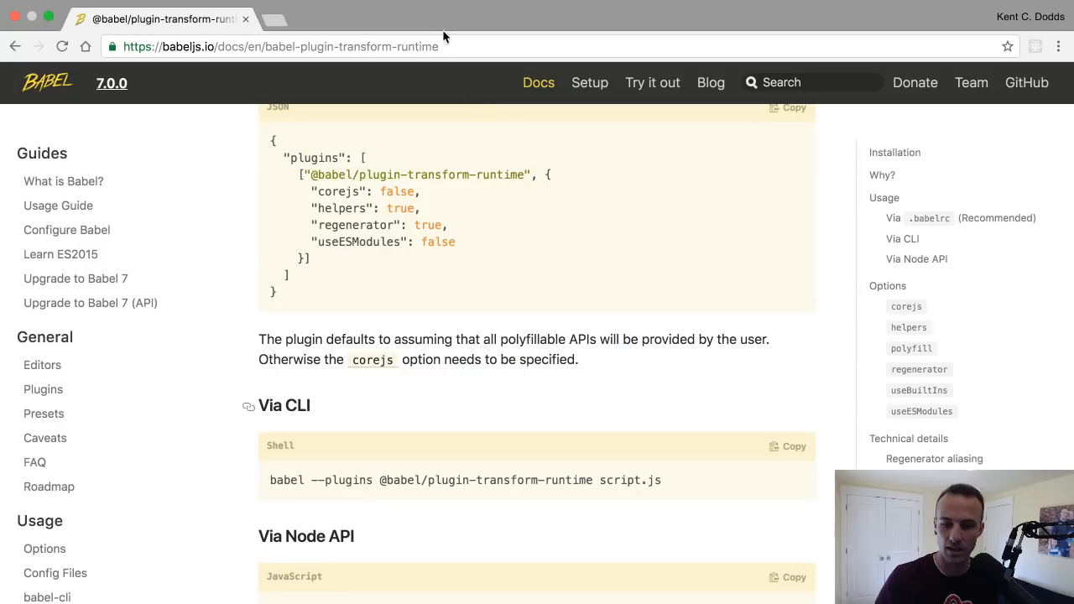
mouse_move(460, 306)
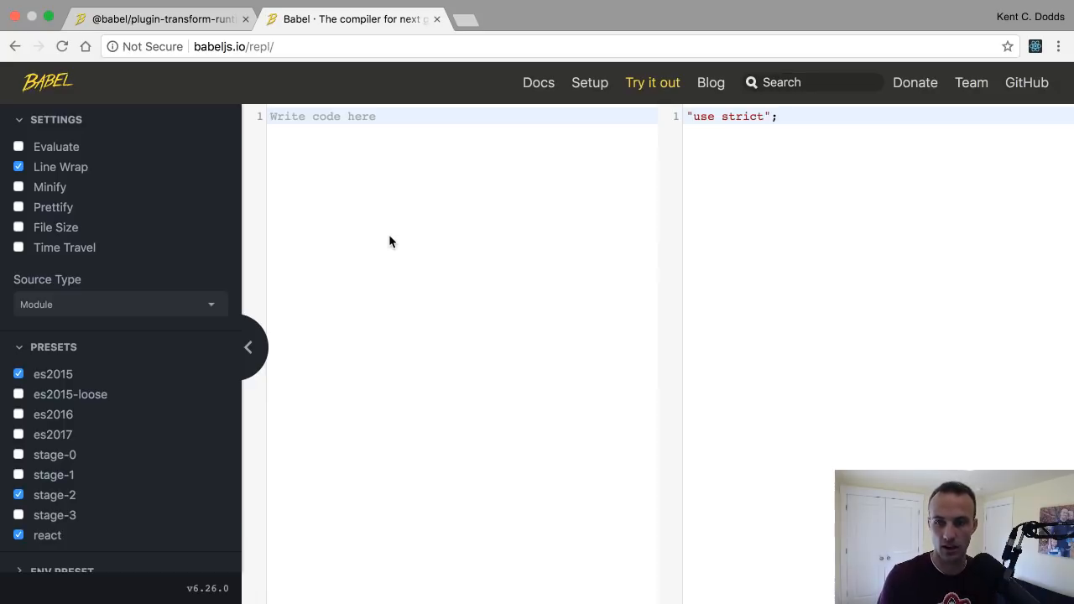
Step: Compile class C extends B {} in the Babel REPL and inspect _classCallCheck and _inherits
type("class")
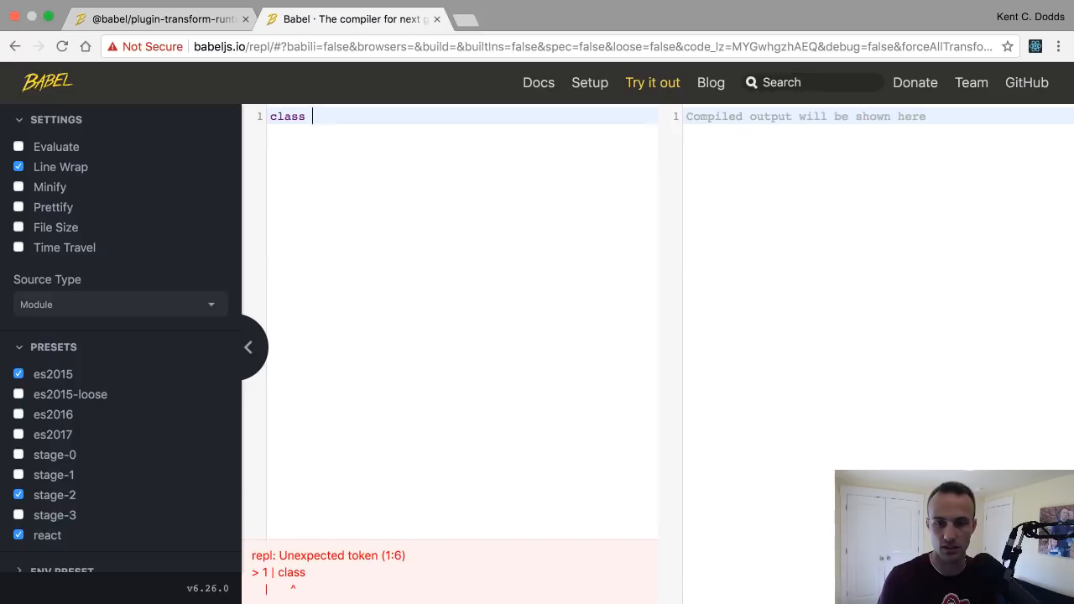
type("C extends B {")
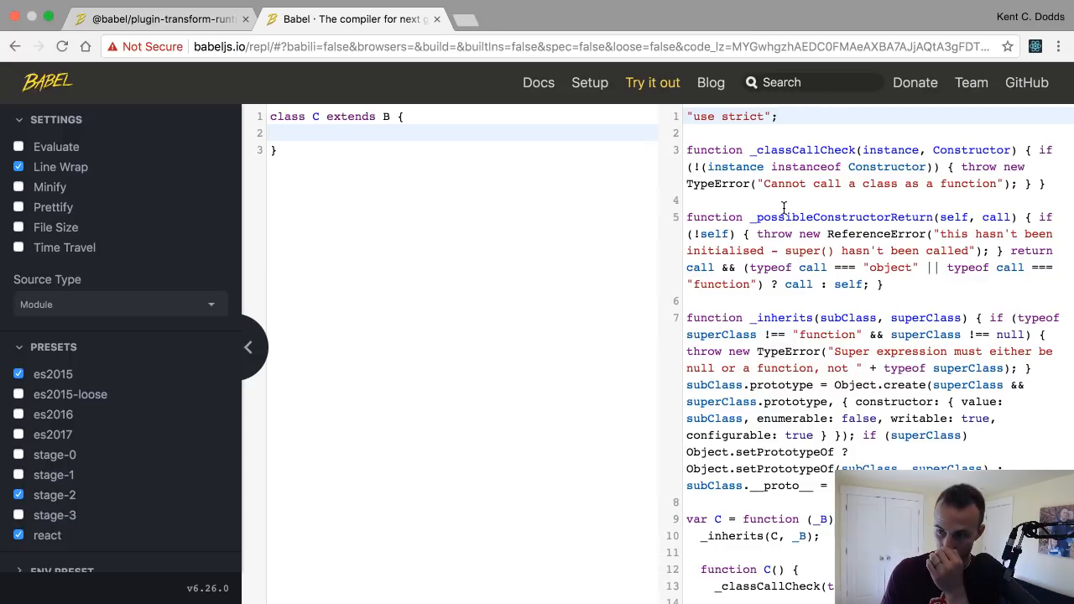
scroll("down", 3)
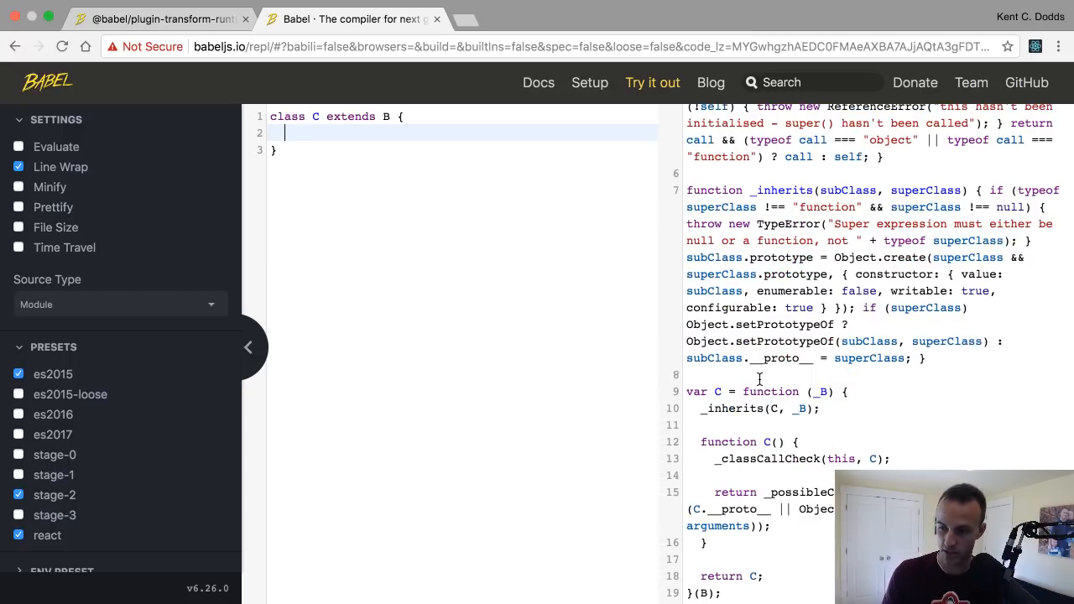
scroll("up", 3)
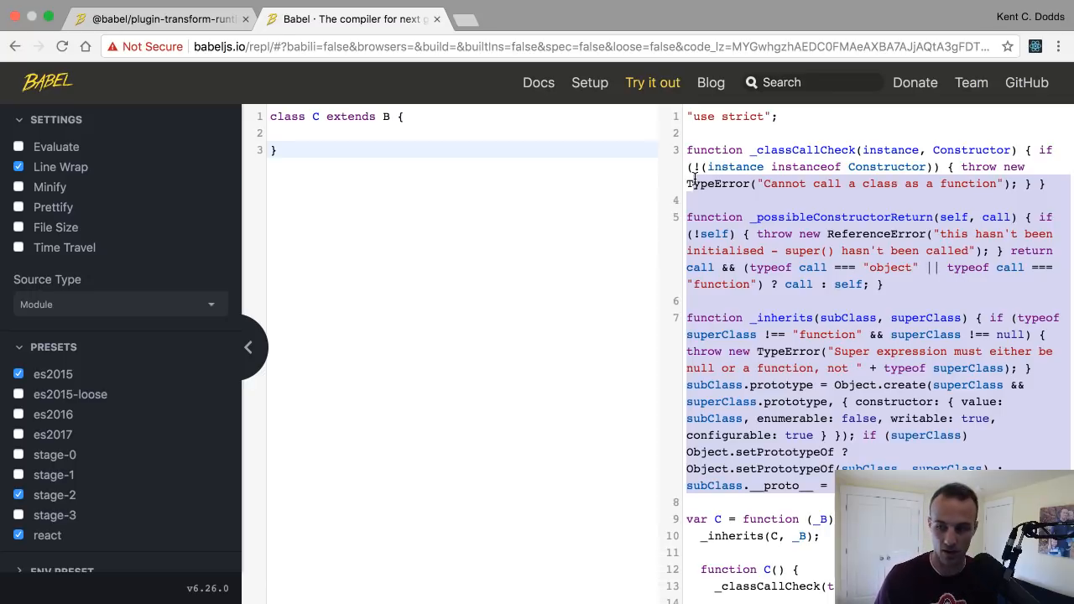
left_click(730, 132)
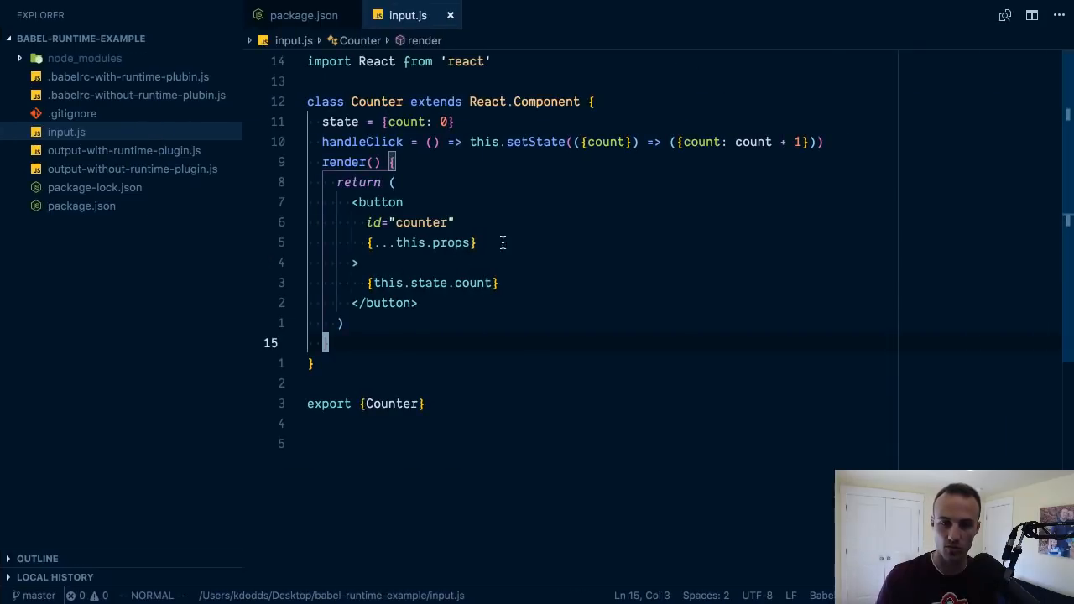
mouse_move(132, 169)
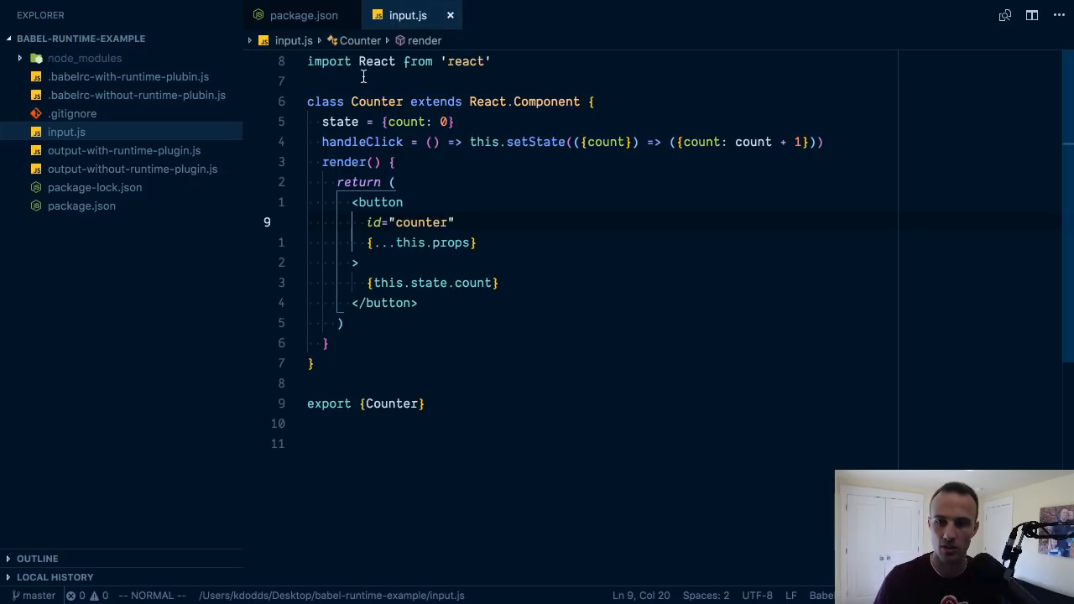
Step: Join the button's JSX attributes onto one line, then review package.json devDependencies
key("ctrl+a")
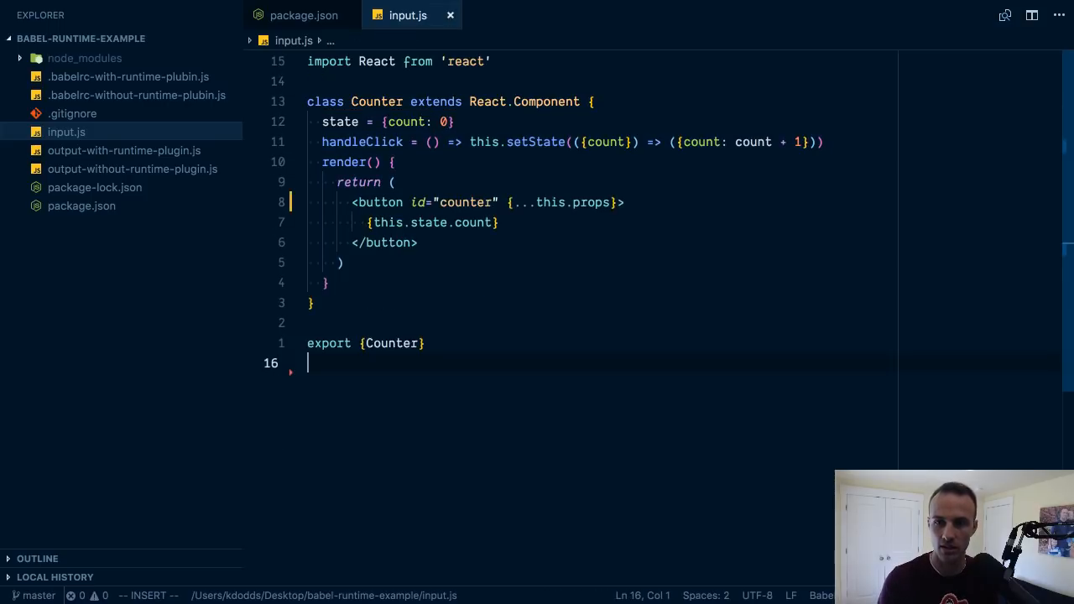
left_click(303, 15)
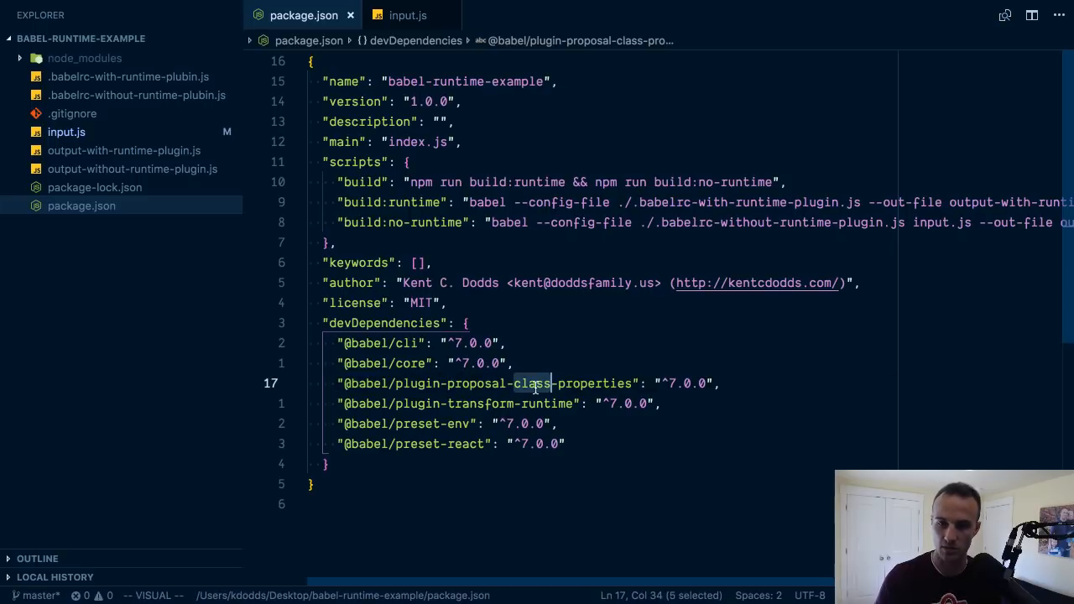
left_click(408, 15)
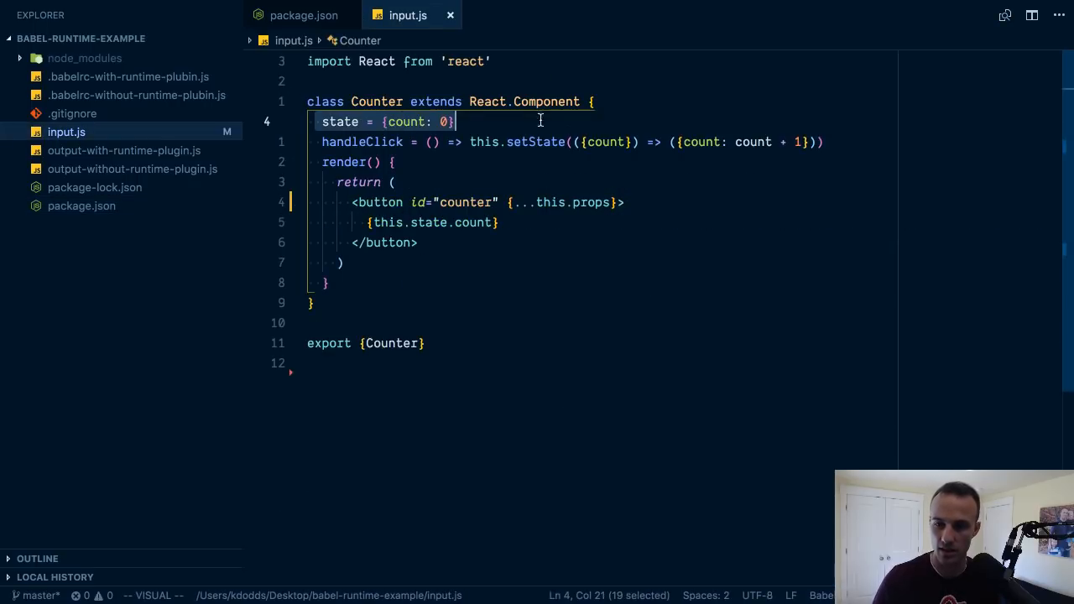
left_click(303, 15)
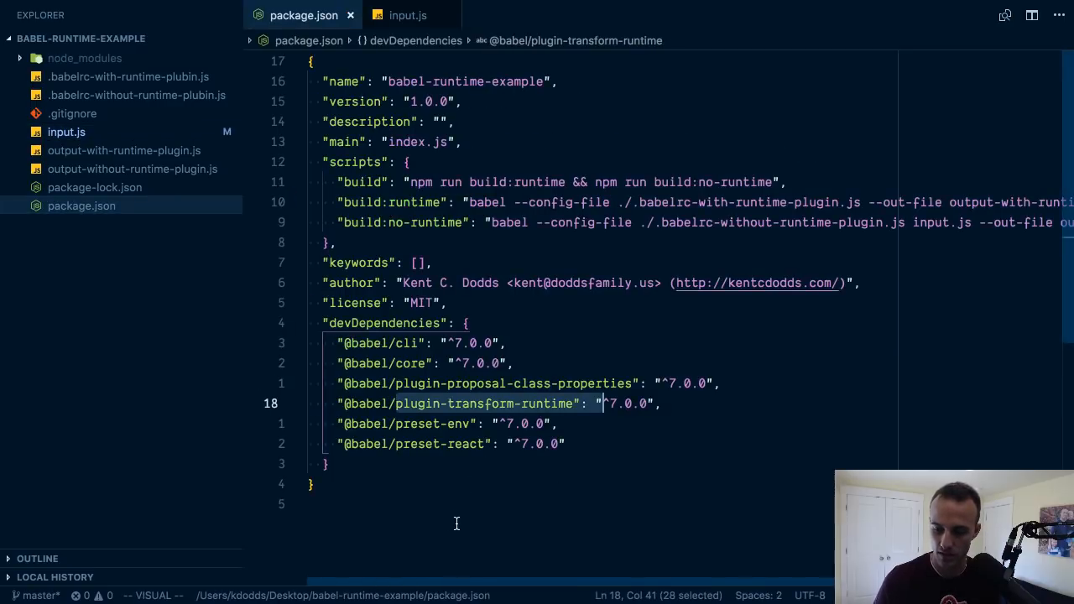
mouse_move(448, 512)
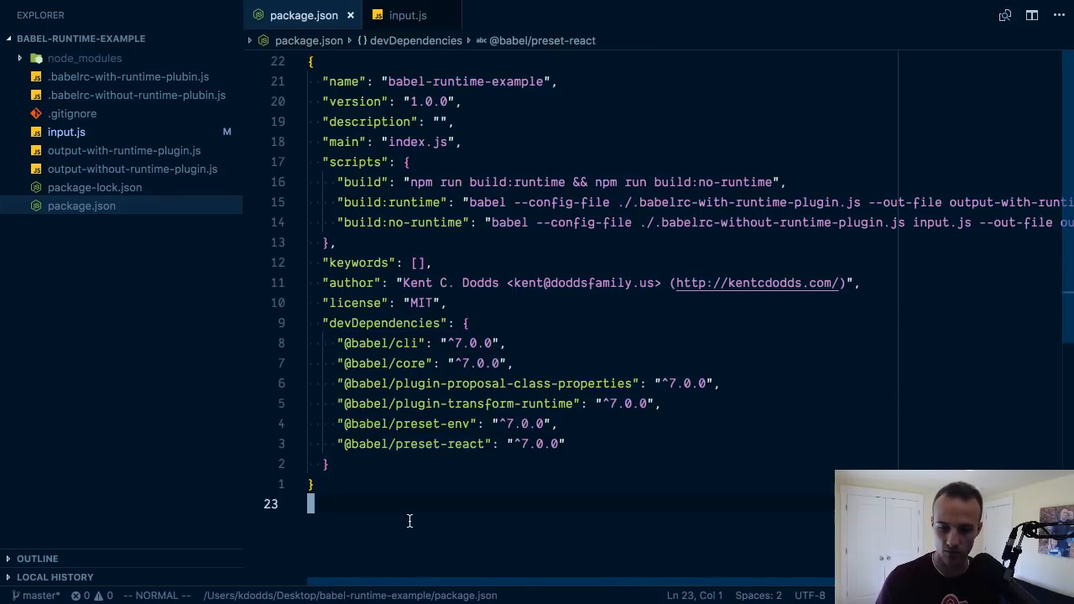
mouse_move(72, 113)
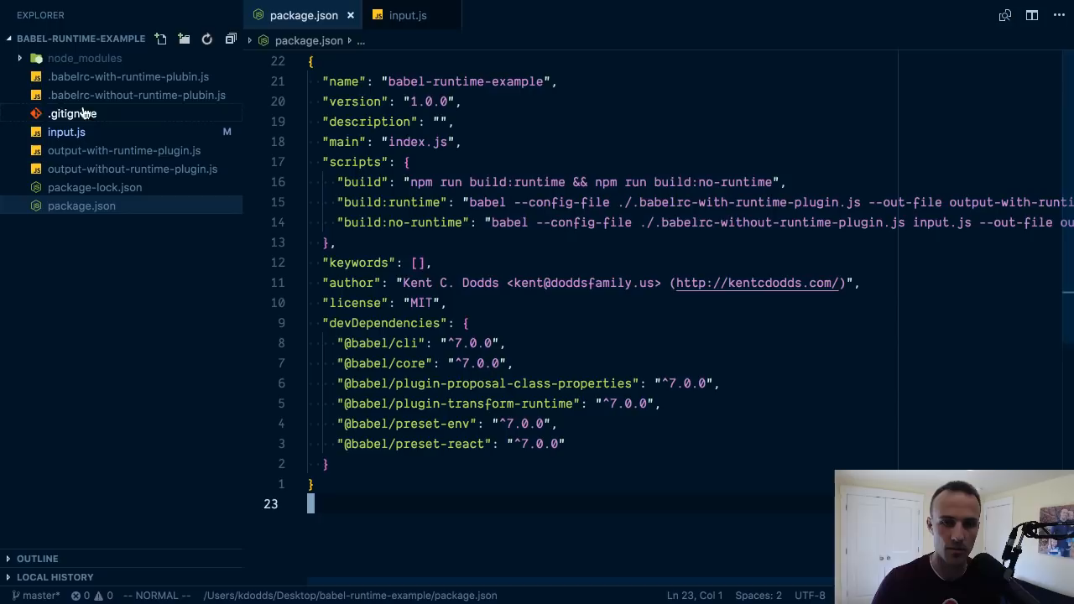
Step: Open .babelrc-without-runtime-plugin.js to view the React and env presets and class-properties plugin
left_click(137, 95)
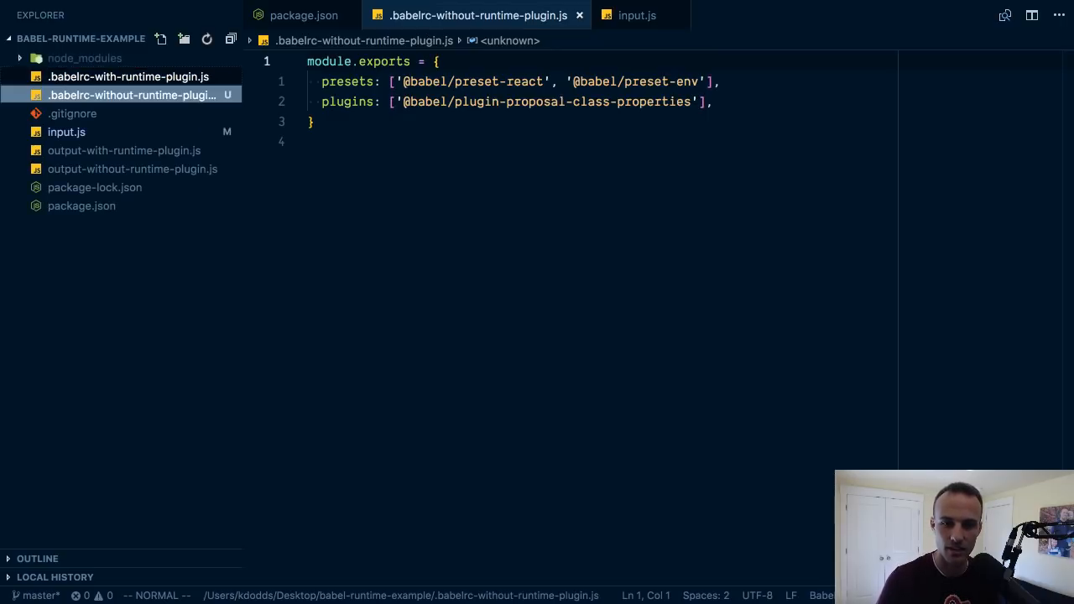
left_click(304, 15)
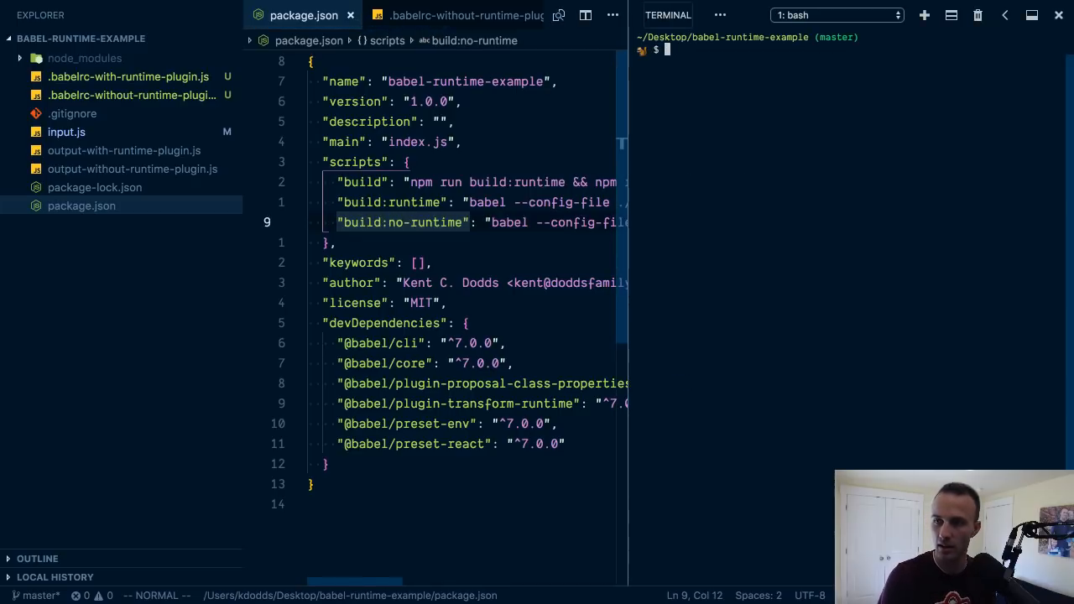
Step: Add input.js as the source to both build scripts, rerun npm run build, reopen input.js
type("npm run build")
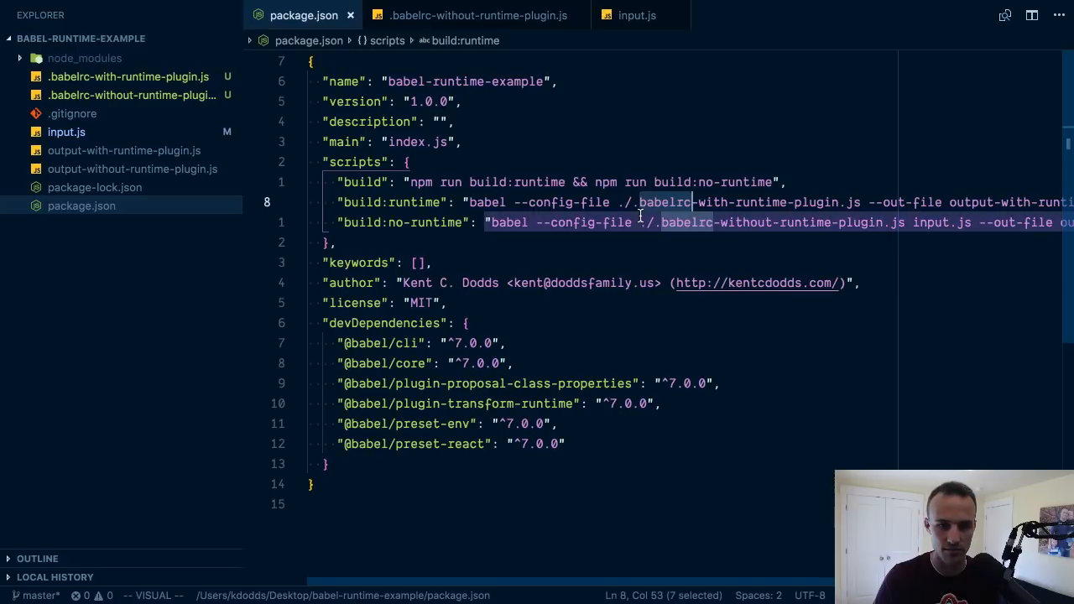
mouse_move(814, 201)
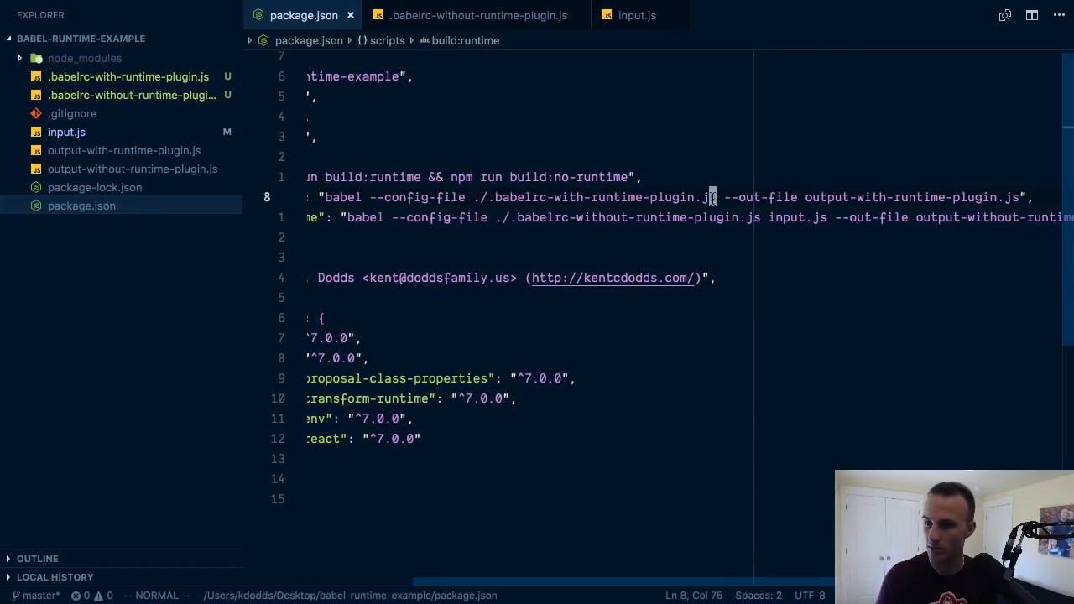
type("input.js")
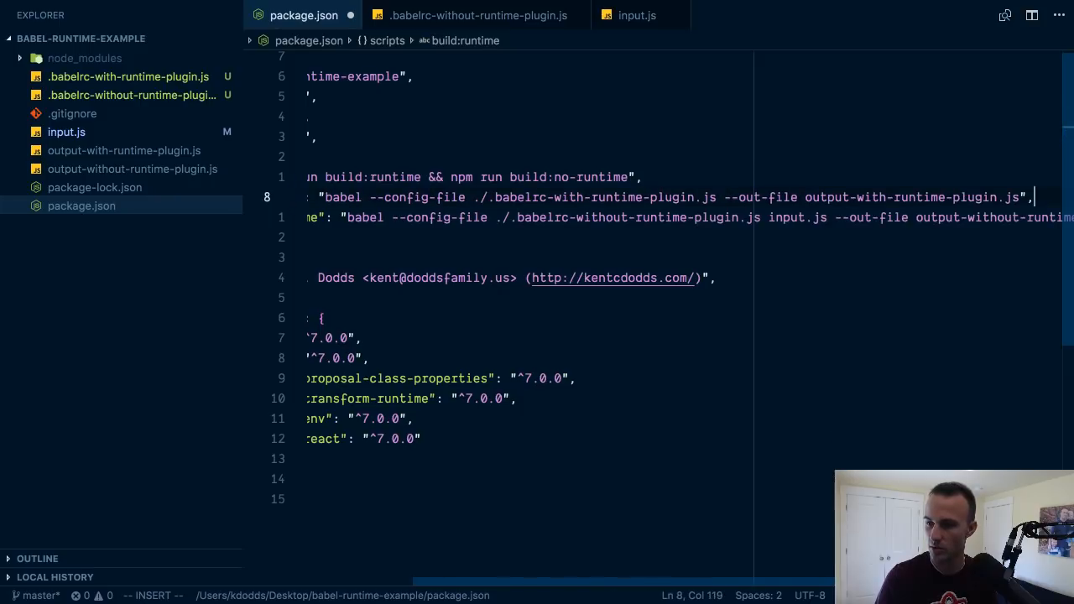
type("input.js\"")
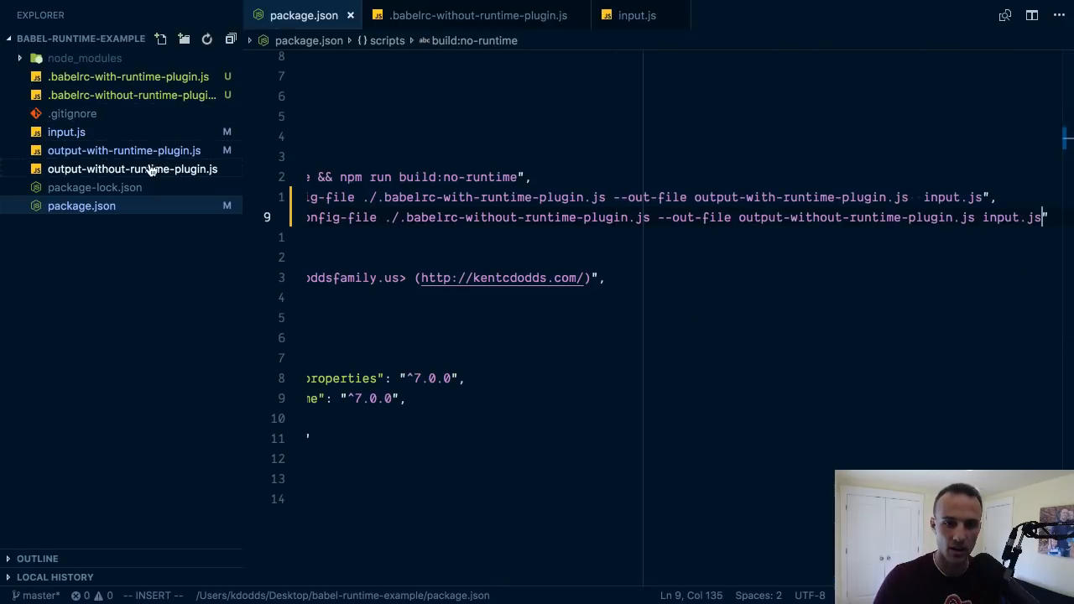
left_click(66, 132)
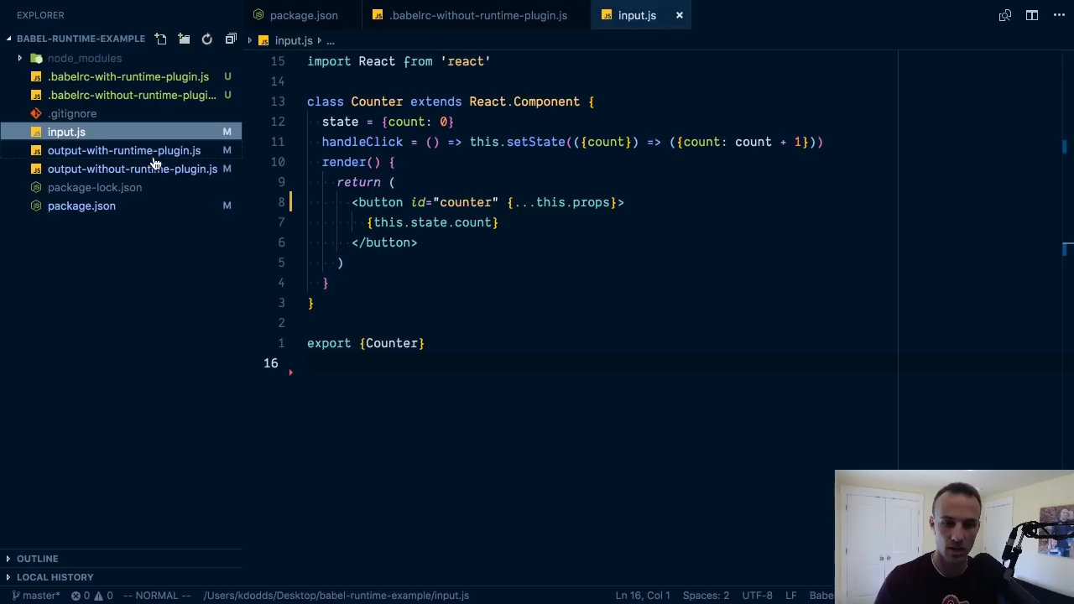
Step: Scroll through output-without-runtime-plugin.js to view its inlined helpers like _assertThisInitialized
left_click(132, 168)
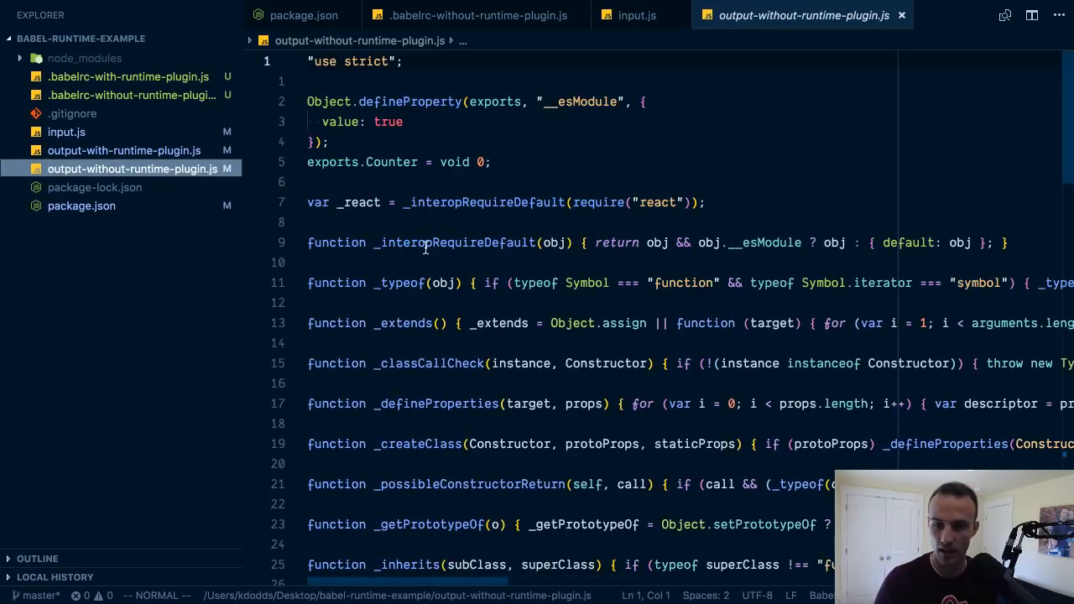
scroll("down", 3)
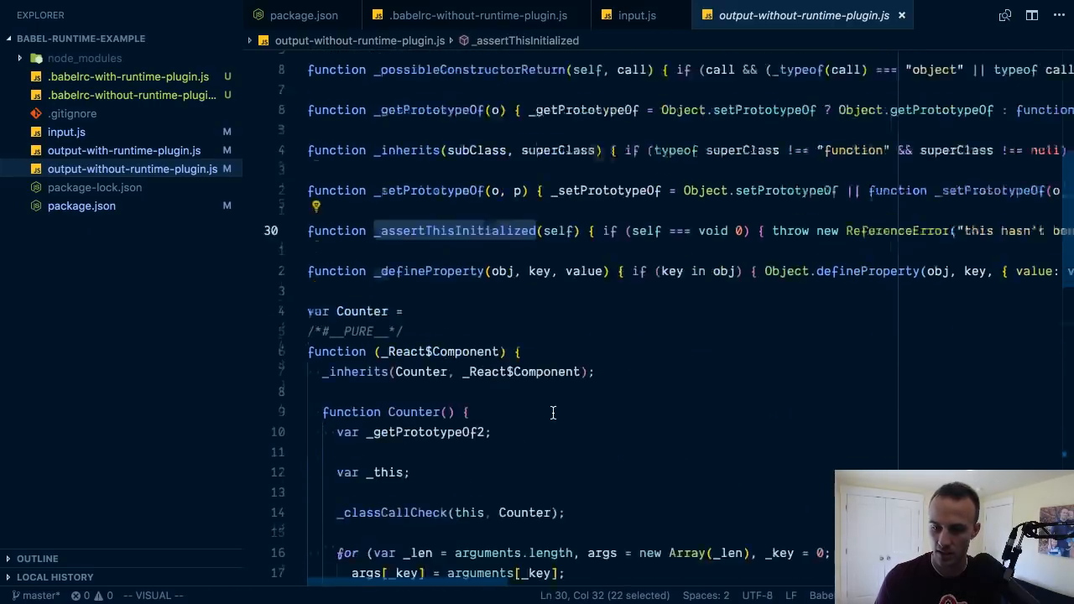
scroll("down", 3)
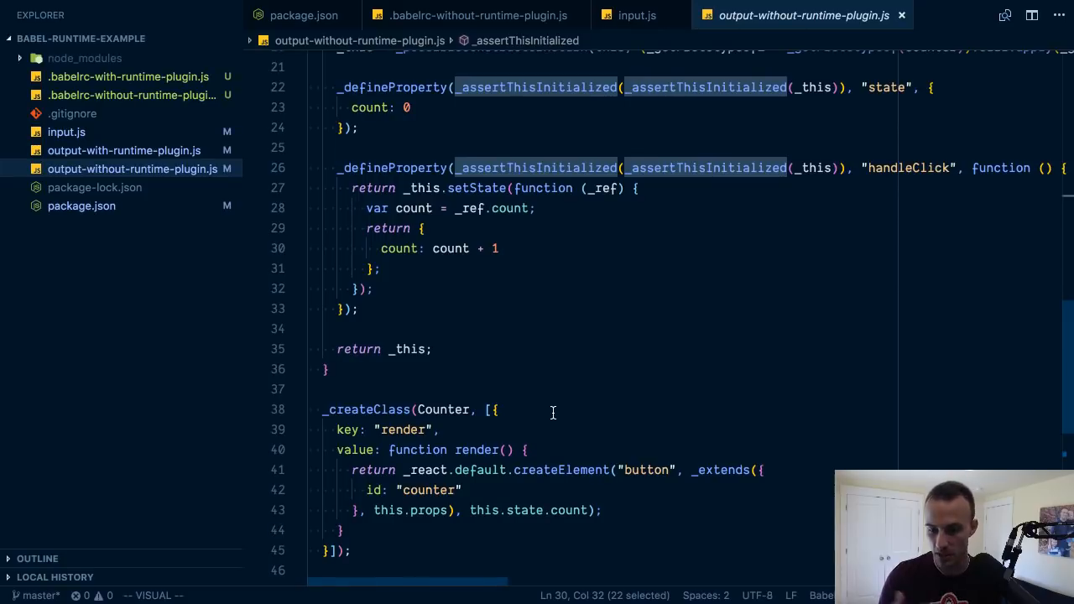
scroll("down", 3)
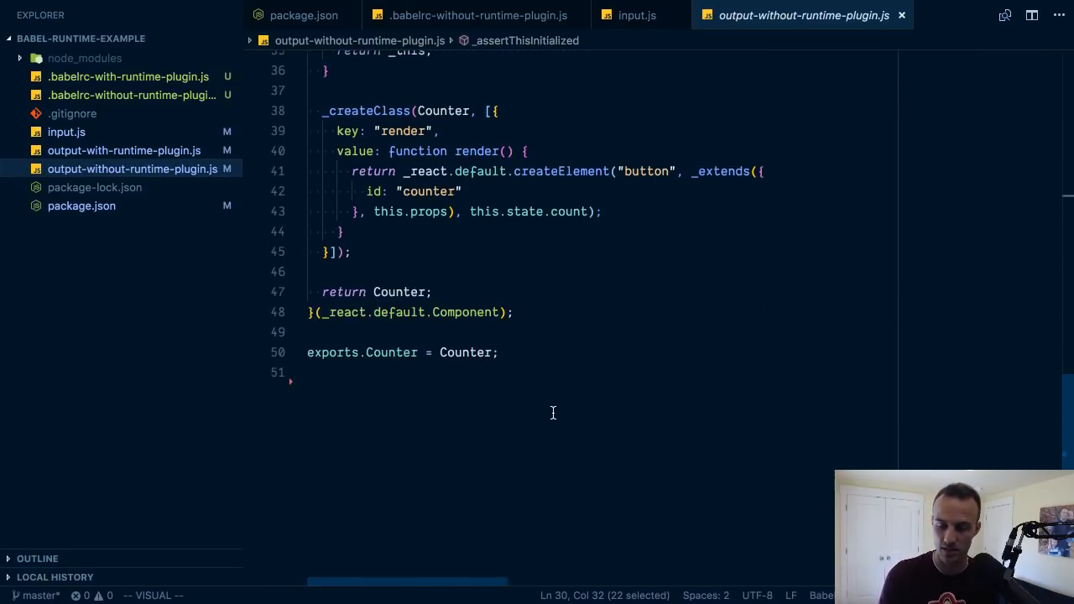
scroll("up", 3)
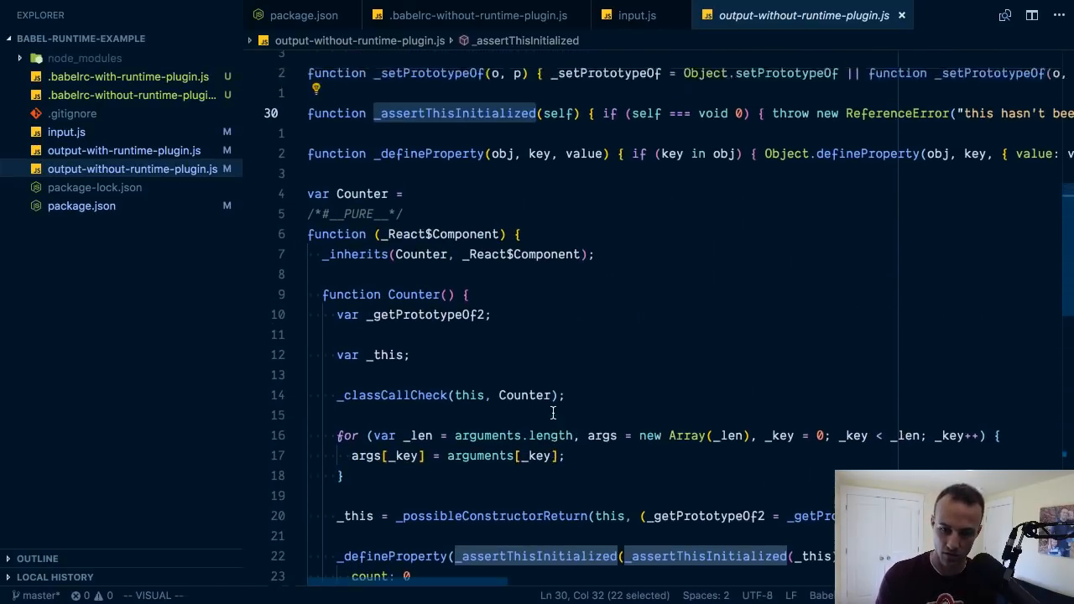
scroll("up", 3)
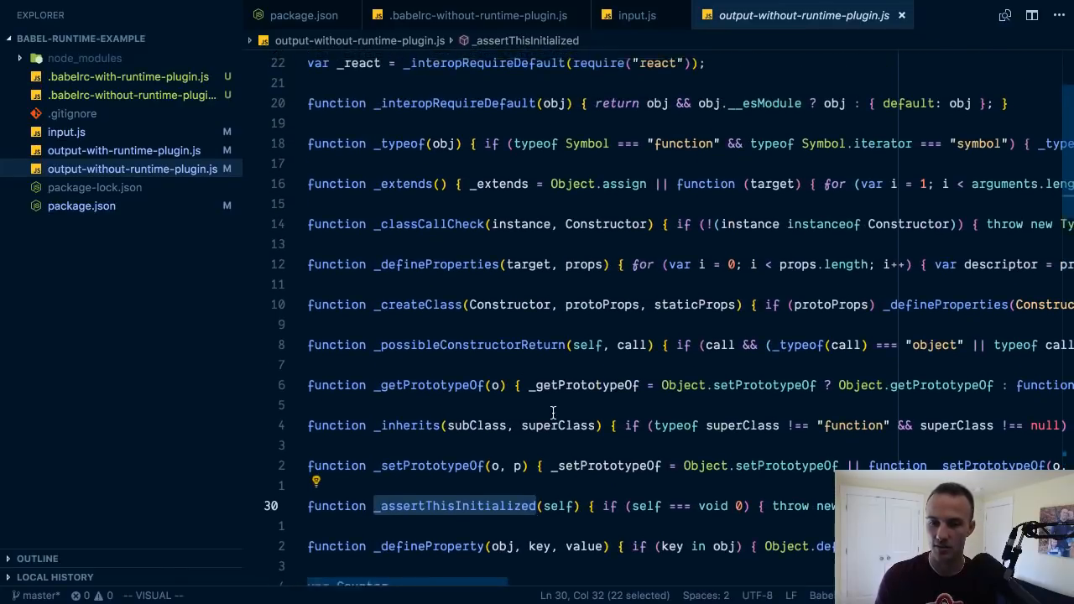
scroll("down", 3)
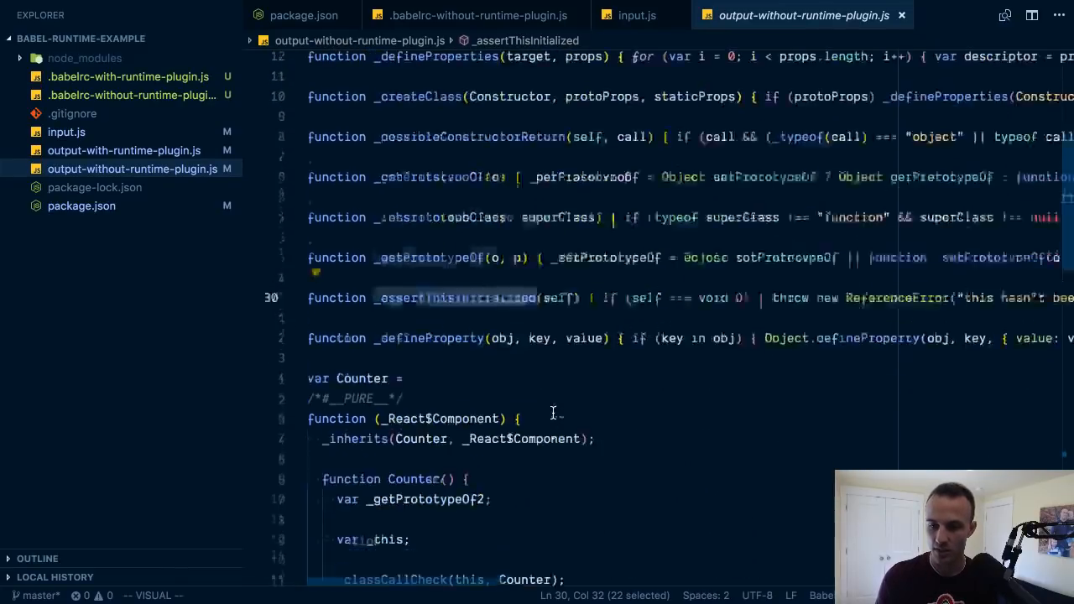
scroll("up", 3)
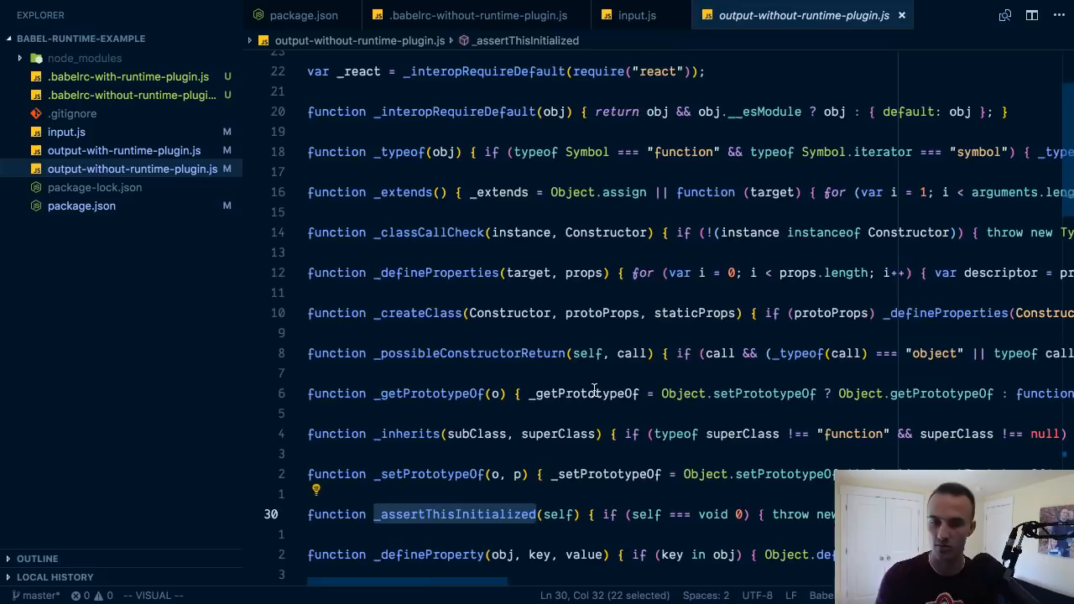
mouse_move(582, 393)
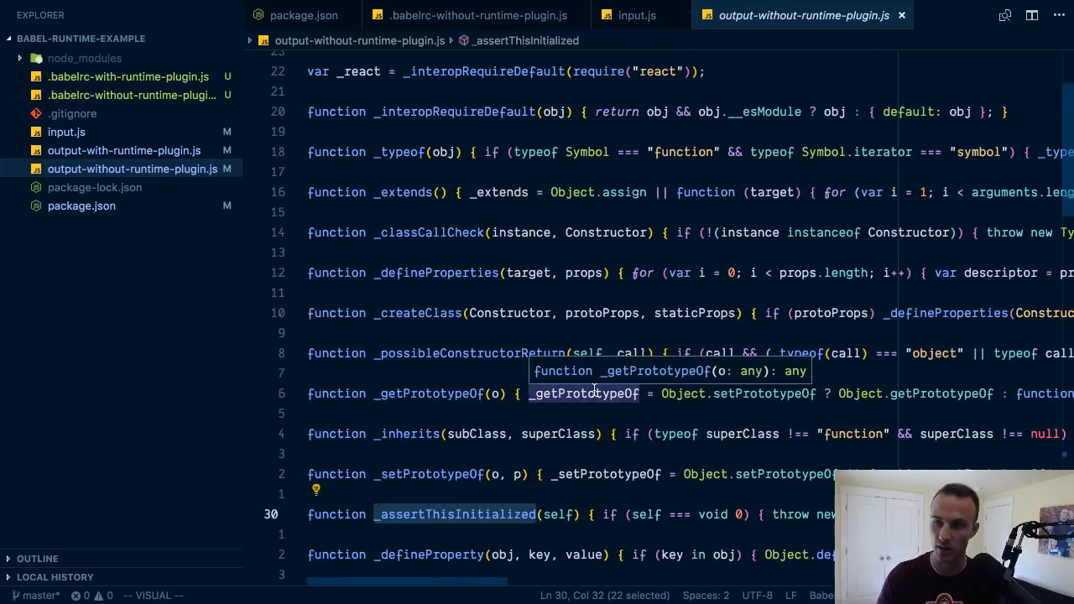
mouse_move(434, 214)
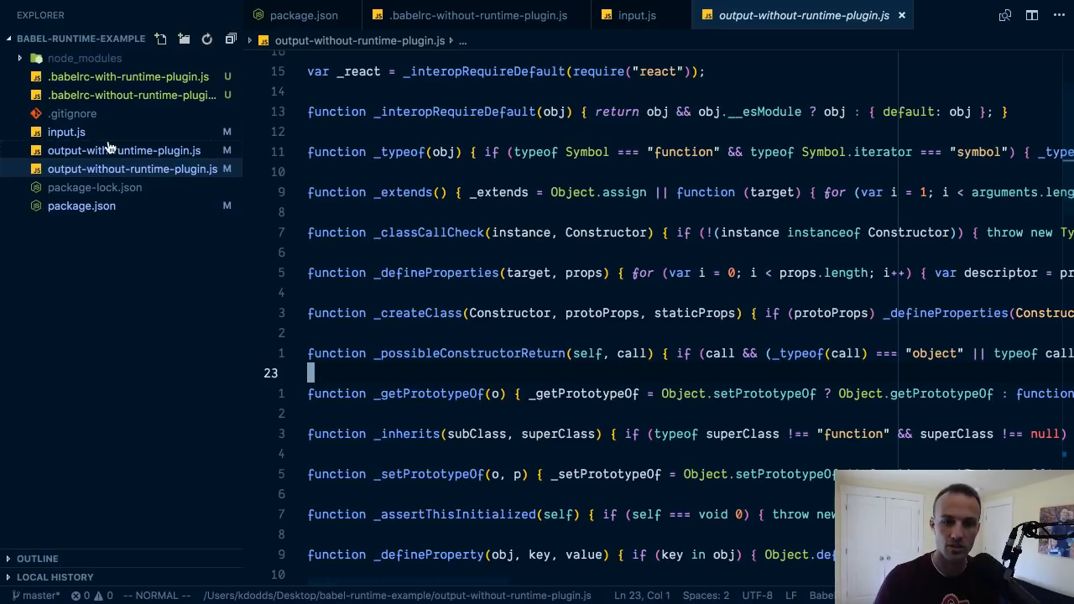
mouse_move(100, 100)
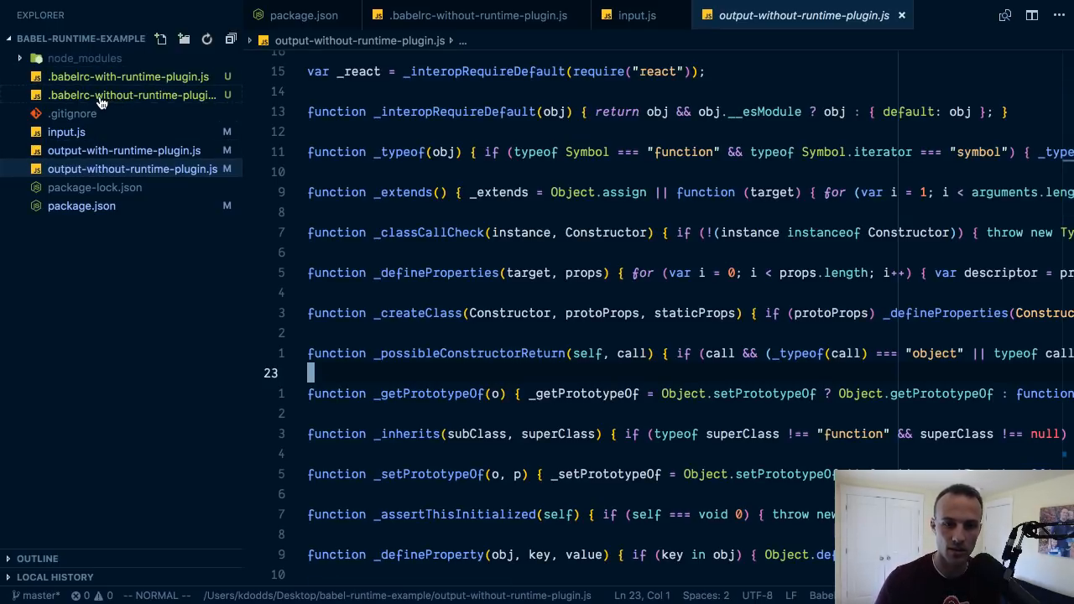
Step: Open the with-runtime config and output, highlighting every _interopRequireDefault use
left_click(127, 76)
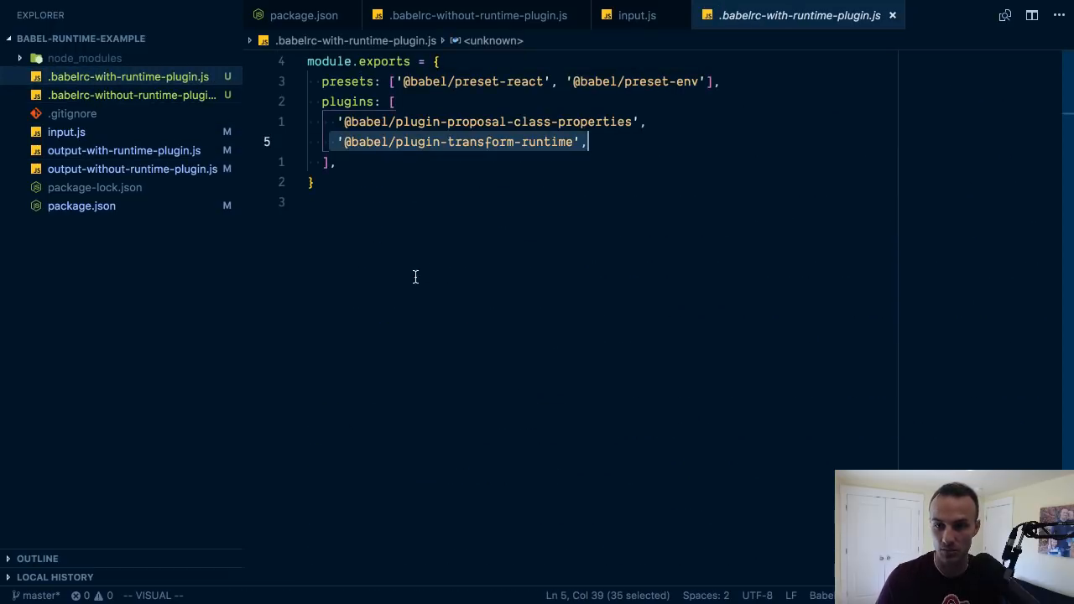
key("Escape")
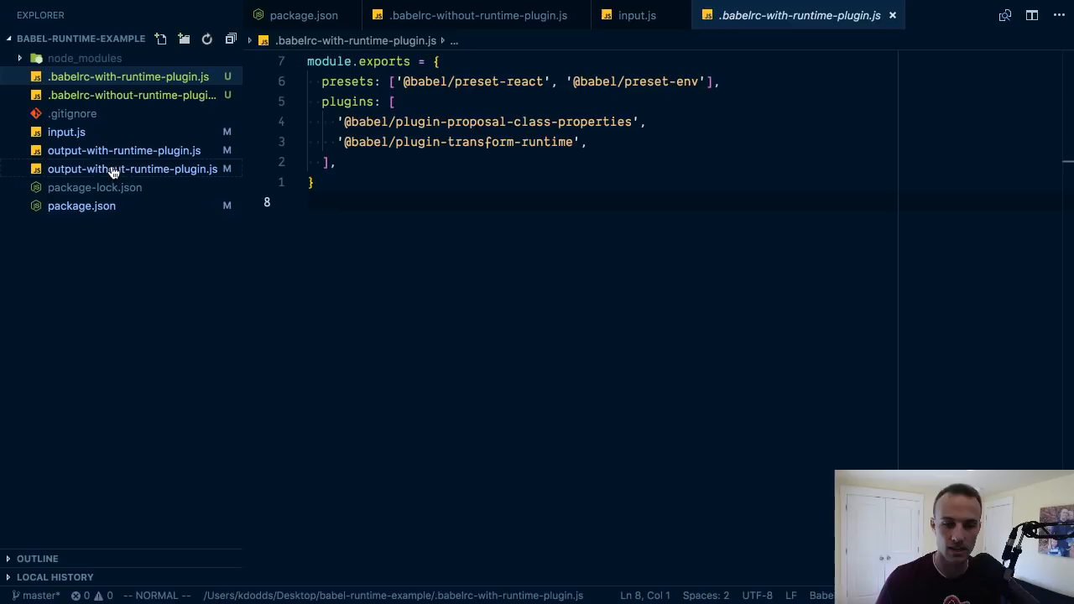
left_click(124, 150)
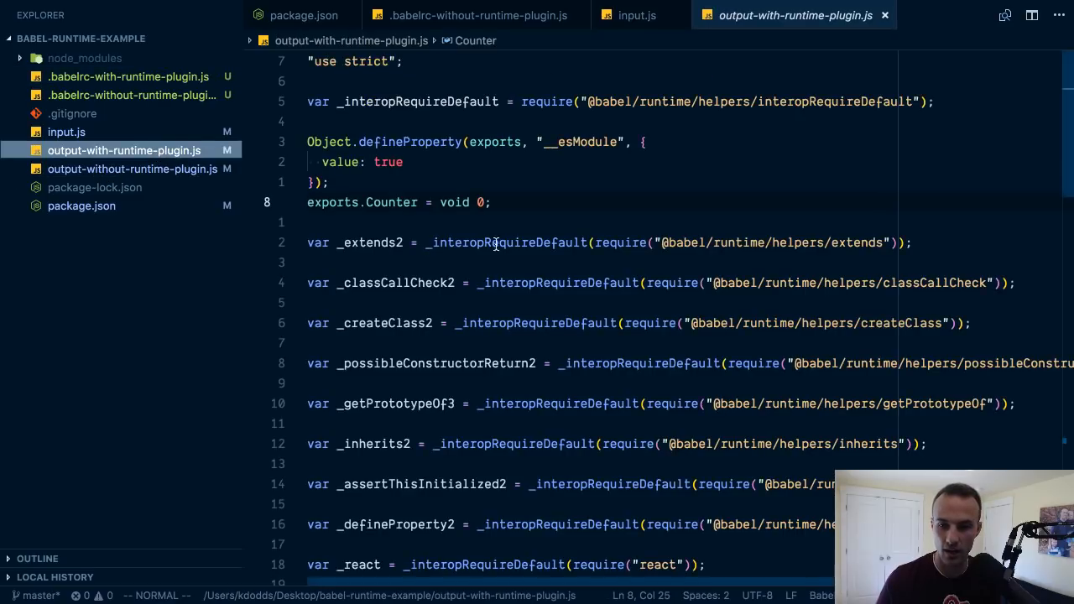
scroll("down", 3)
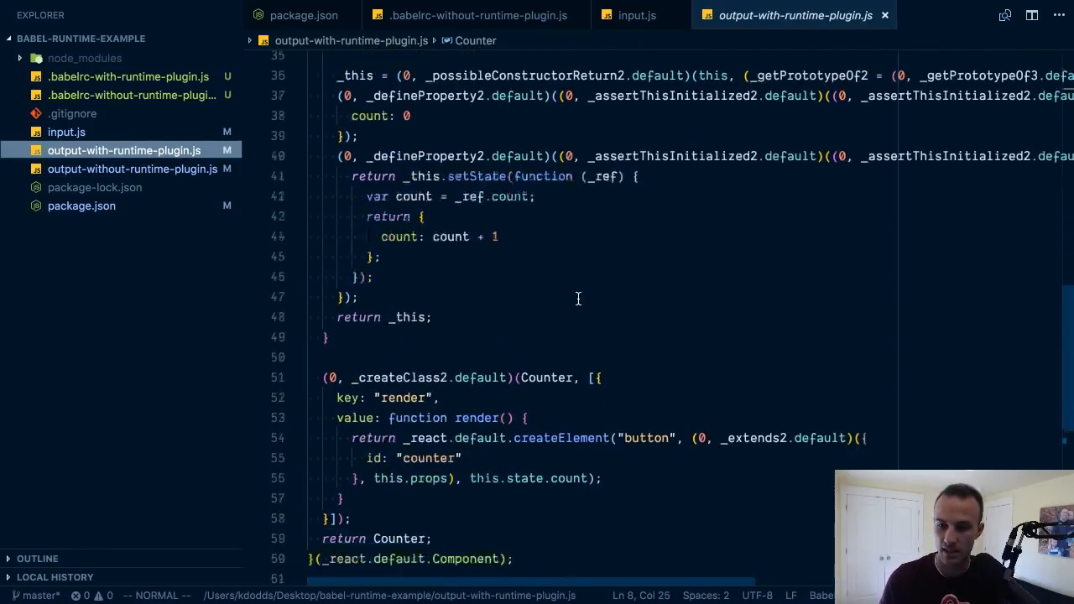
scroll("up", 3)
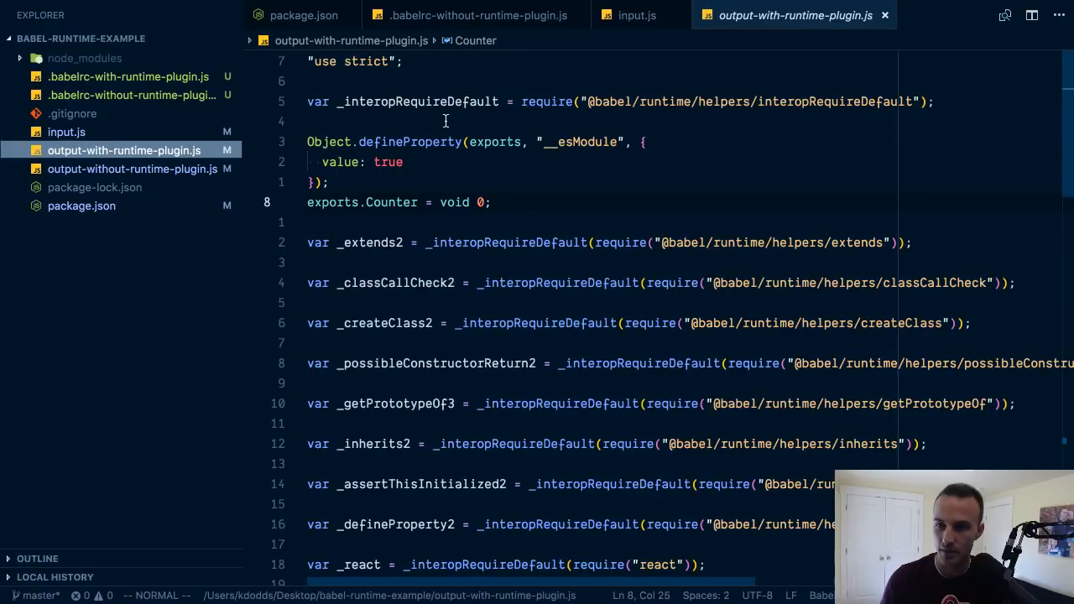
double_click(417, 101)
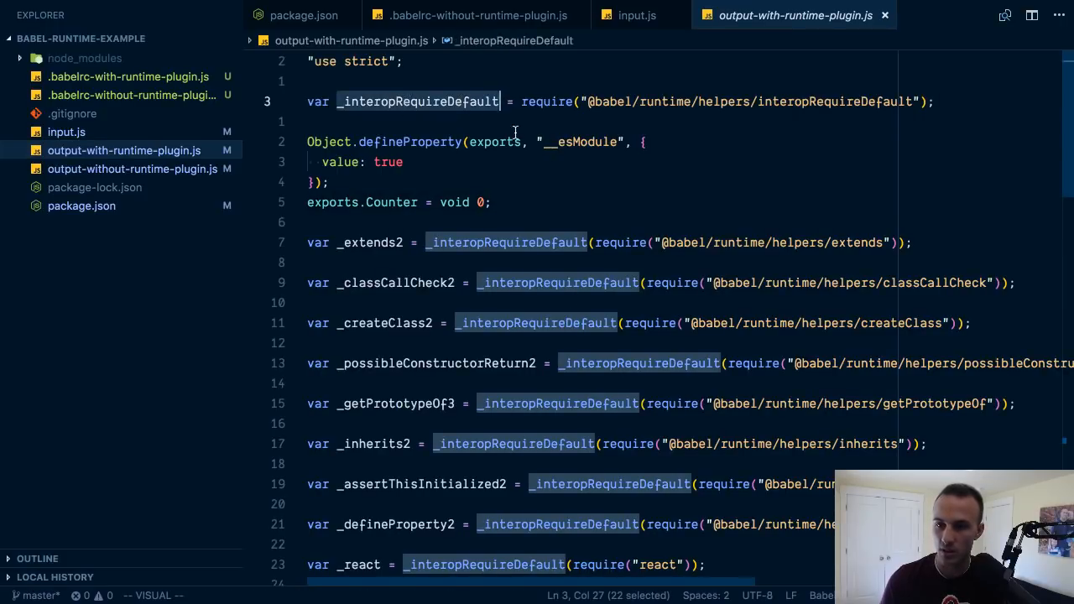
mouse_move(594, 102)
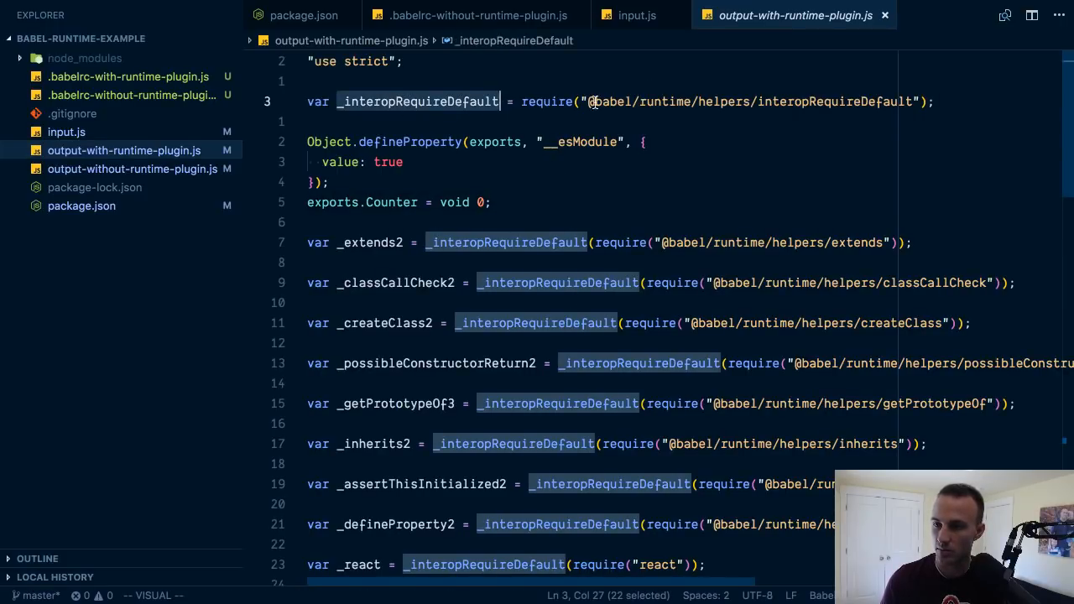
key("Escape")
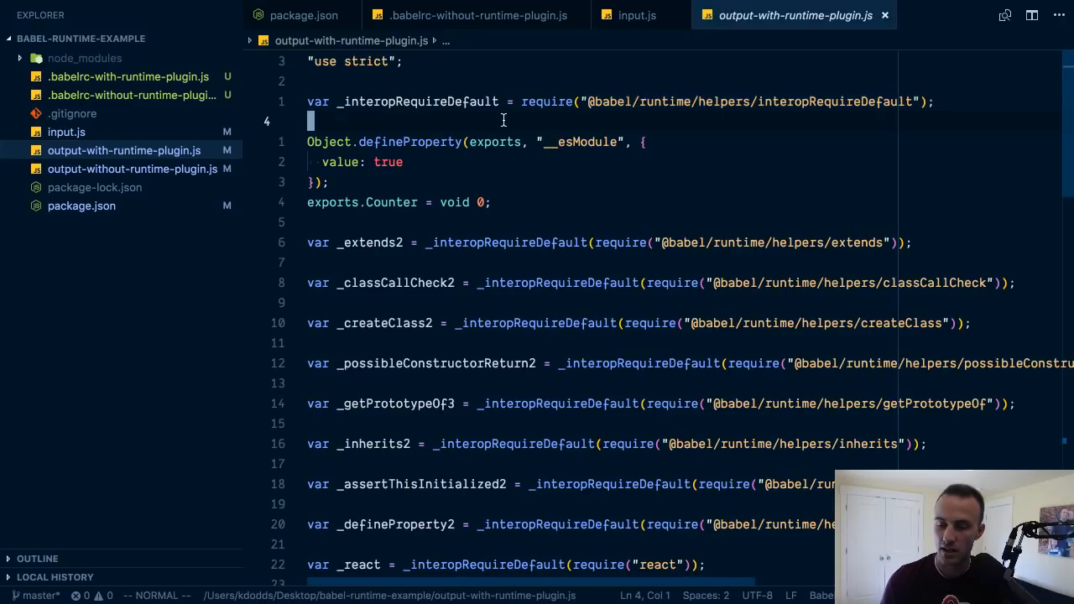
mouse_move(604, 103)
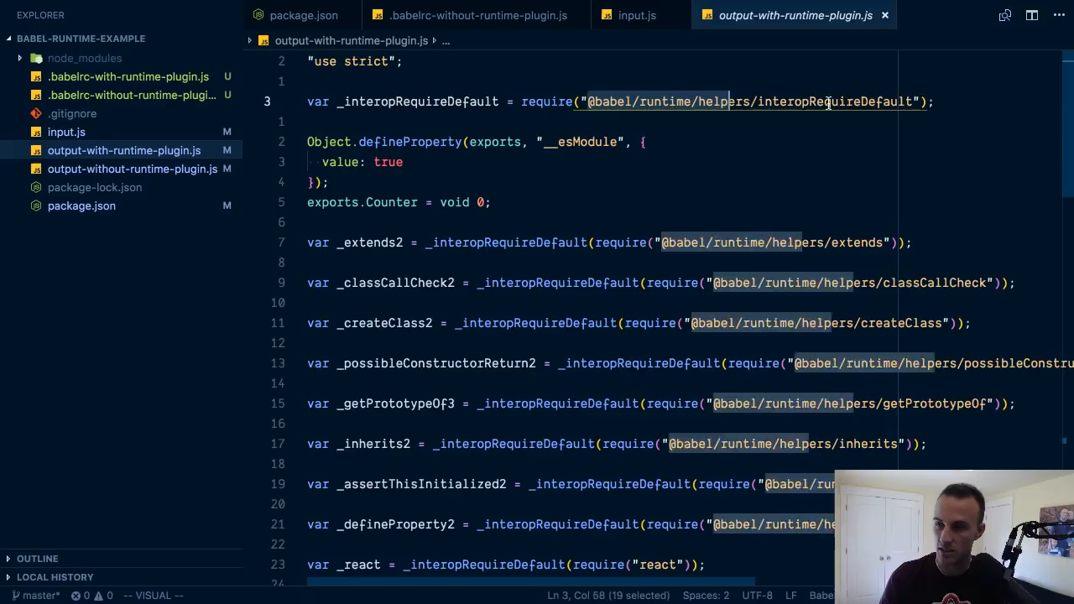
Step: Compare the runtime-plugin output against input.js and the no-runtime output
scroll("down", 3)
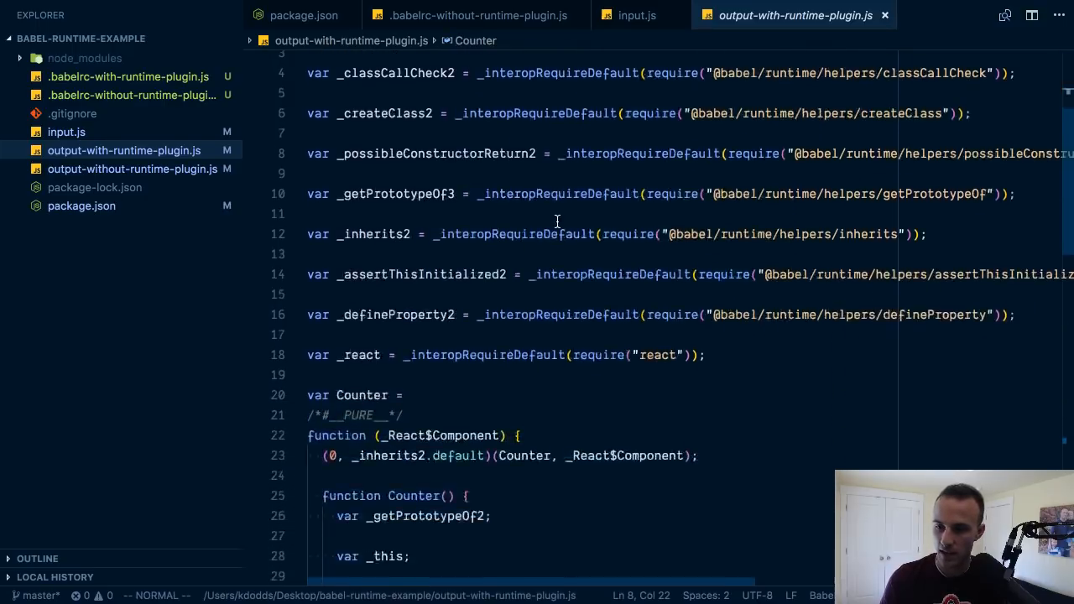
scroll("down", 3)
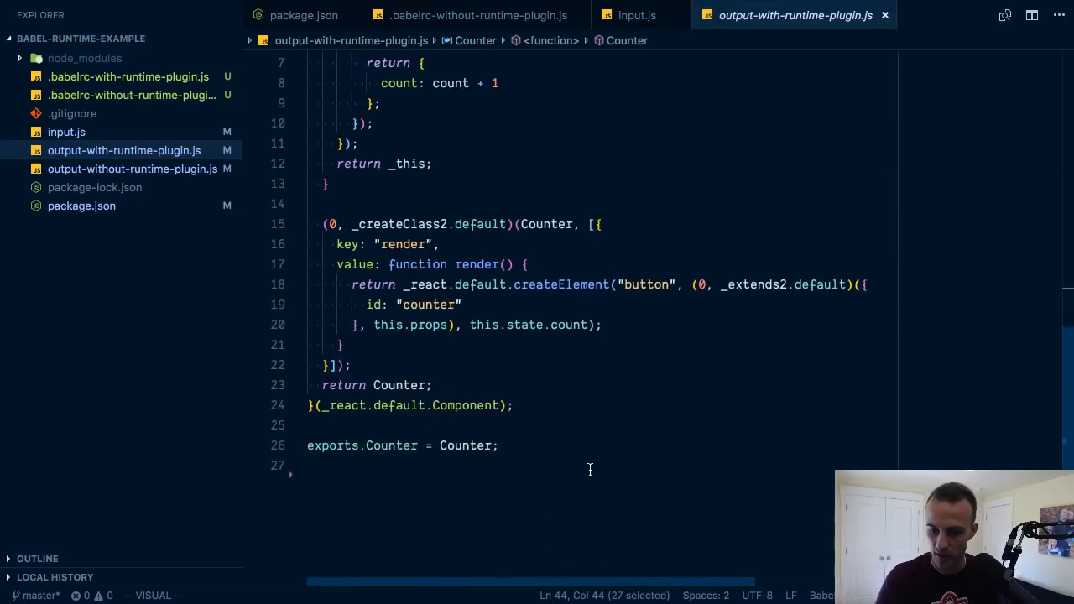
left_click(637, 15)
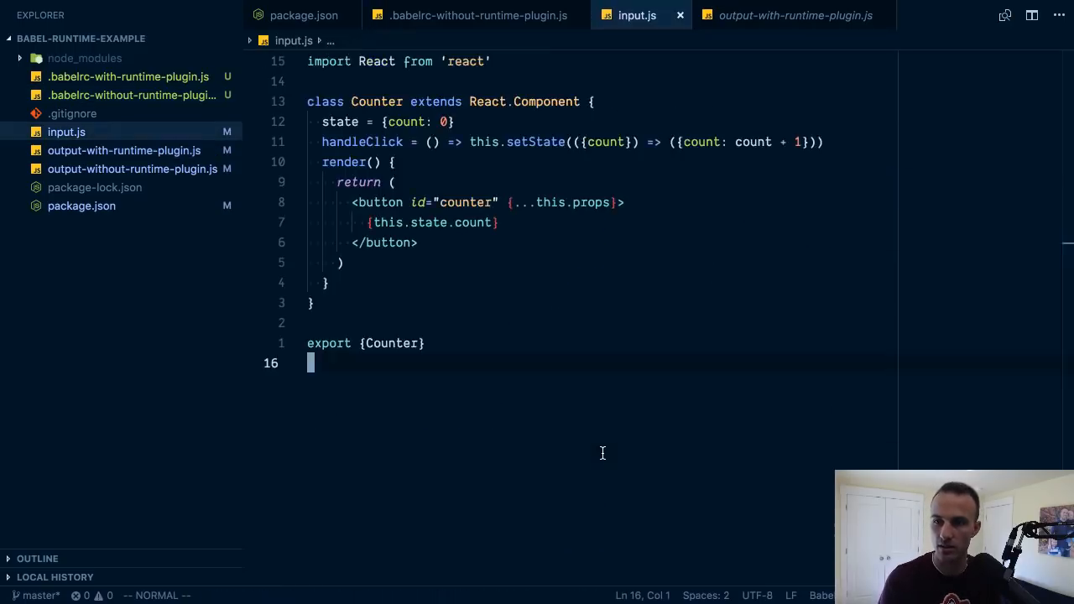
left_click(794, 16)
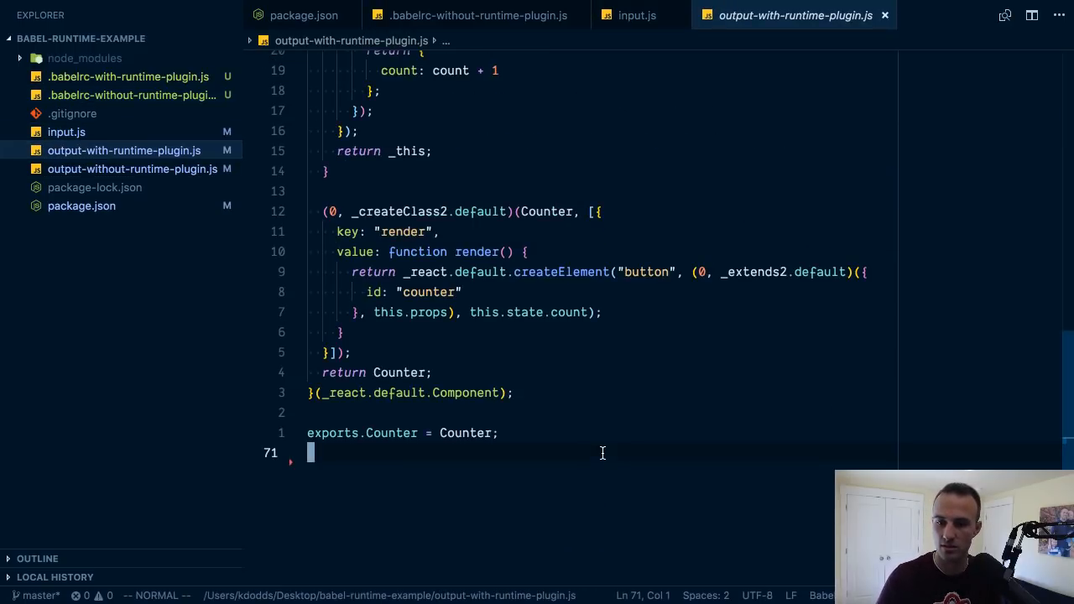
left_click(133, 169)
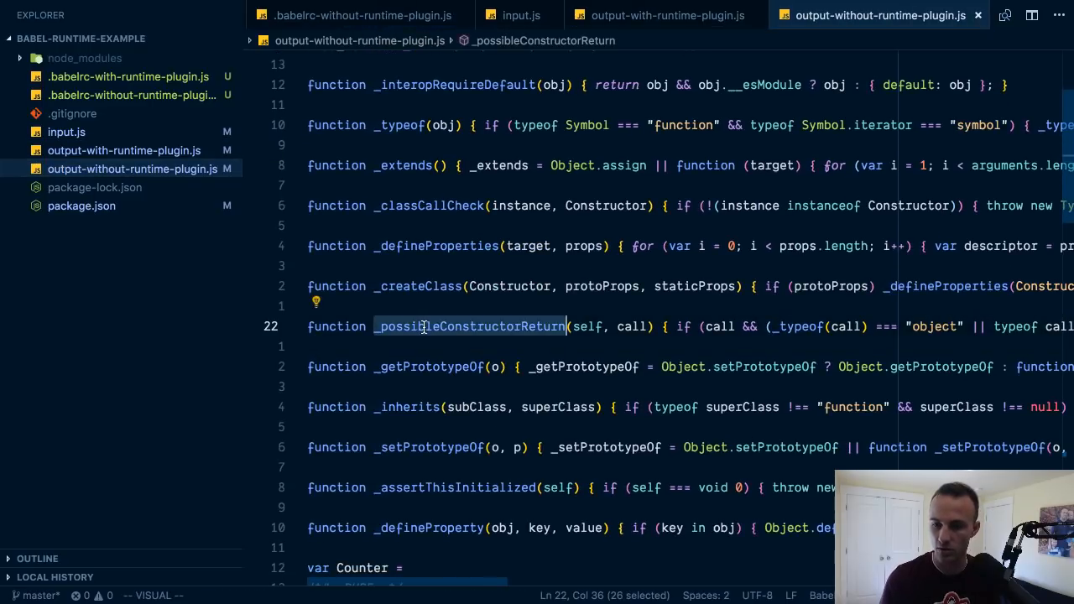
left_click(667, 15)
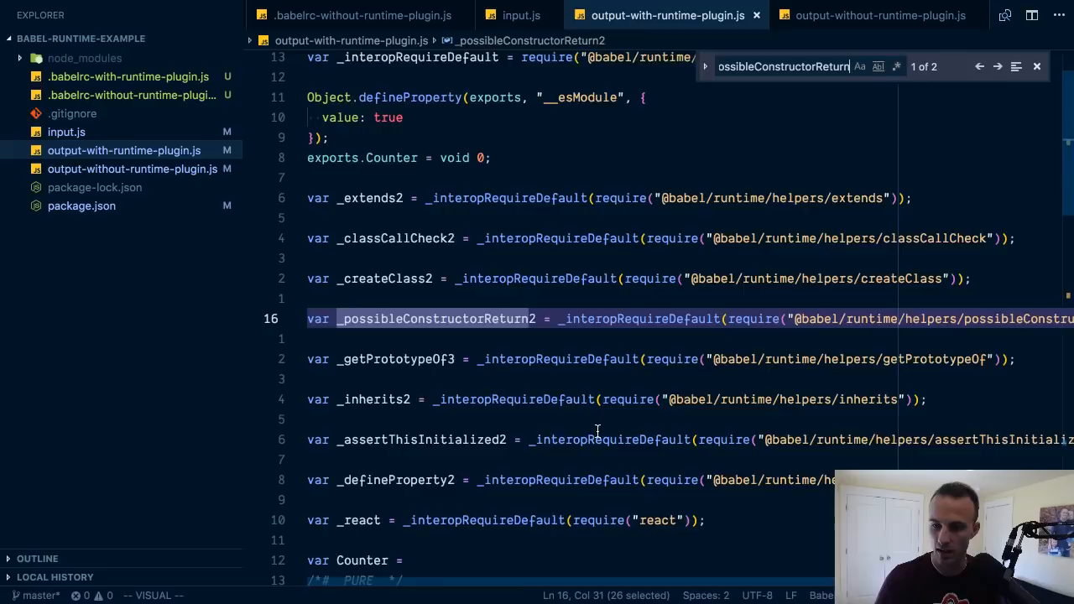
Step: Scroll through the runtime-plugin output, then return to the no-runtime output
scroll("down", 3)
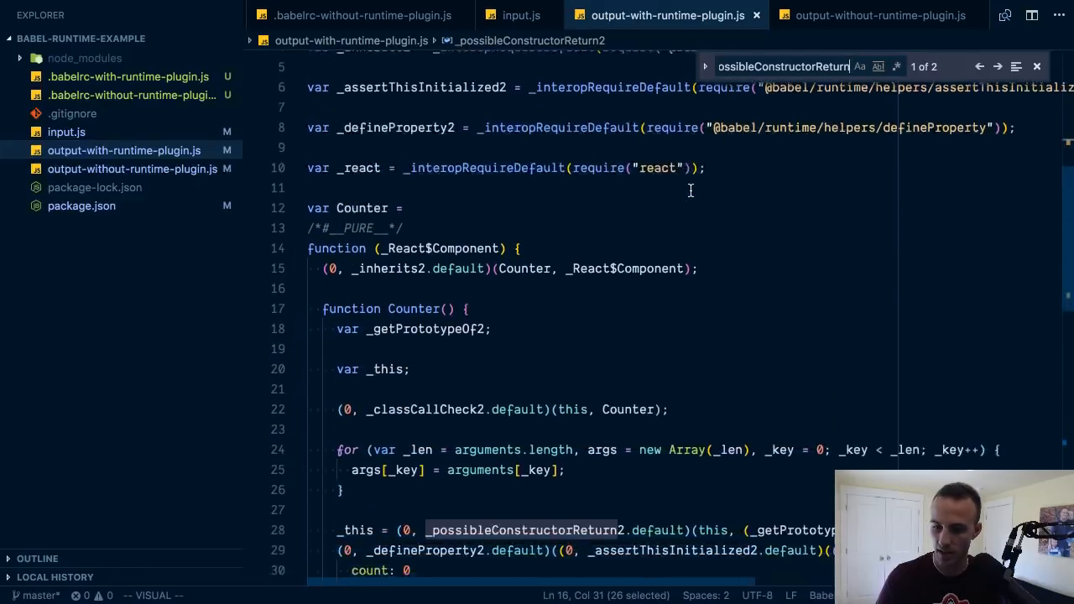
scroll("up", 3)
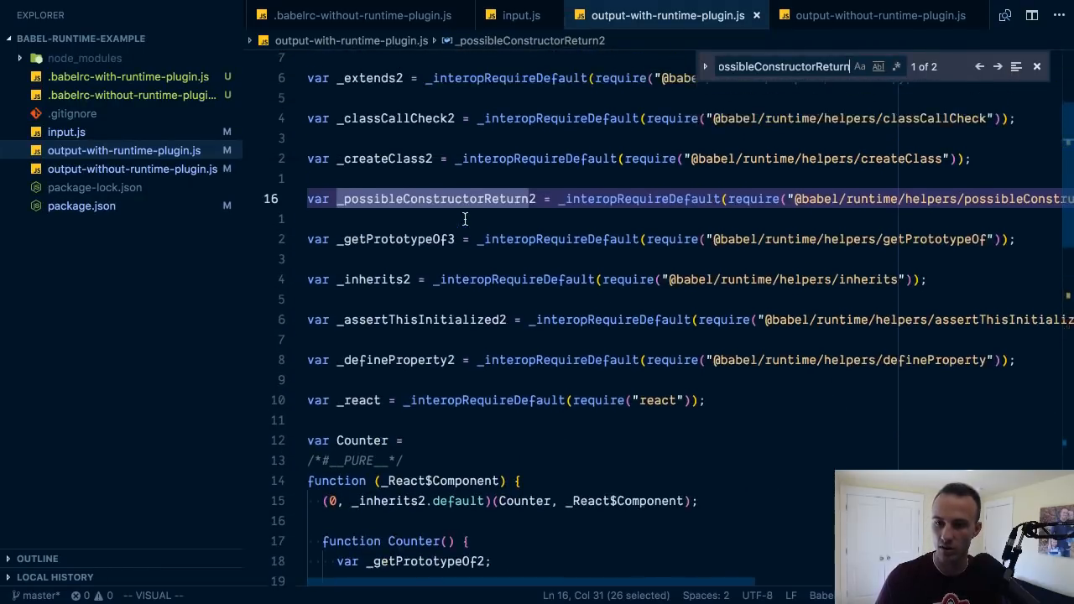
scroll("right", 3)
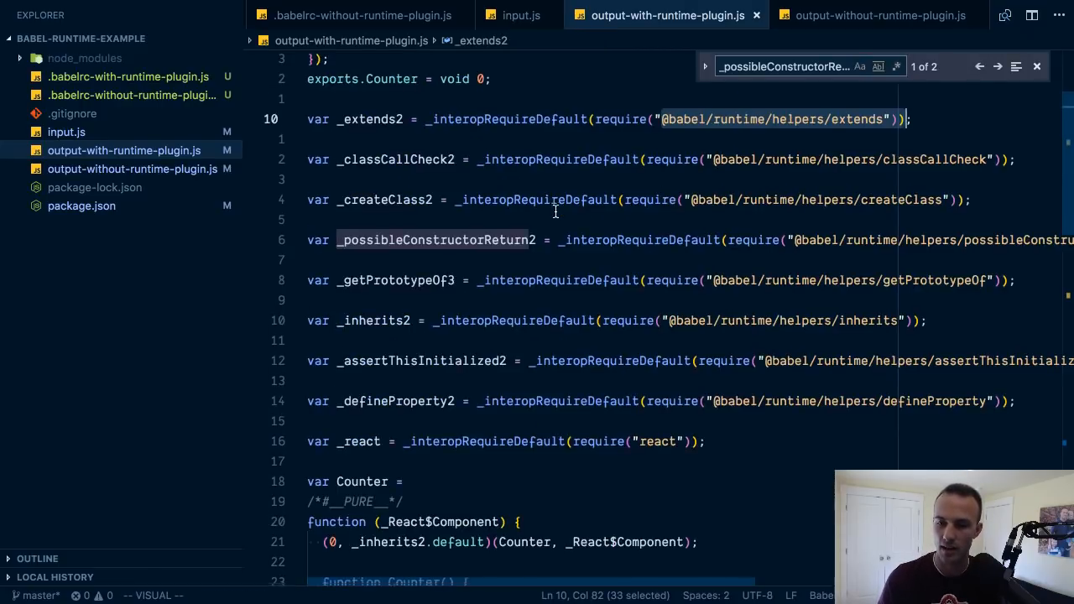
scroll("down", 3)
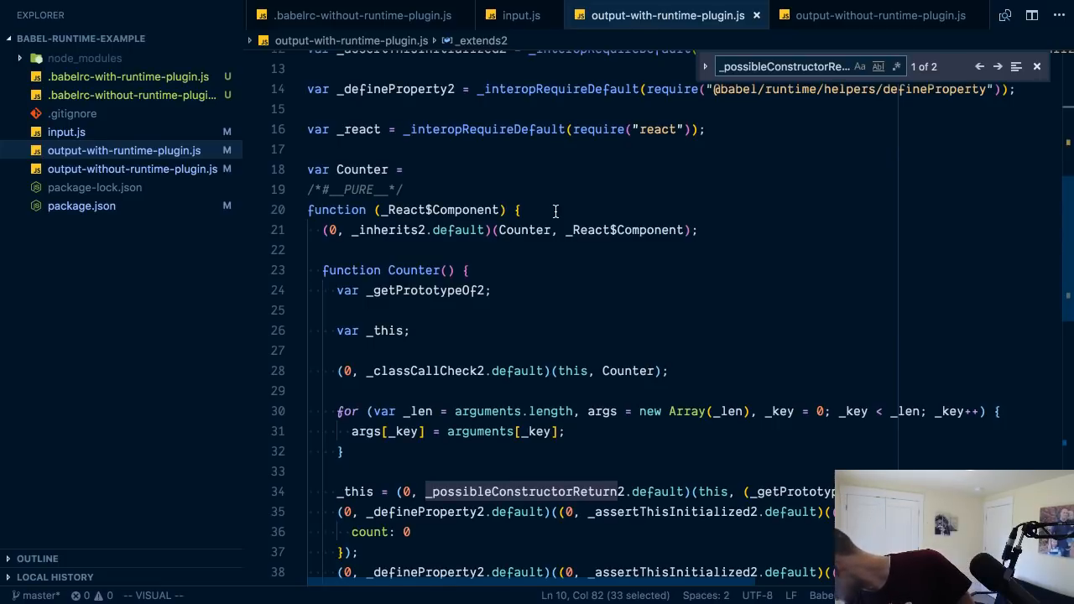
scroll("down", 3)
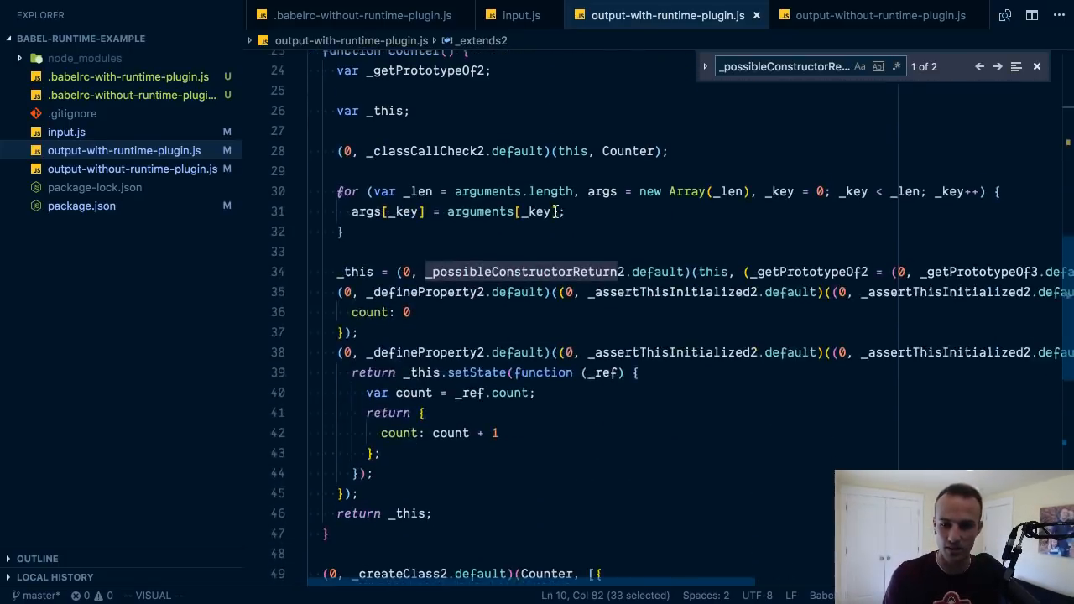
scroll("down", 3)
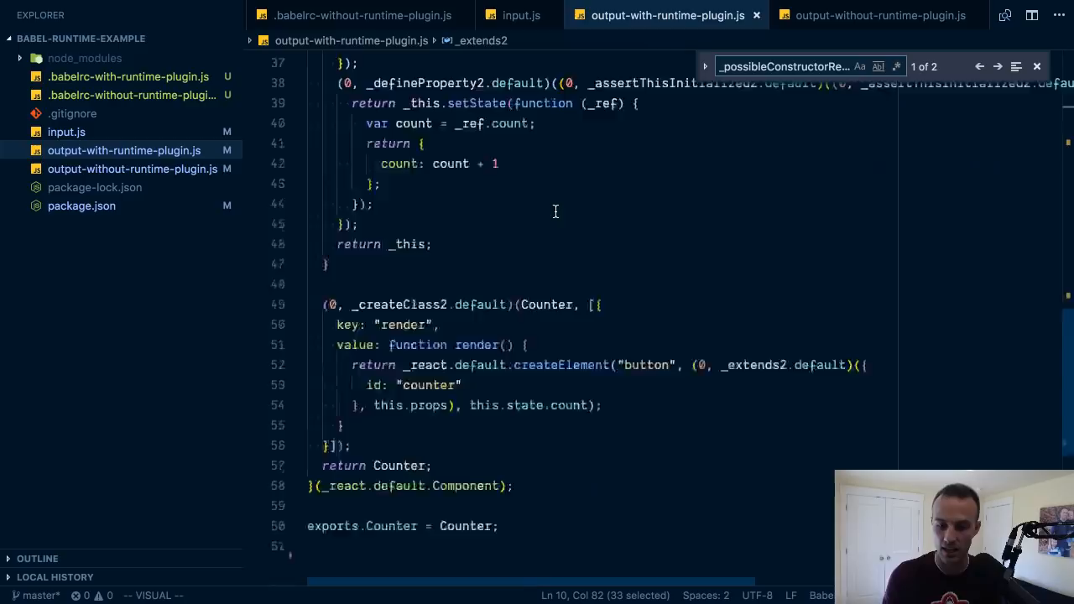
left_click(878, 15)
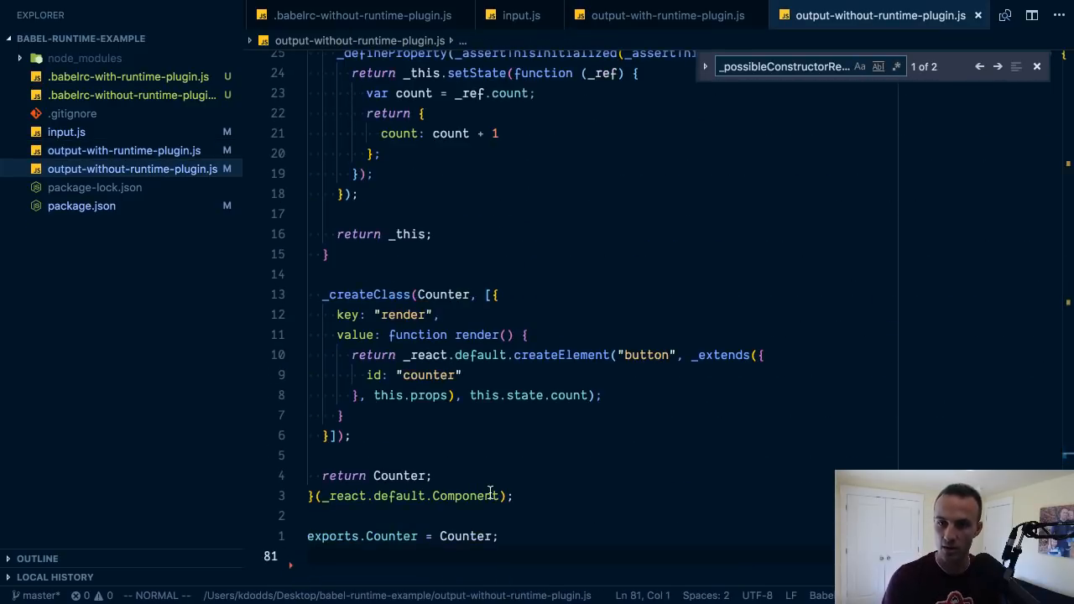
scroll("up", 3)
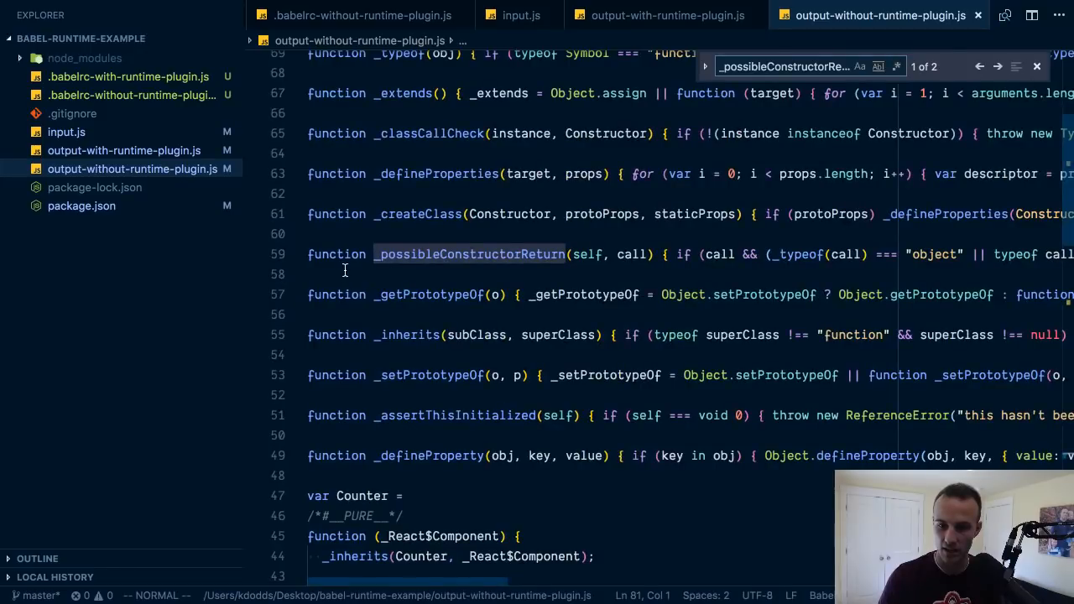
Step: Reformat the no-runtime output via the Command Palette and view the runtime-plugin output
key("ctrl+shift+p")
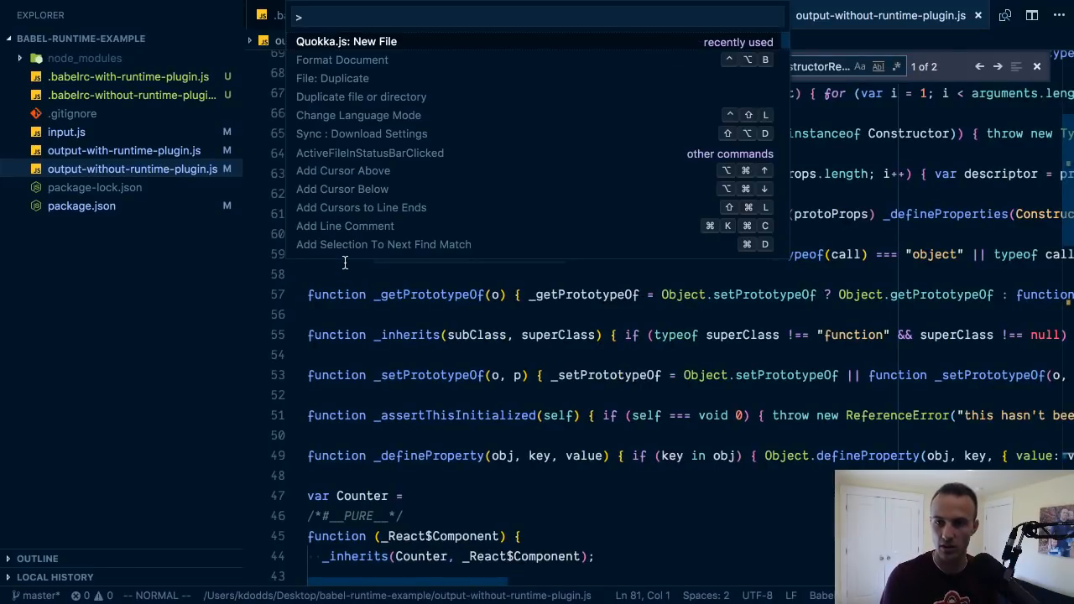
key("Escape")
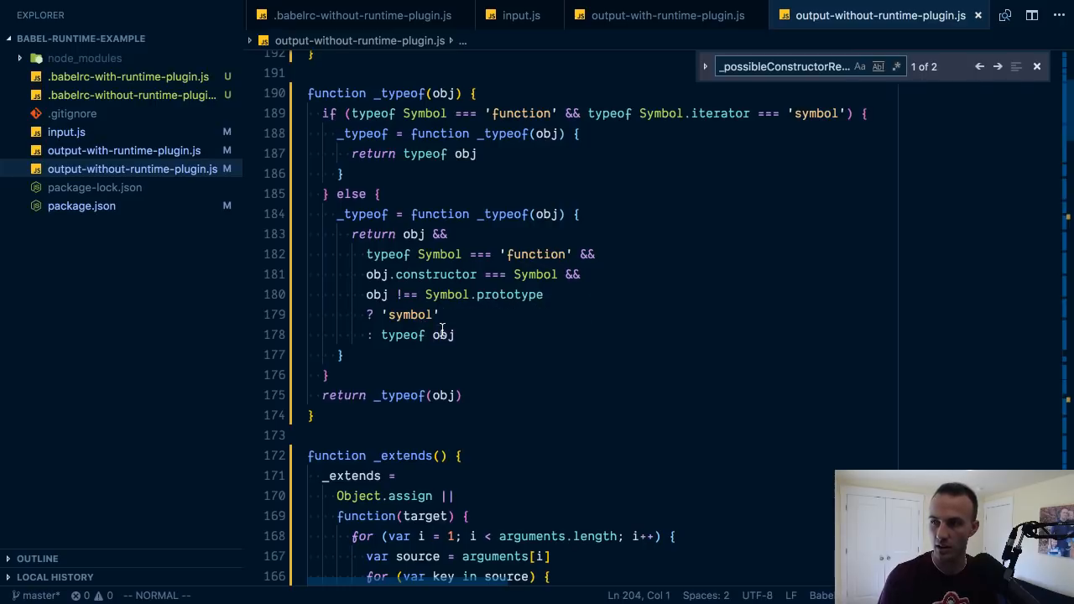
left_click(667, 15)
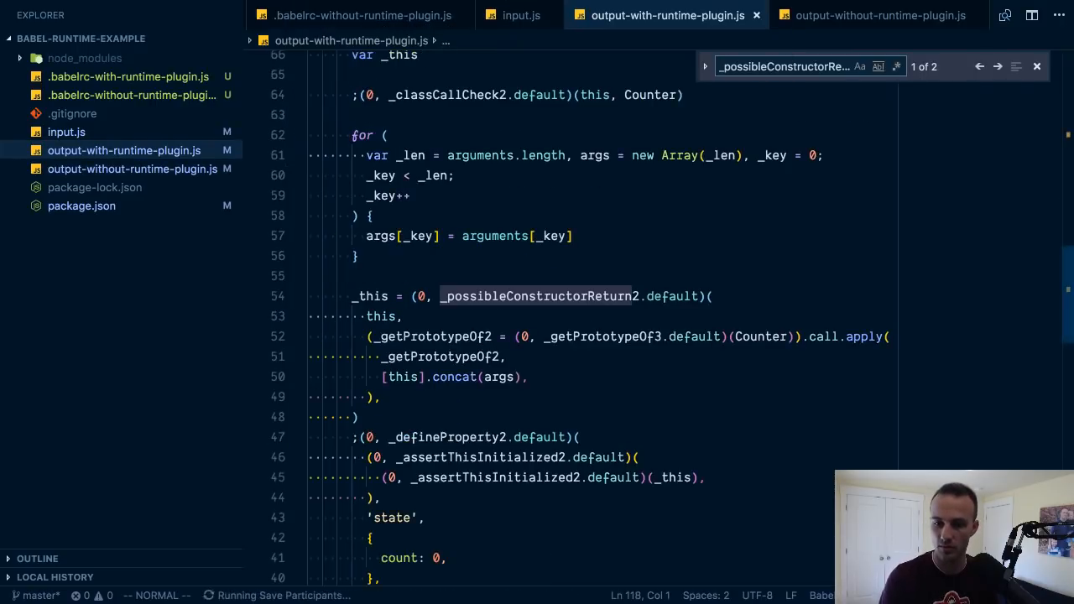
scroll("down", 3)
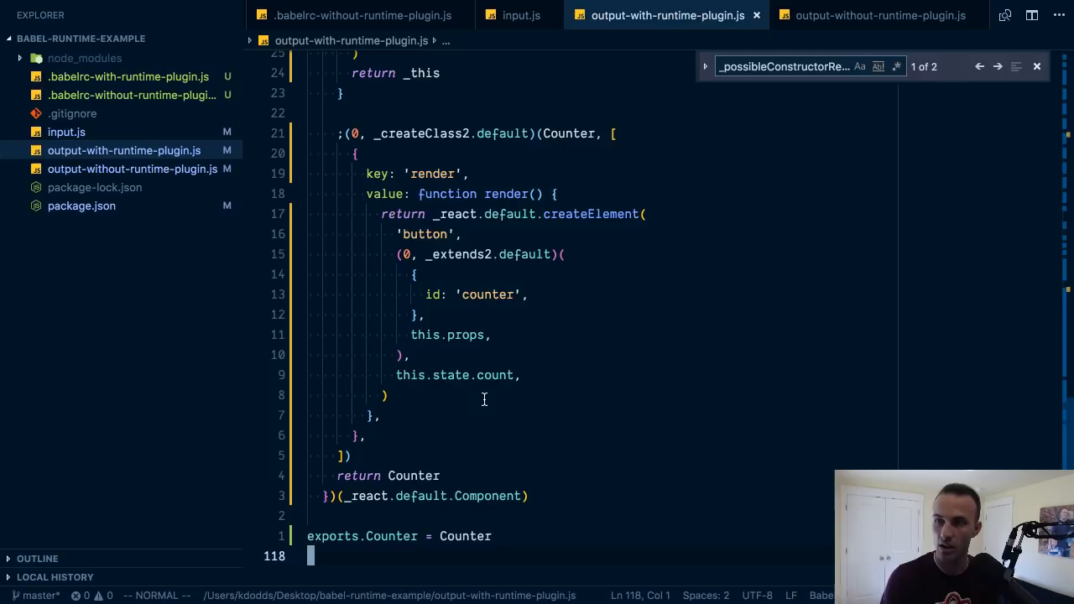
Step: Highlight the _getPrototypeOf helper occurrences in the no-runtime output
left_click(879, 15)
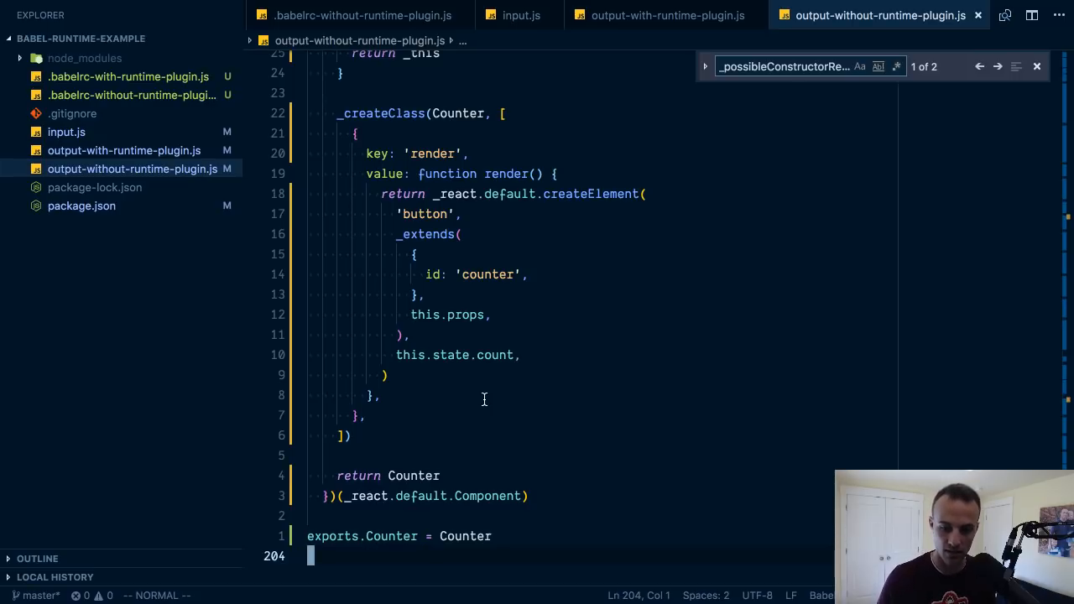
scroll("up", 3)
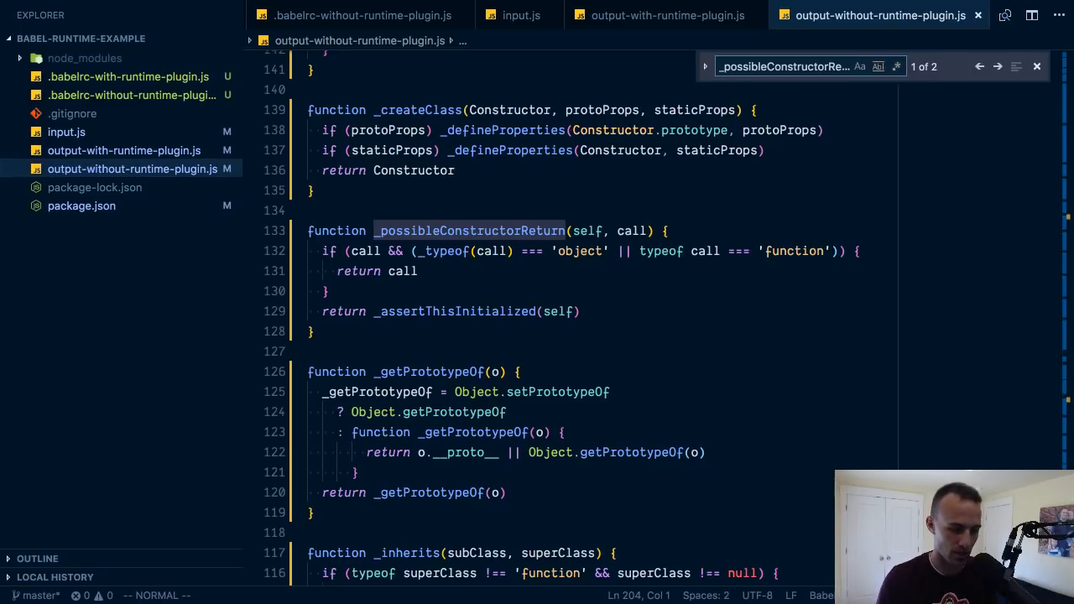
left_click(361, 372)
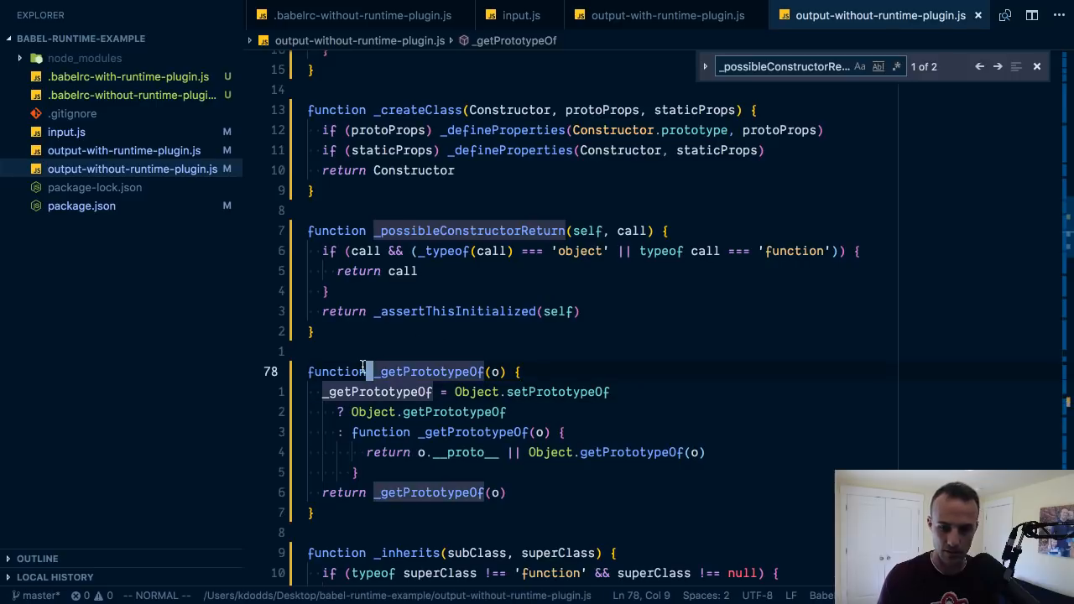
scroll("up", 3)
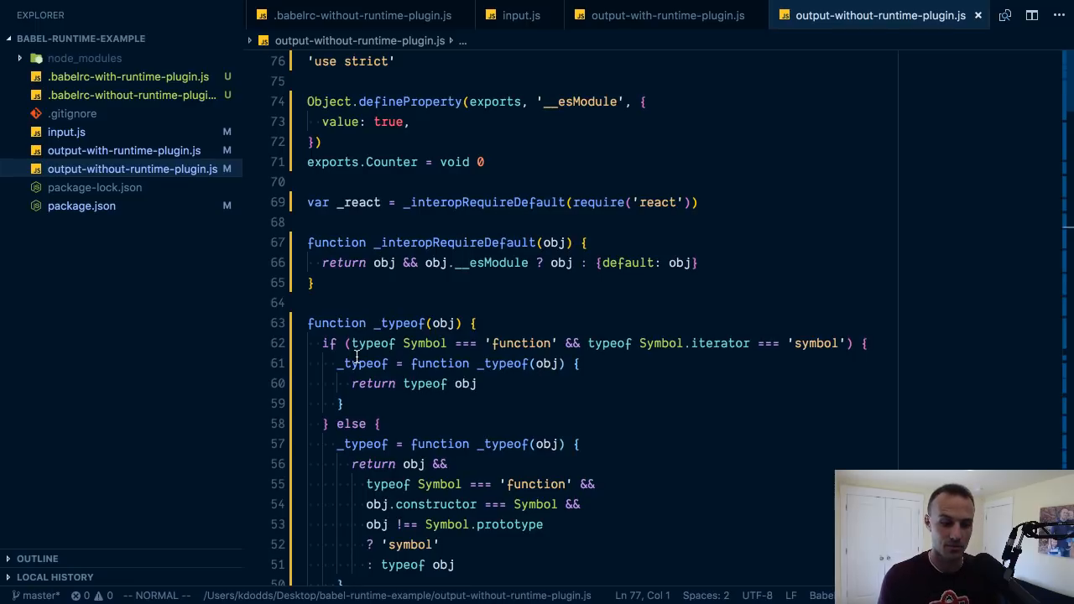
left_click(666, 15)
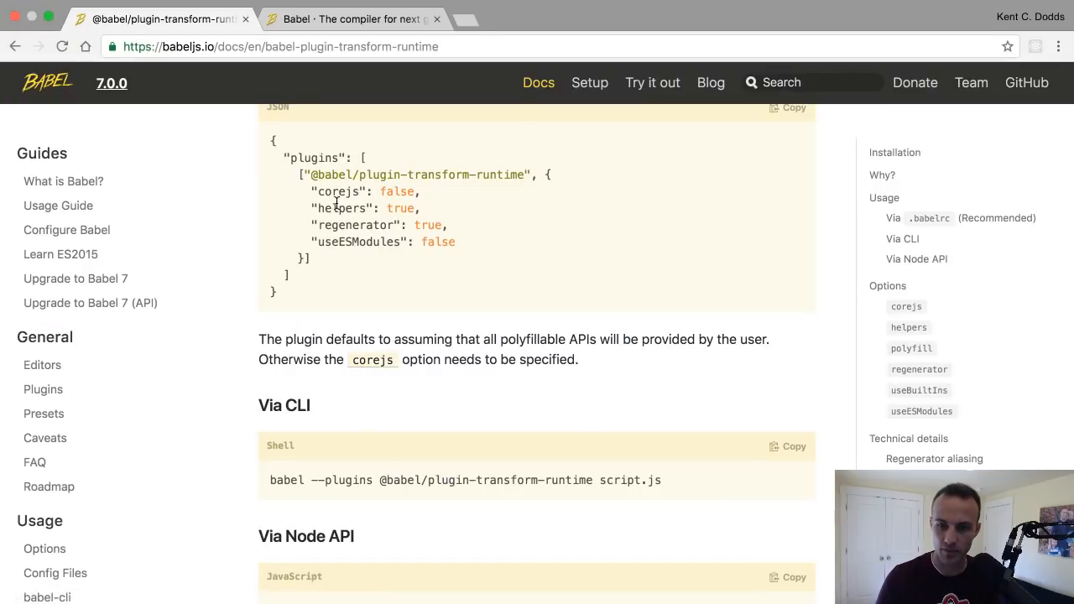
mouse_move(332, 191)
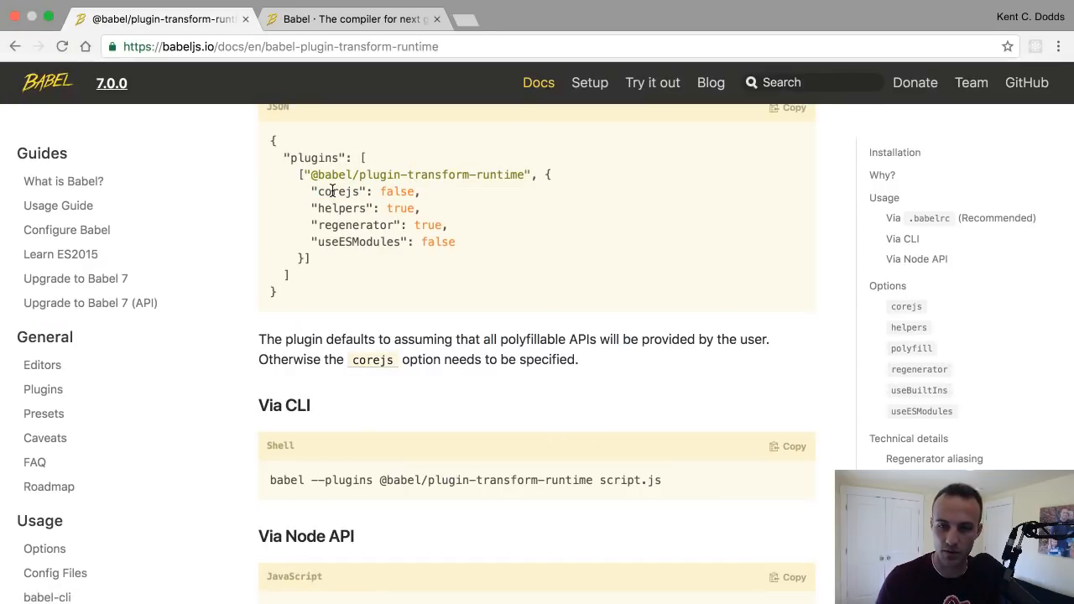
mouse_move(504, 206)
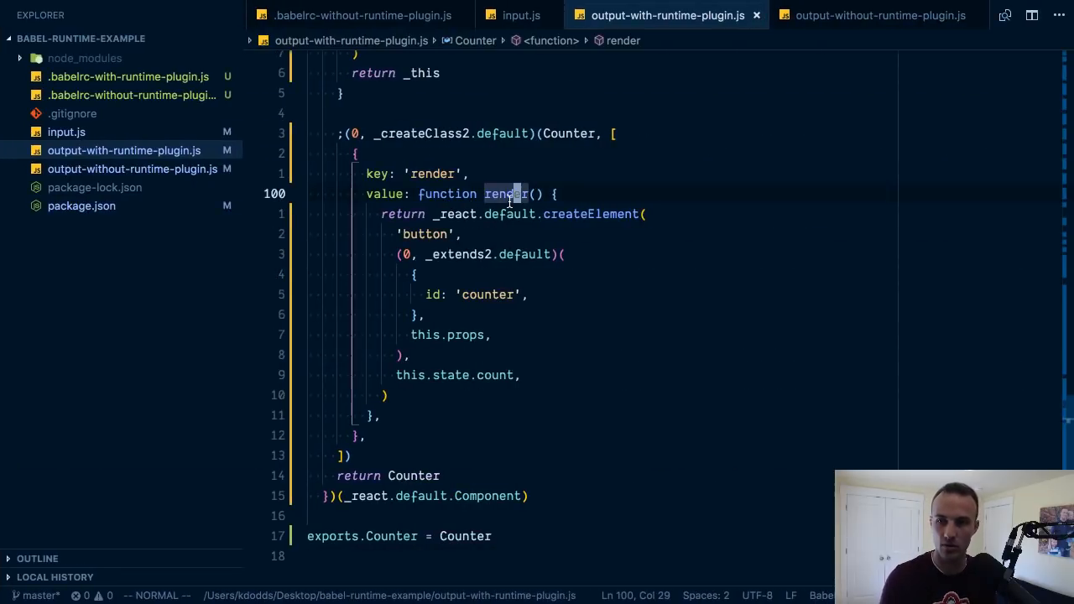
Step: Declare const myMap = new WeakMap() in input.js
left_click(520, 16)
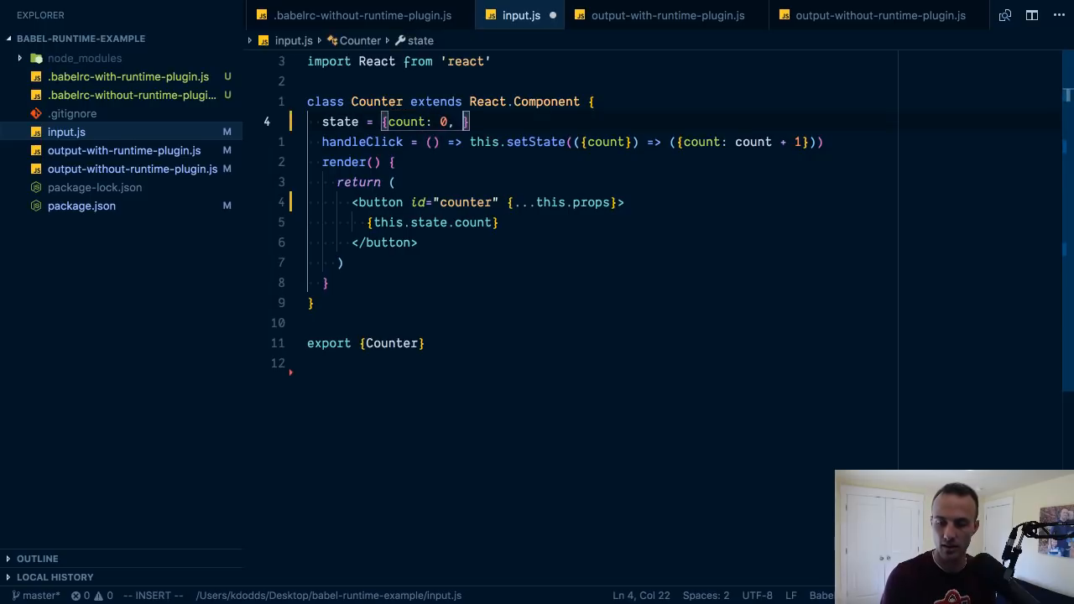
type("const myMap =")
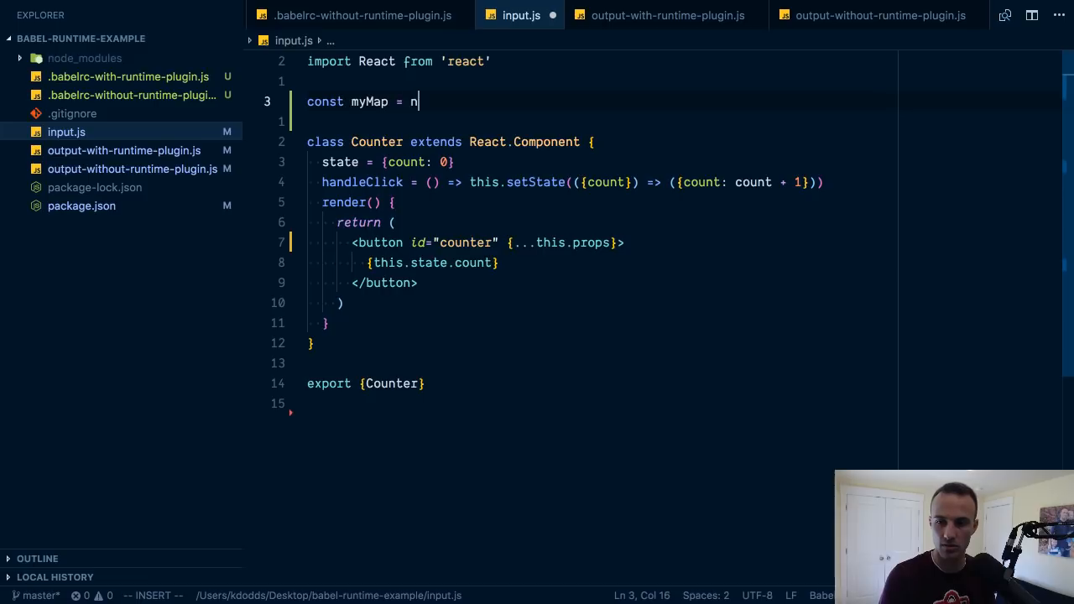
type("new WeakMap()")
type("nrb")
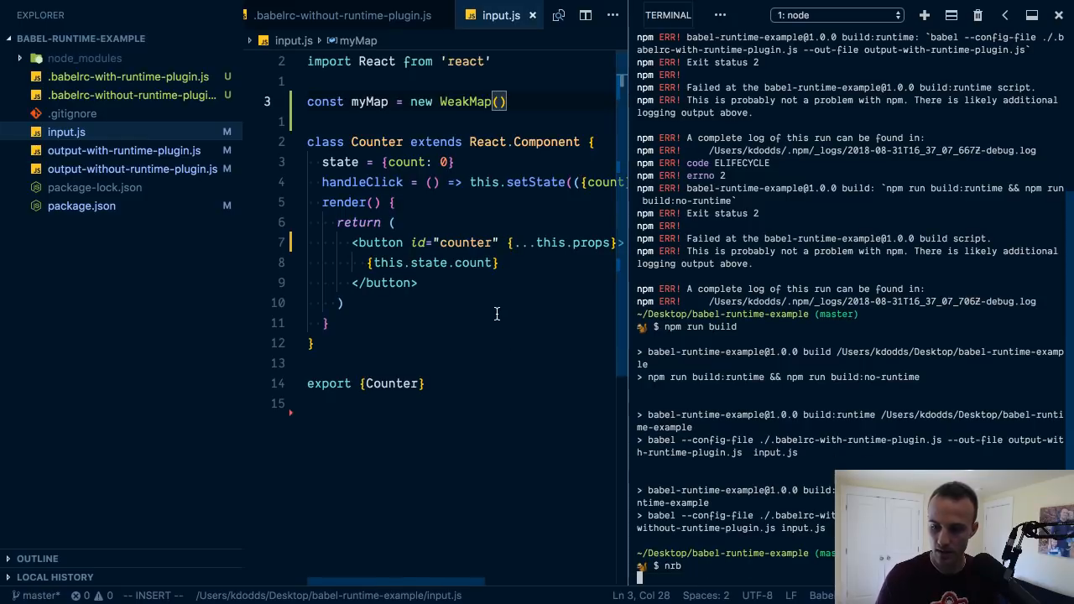
mouse_move(487, 305)
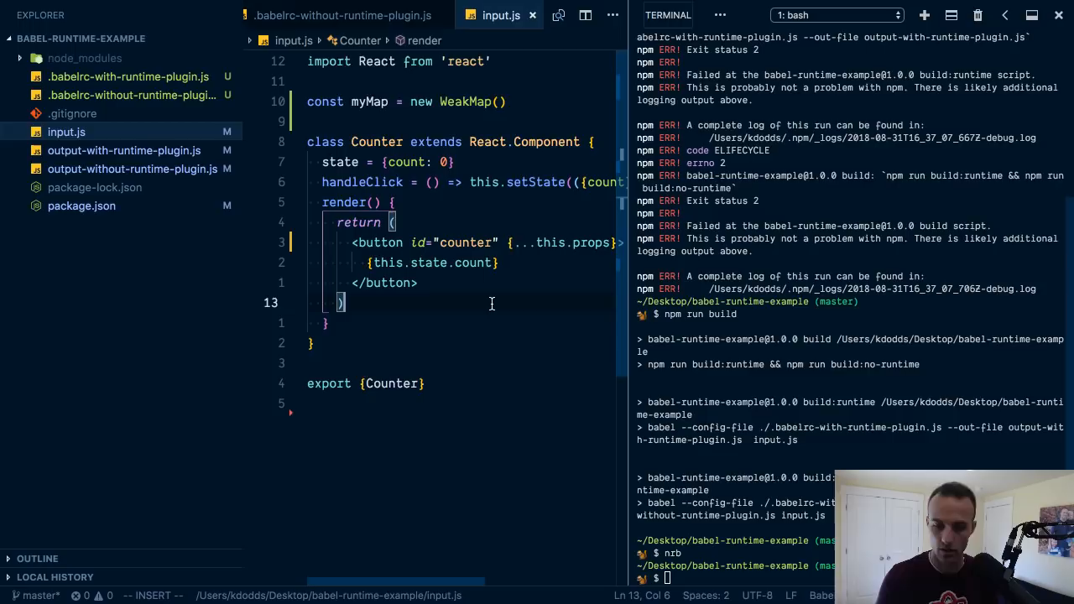
Step: Check that the rebuilt runtime-plugin output keeps myMap as a plain WeakMap
left_click(124, 150)
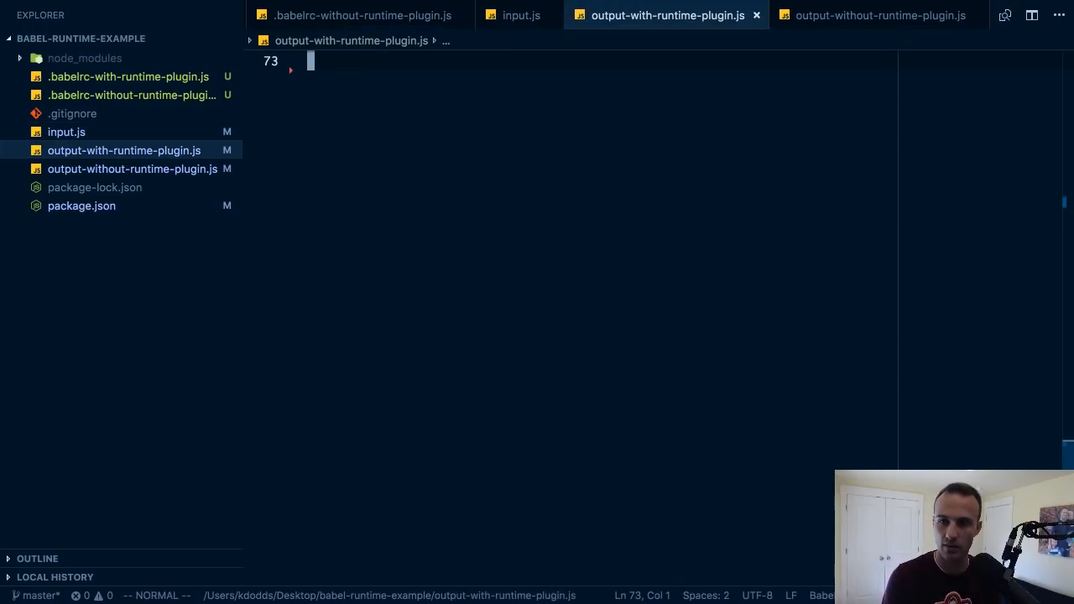
scroll("up", 3)
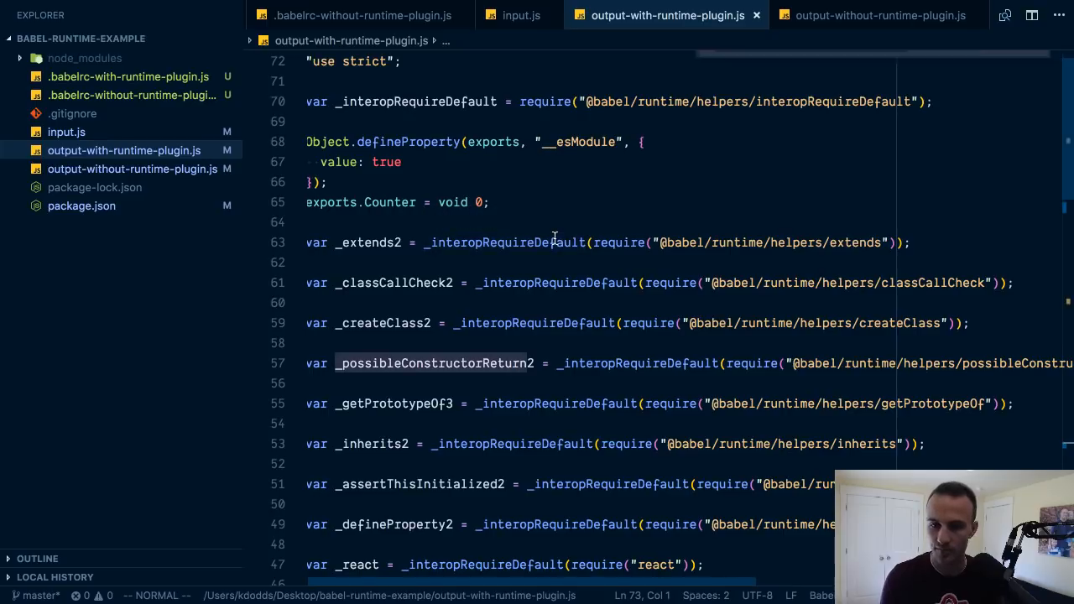
scroll("down", 3)
type("WeakMap")
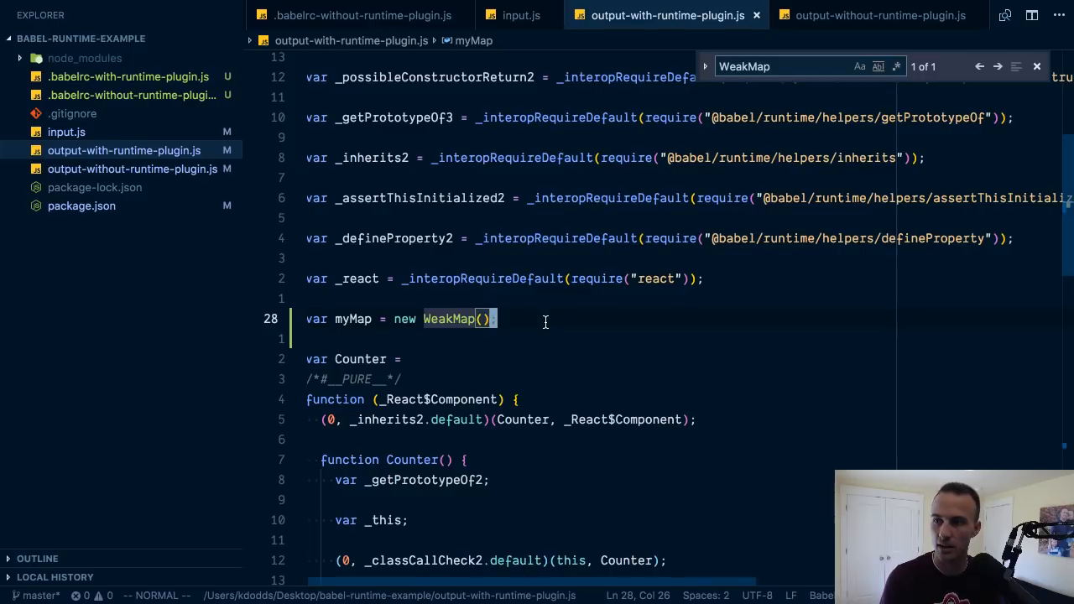
left_click(363, 15)
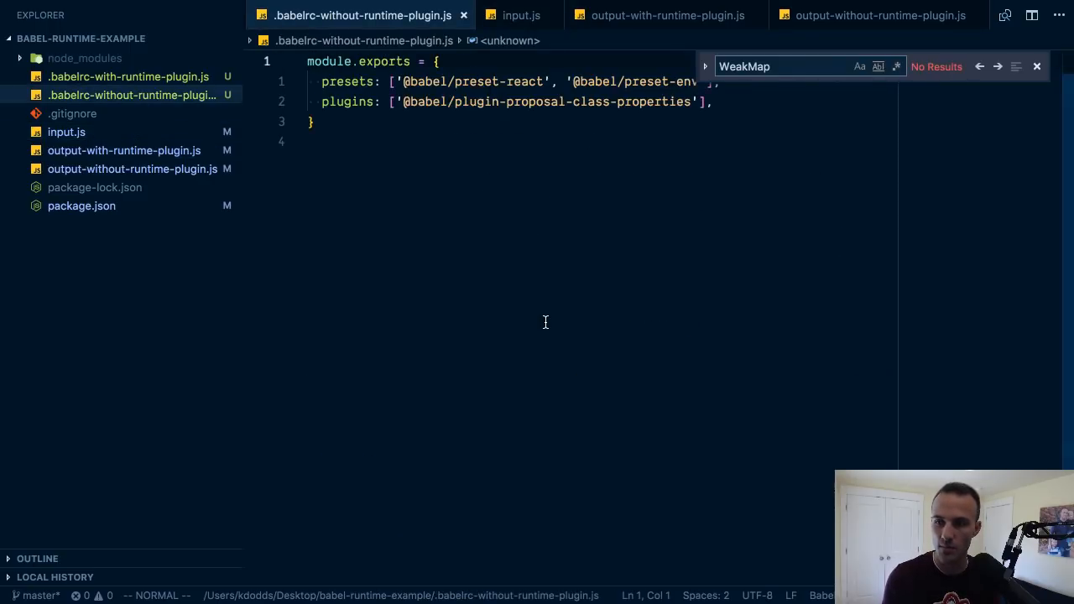
left_click(66, 131)
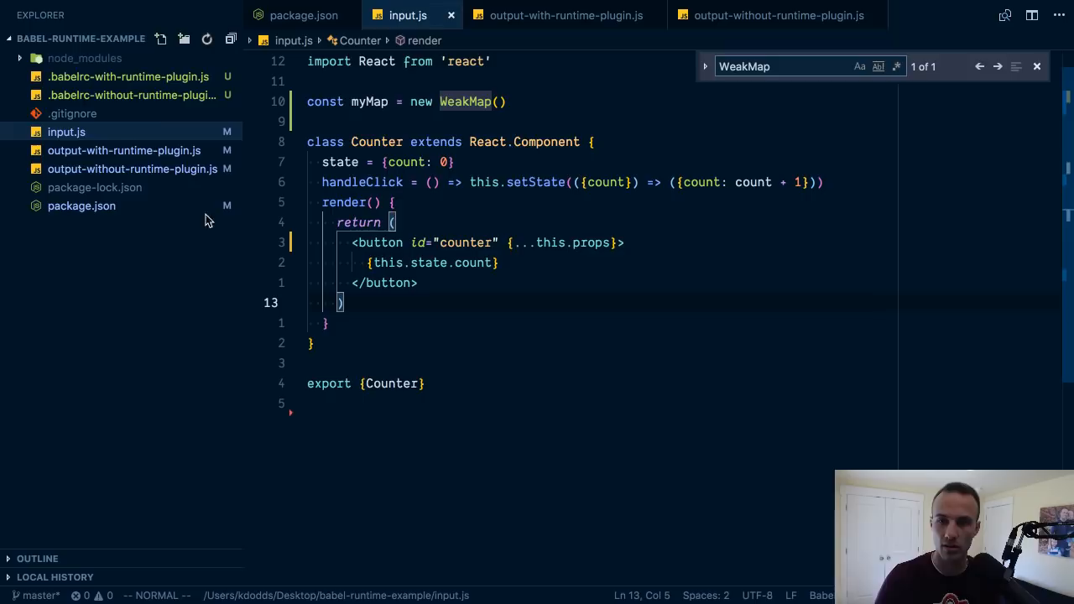
Step: Pass { corejs: true } to transform-runtime in .babelrc-with-runtime-plugin.js
left_click(128, 77)
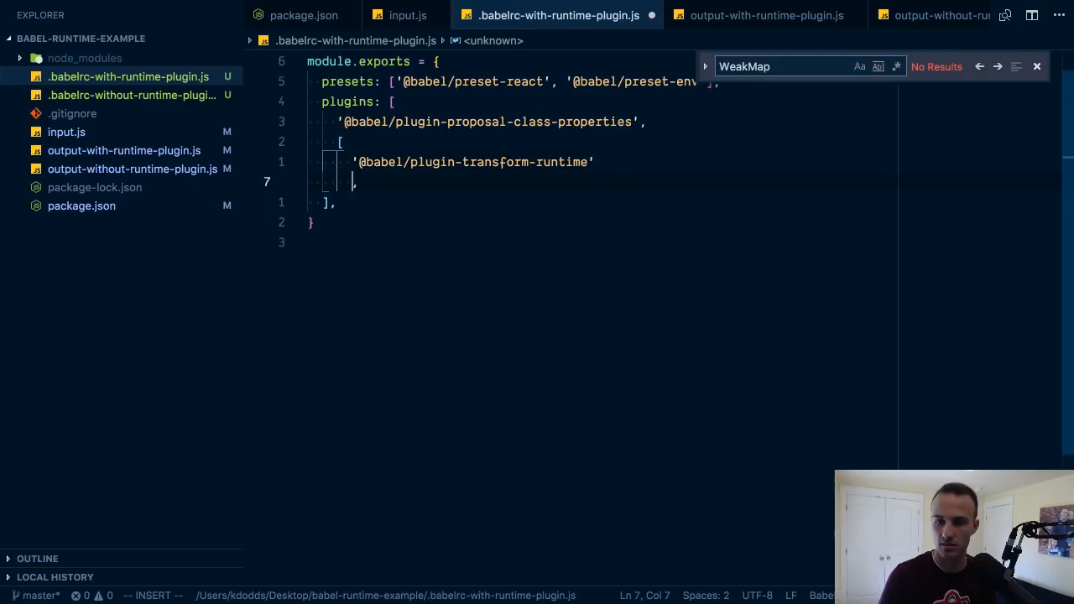
type("{}")
type("corejs:")
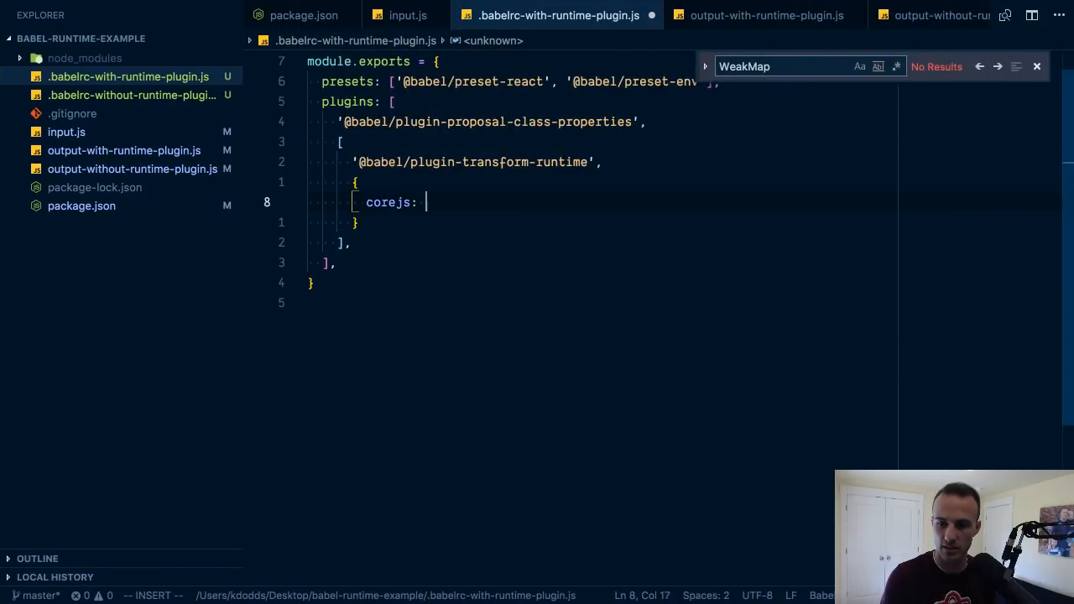
type("true,")
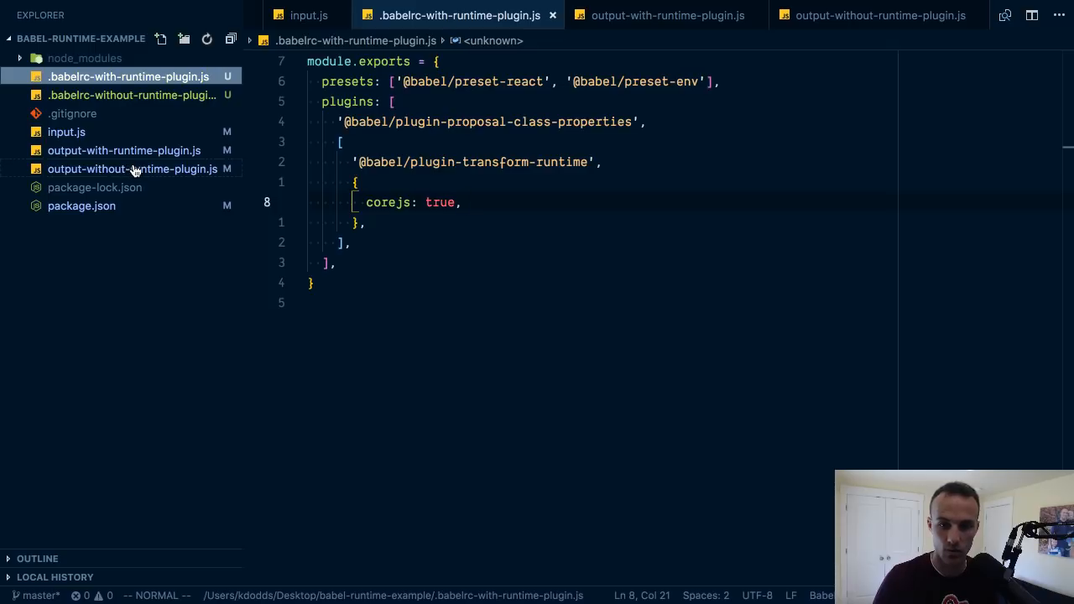
Step: Search output-with-runtime-plugin.js for WeakMap, then open a new browser tab
left_click(124, 151)
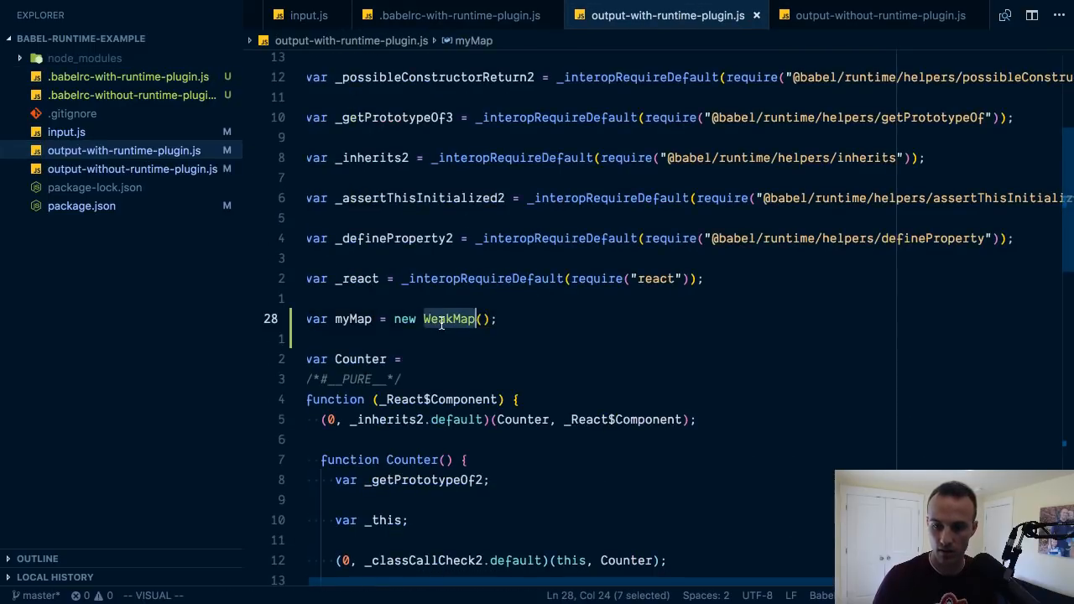
key("Ctrl+f")
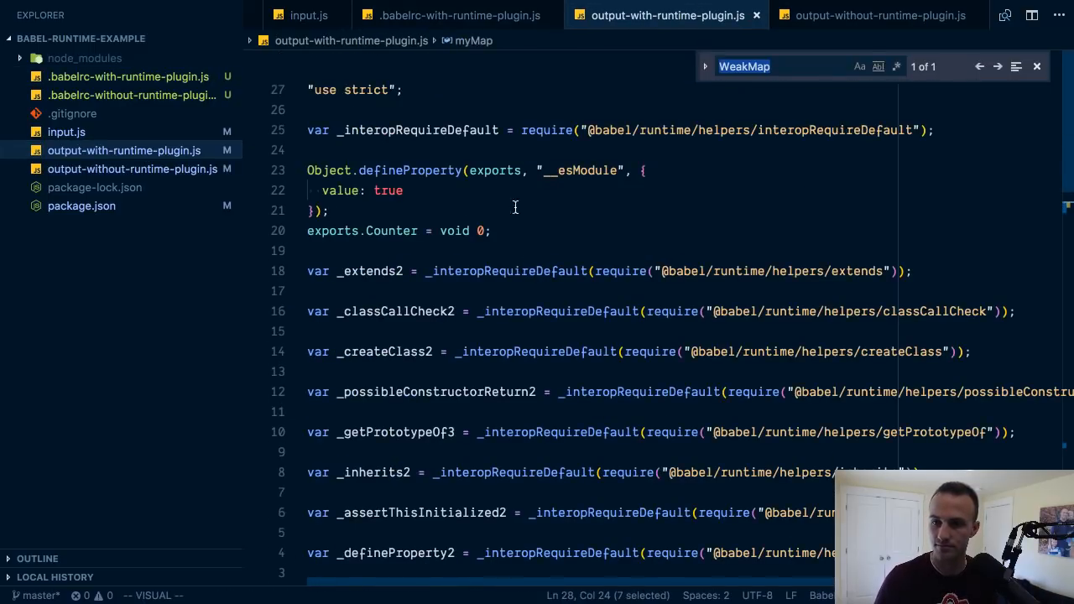
key("Escape")
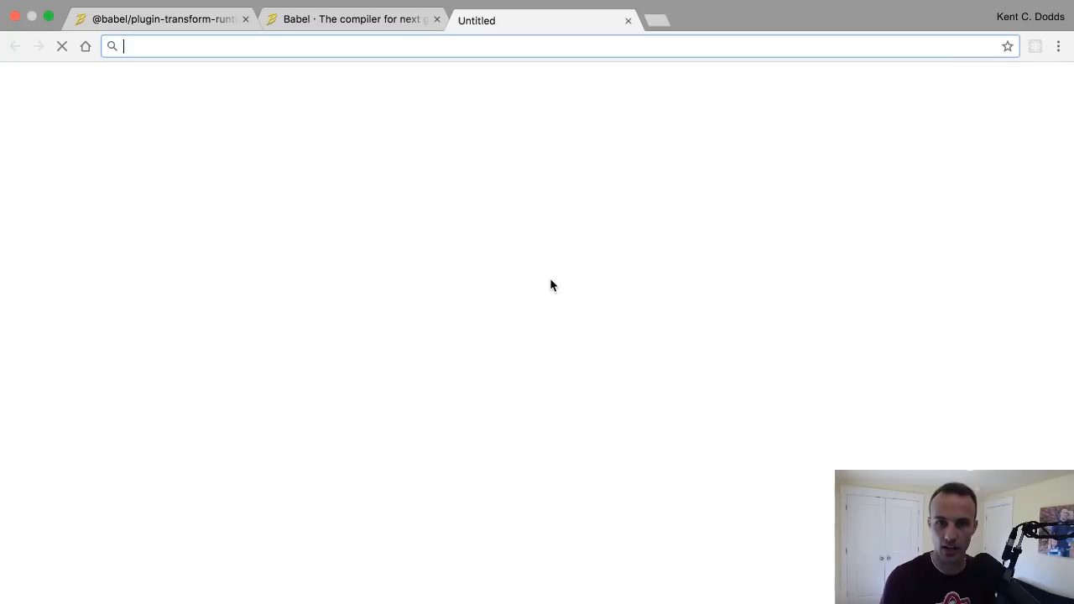
Step: Search 'polyfill-service' and scroll Kent C. Dodds' post to its 'Using polyfill-service' section
type("polyfill.io")
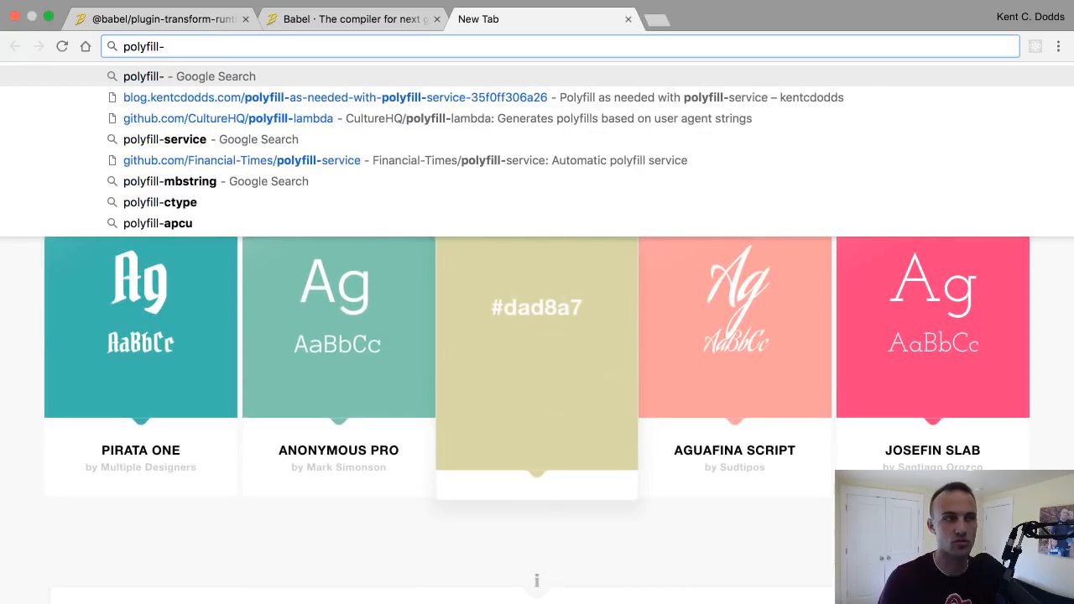
type("service-35f0ff306a26")
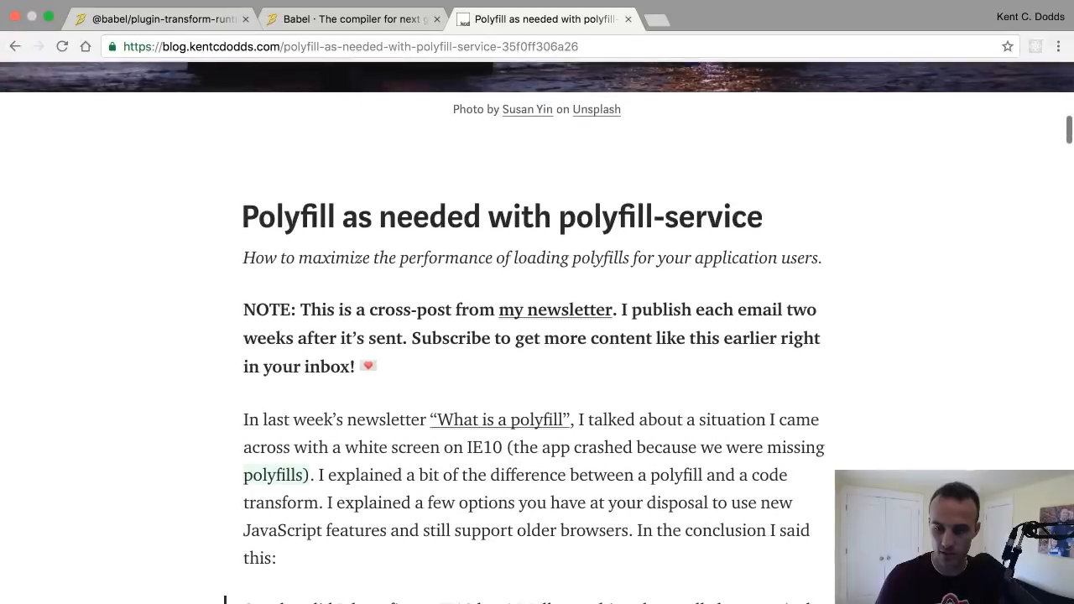
scroll("down", 3)
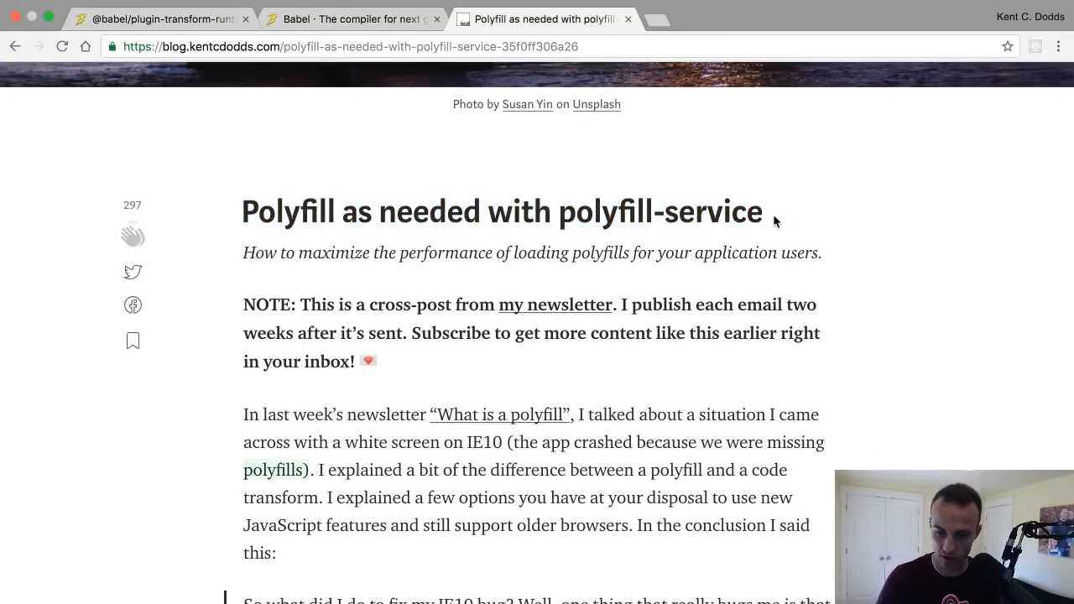
scroll("down", 3)
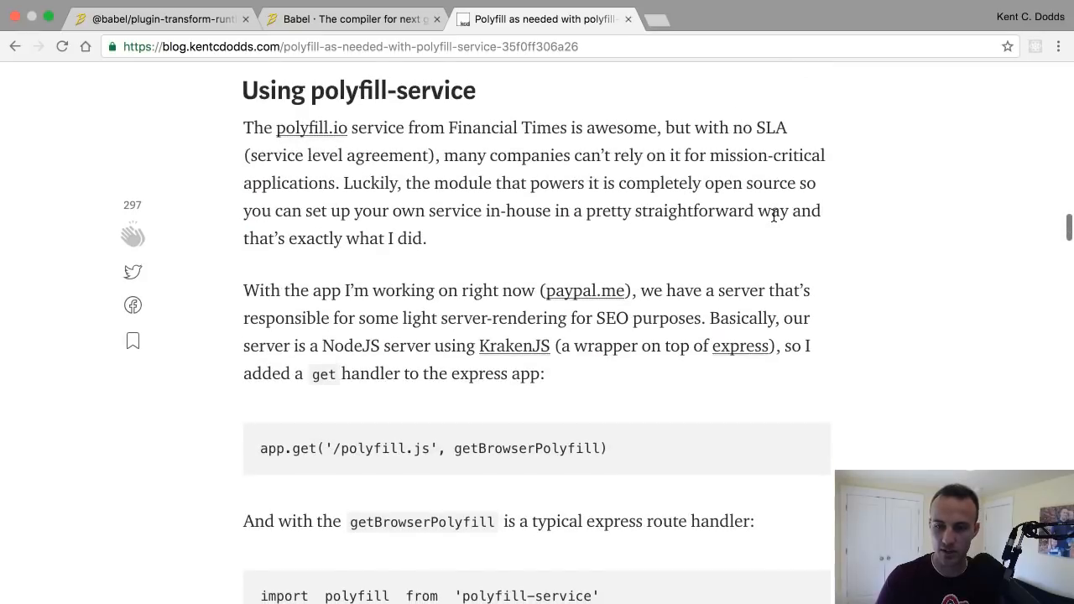
scroll("up", 3)
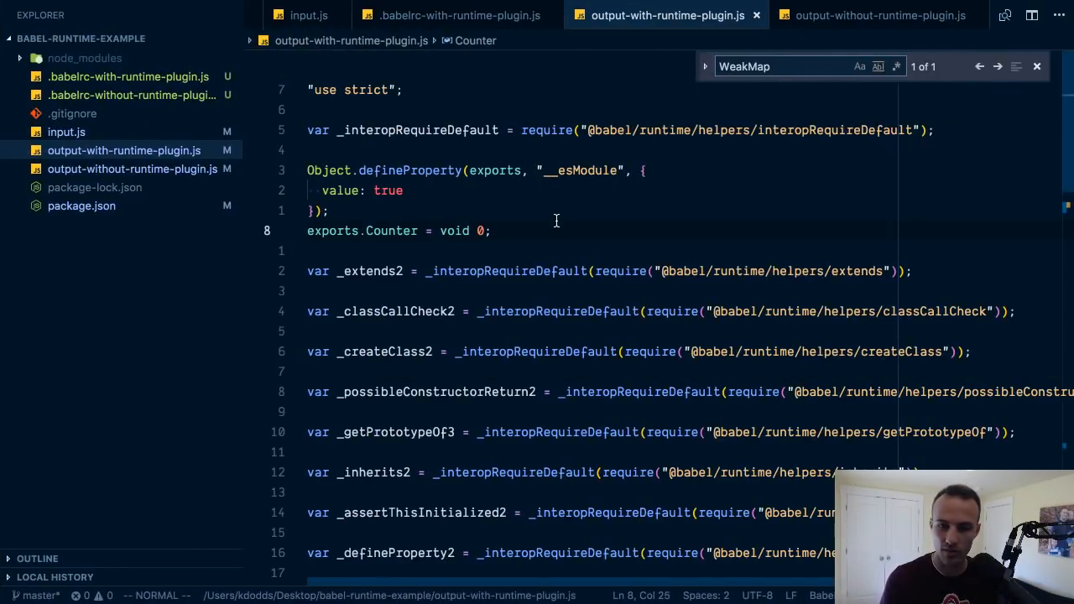
Step: Review the runtime config and output, then try an async handleClick in input.js and undo it
left_click(460, 16)
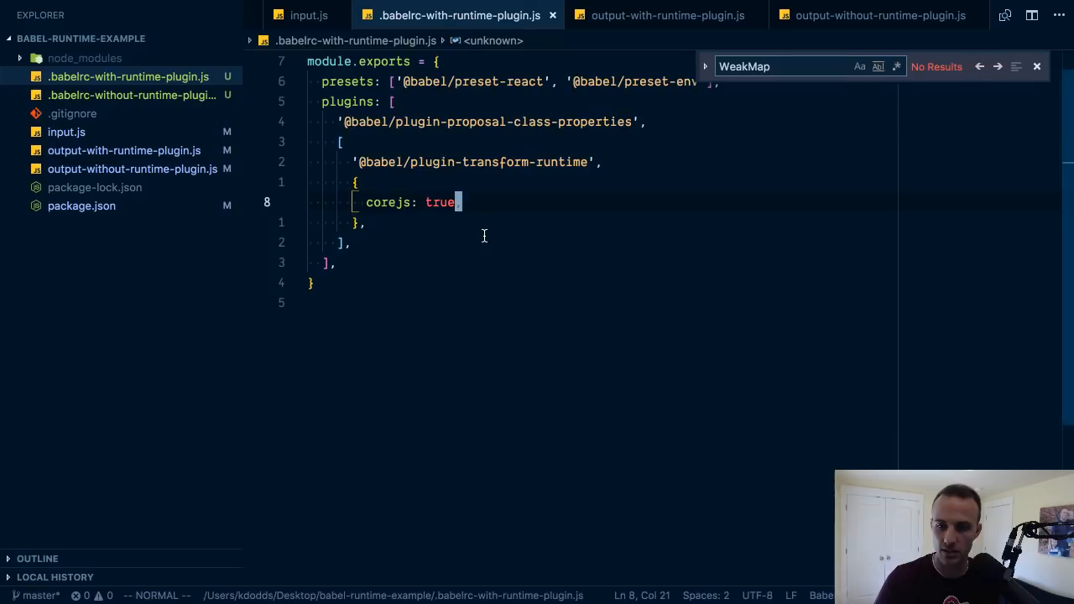
left_click(668, 15)
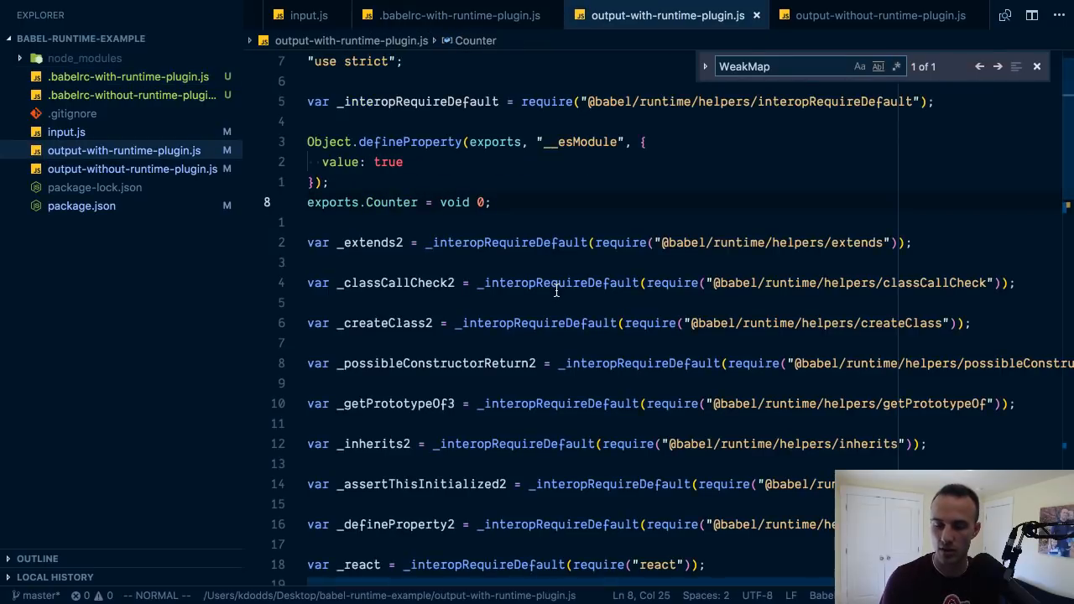
left_click(308, 15)
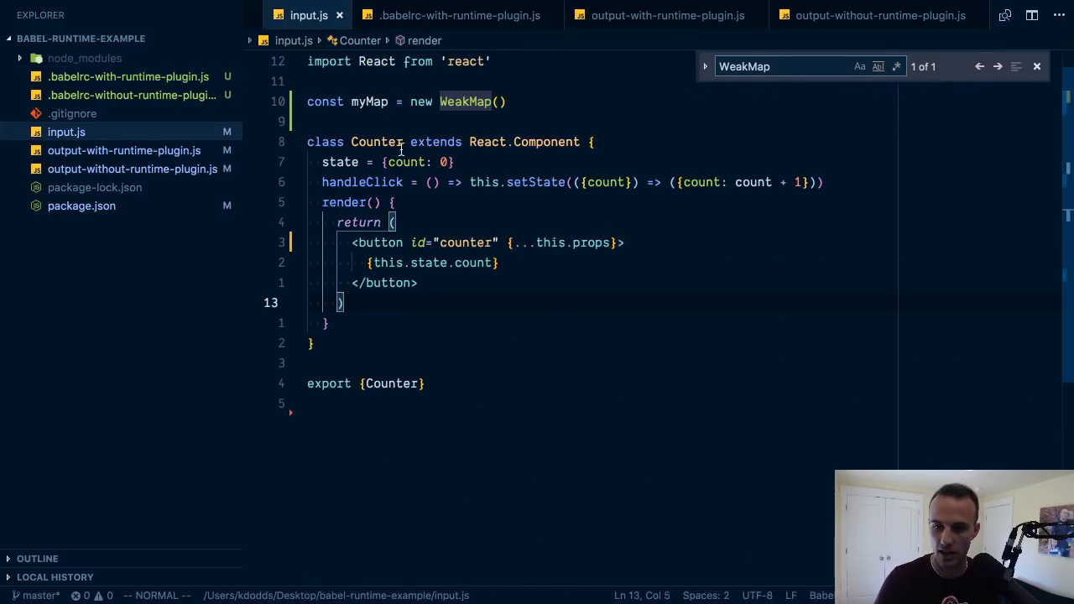
type("async")
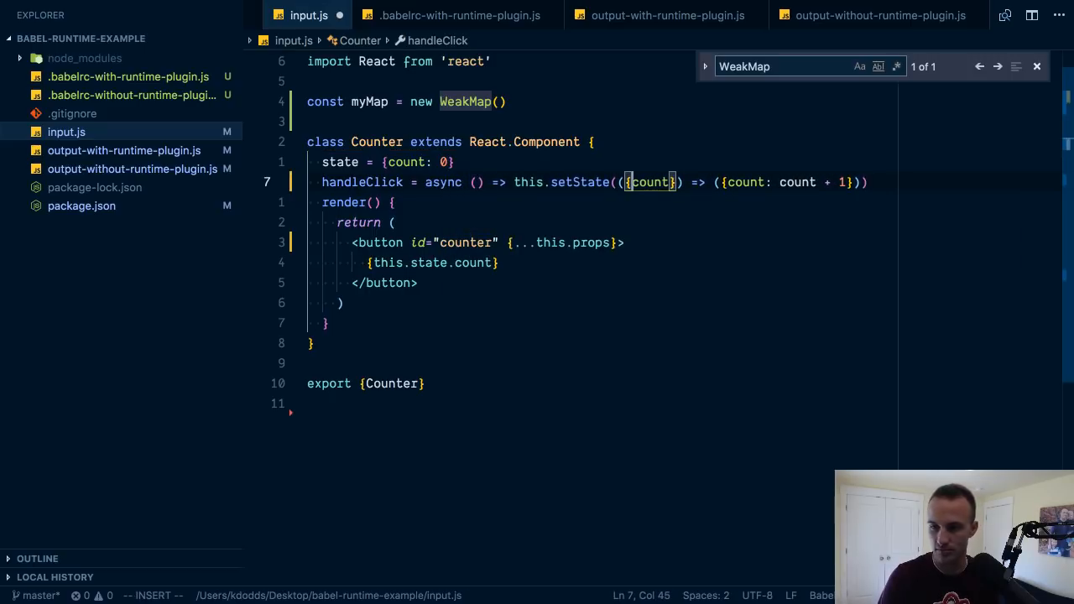
left_click(509, 182)
type("wait")
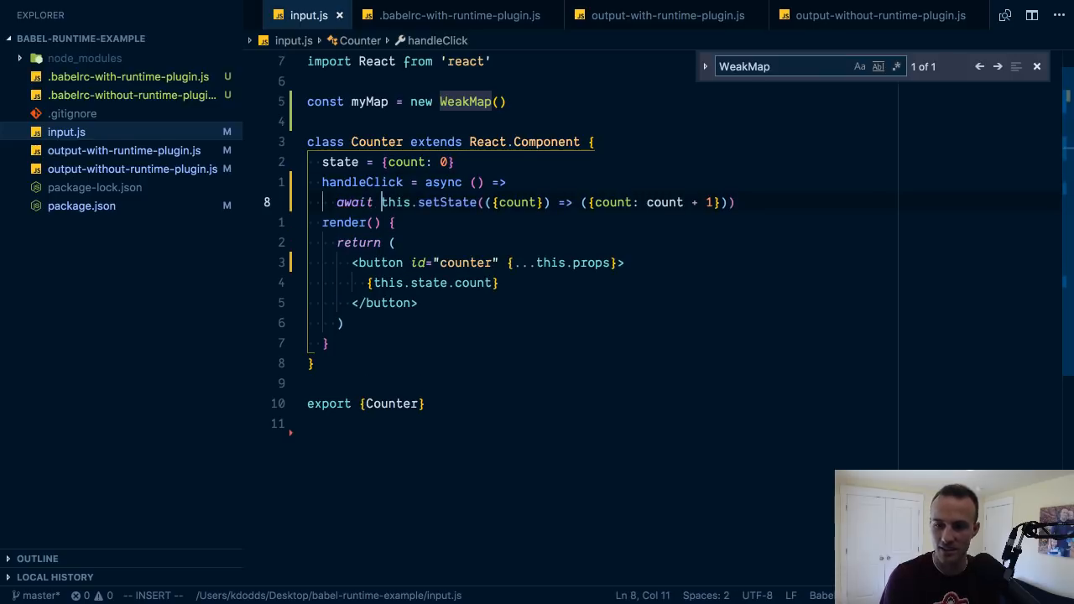
key("Escape")
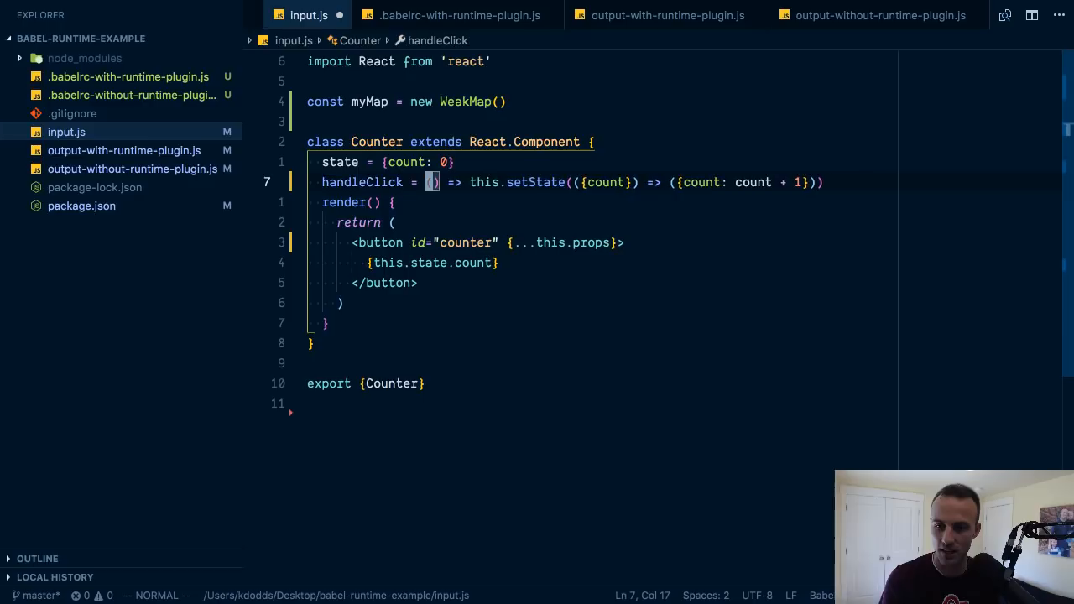
Step: Type 'async function stuff() {' below the WeakMap line and start an 'await Promise.re' call
type("as")
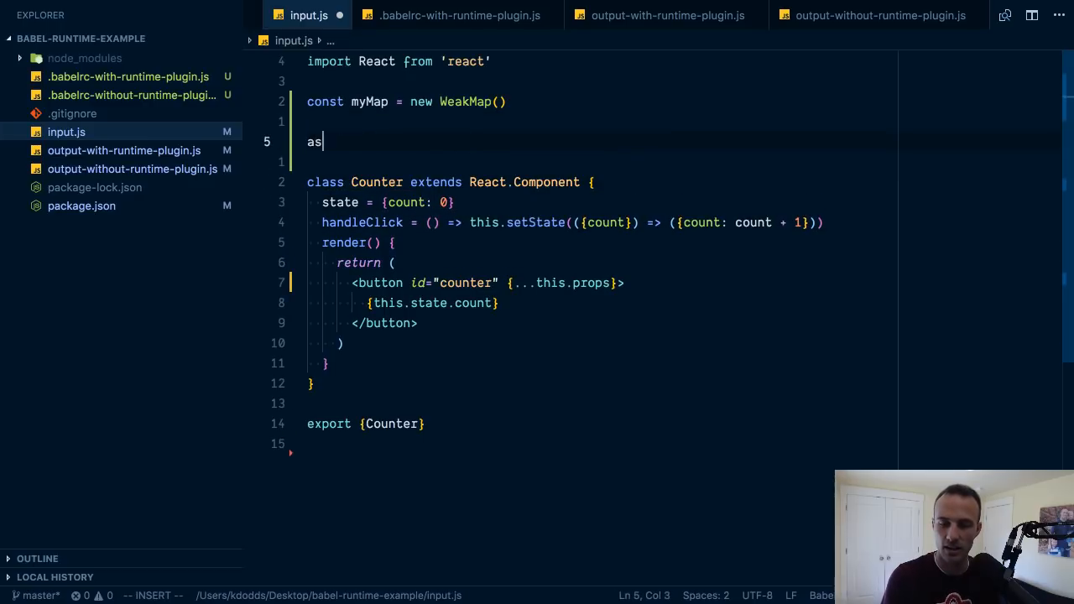
type("ync function s")
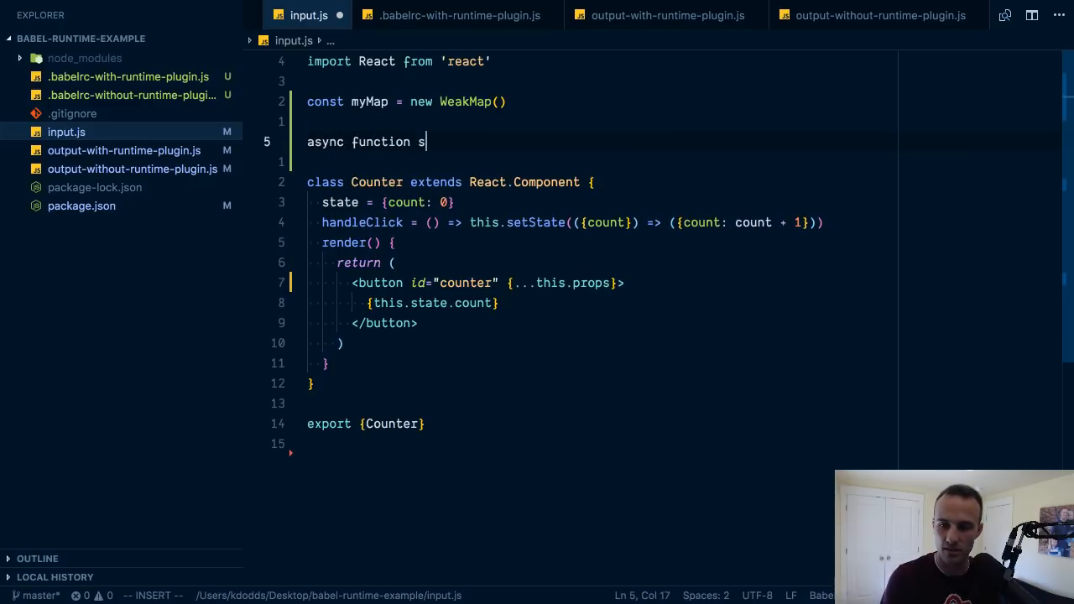
type("tuff() {")
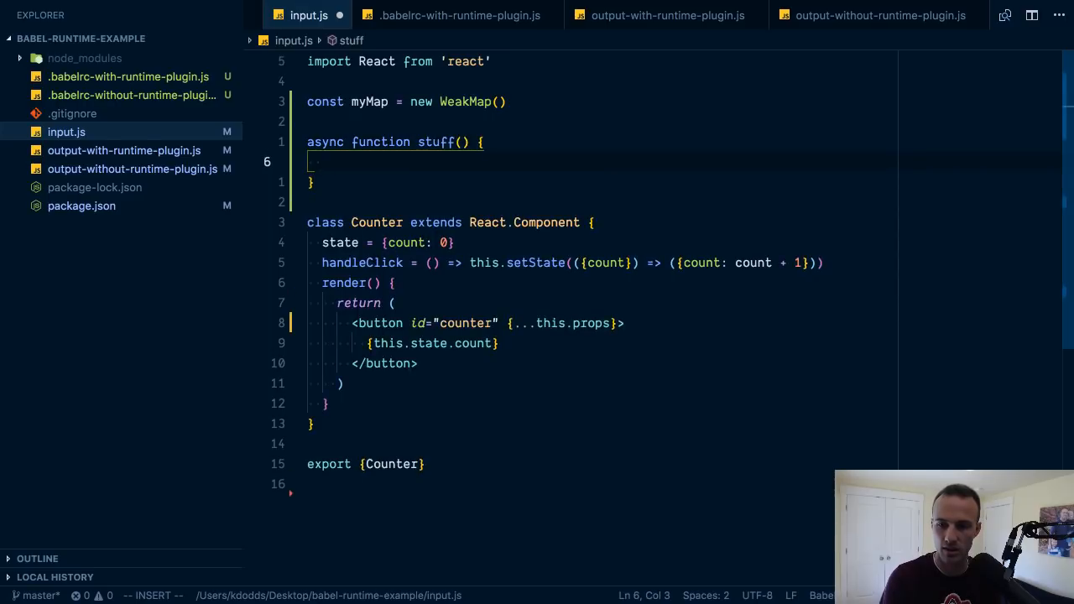
type("await Promise.resolve('h")
type("return greeting")
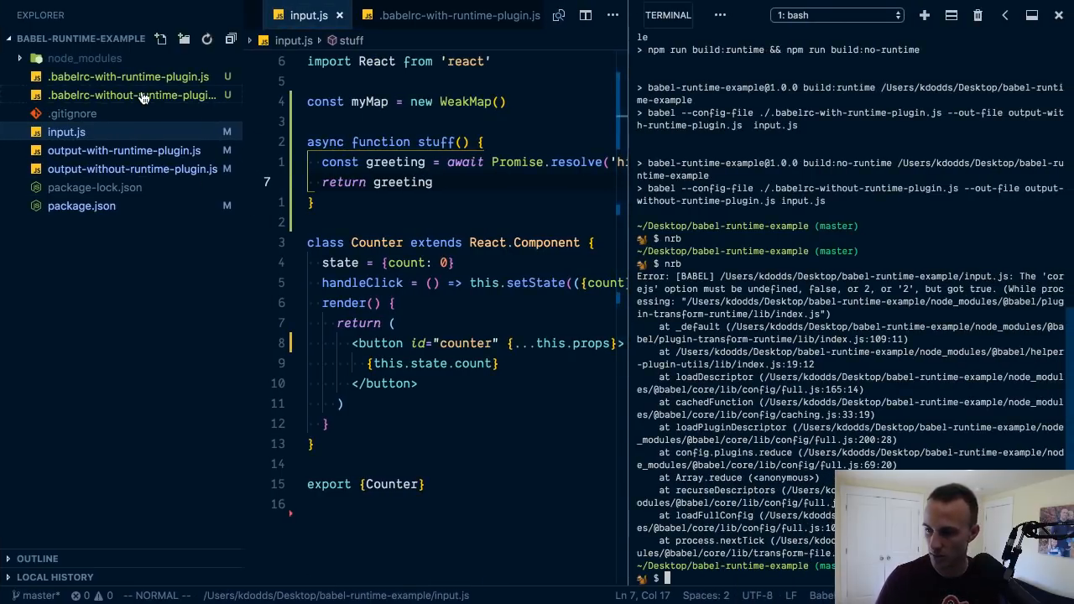
mouse_move(690, 293)
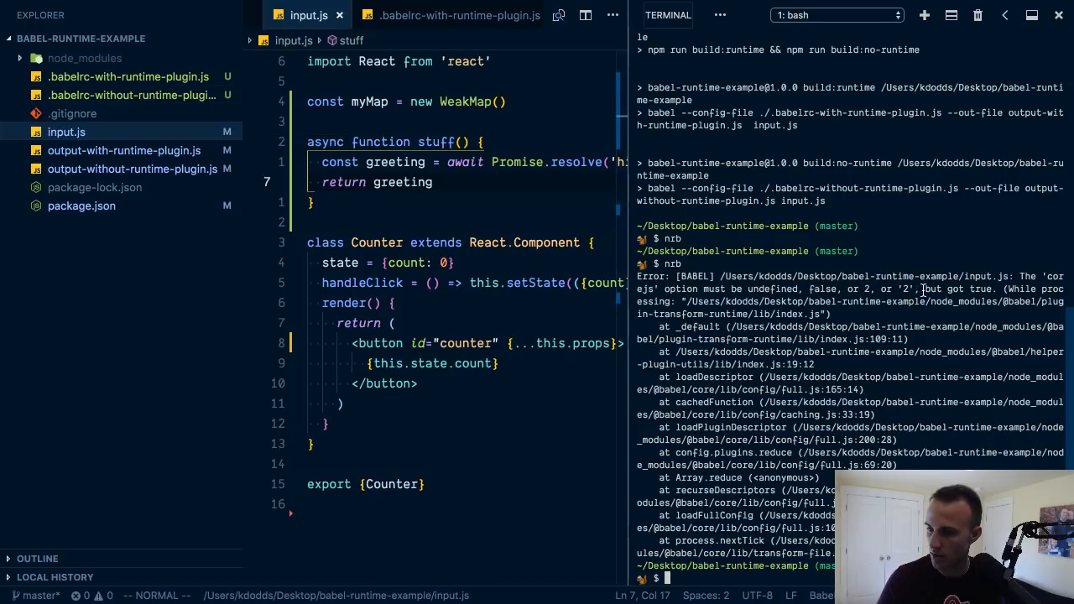
mouse_move(759, 290)
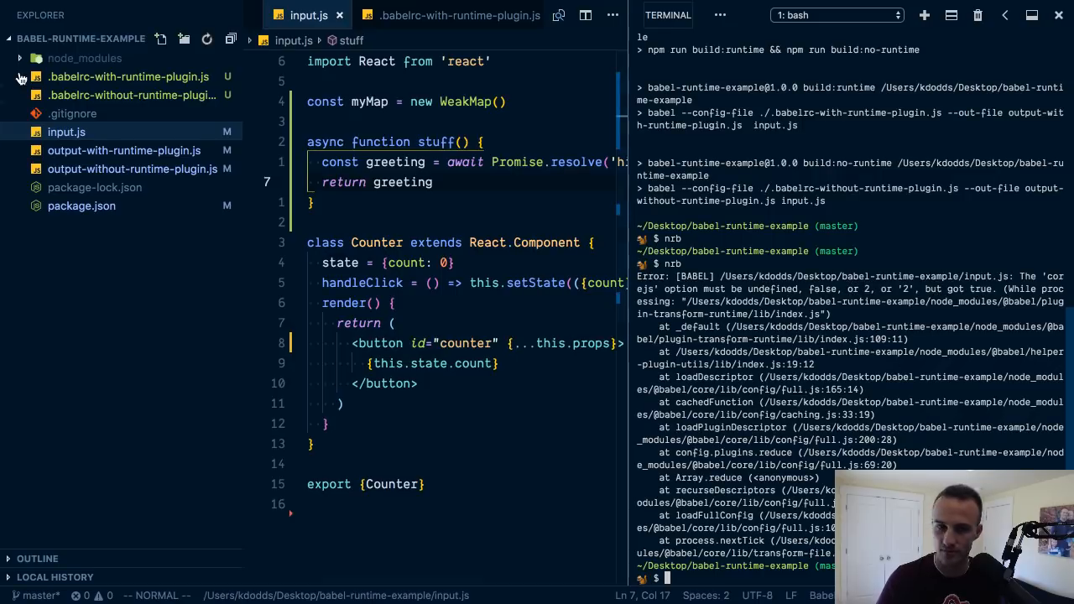
Step: Leave the corejs build error and view the transform-runtime docs on the corejs option
left_click(131, 95)
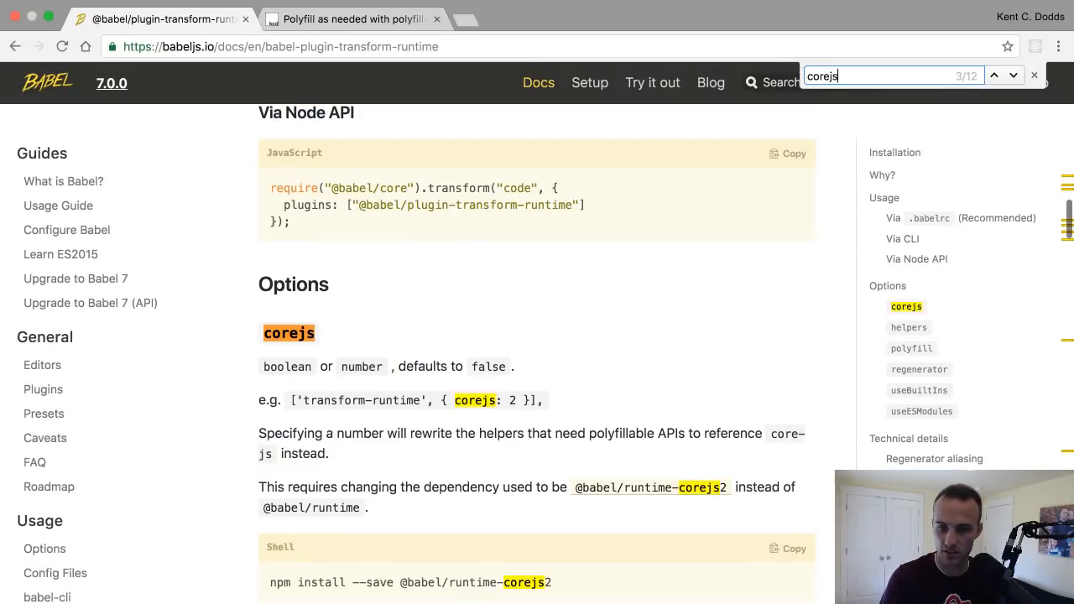
scroll("down", 3)
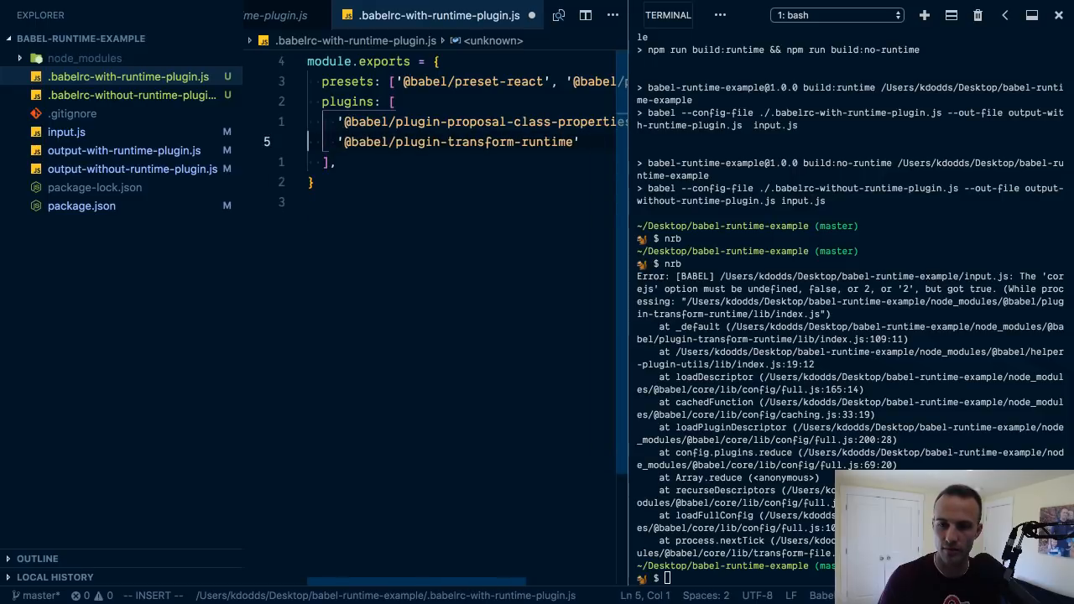
Step: Finish the config edit and highlight _regenerator in output-with-runtime-plugin.js
key("Escape")
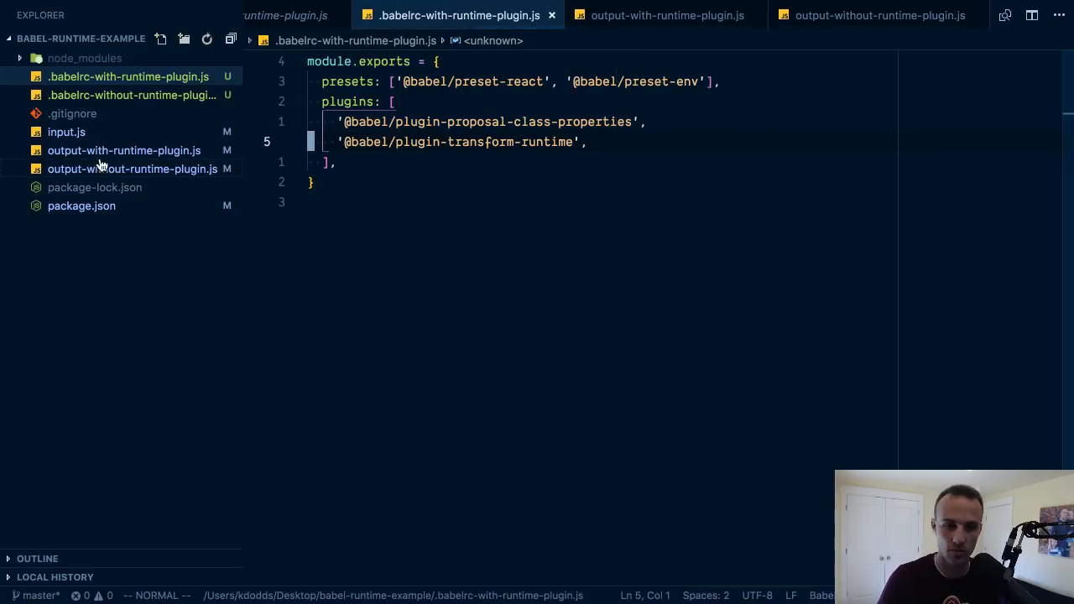
left_click(124, 151)
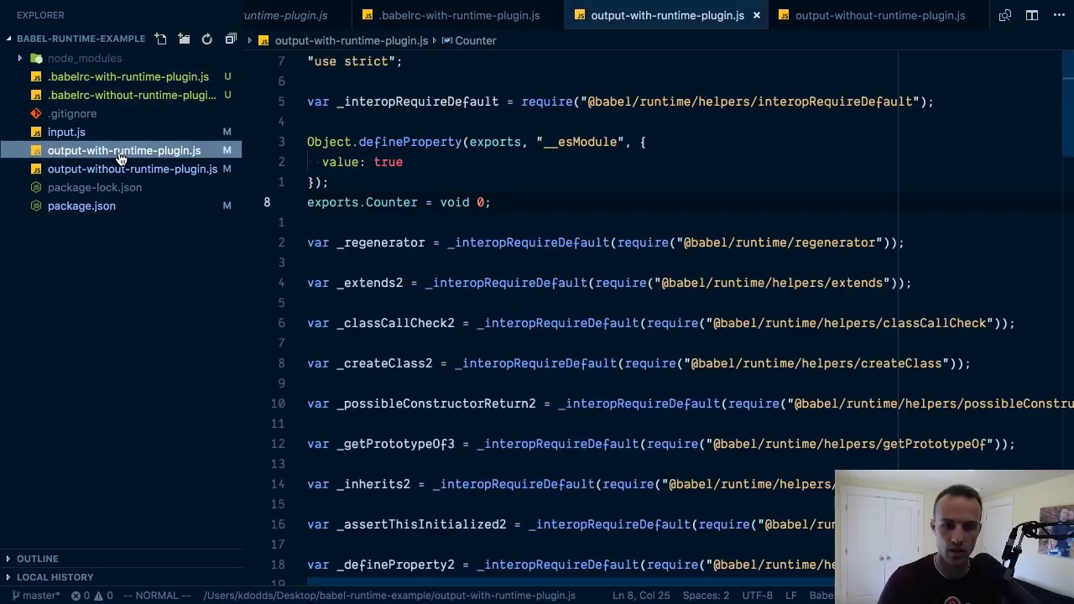
double_click(382, 242)
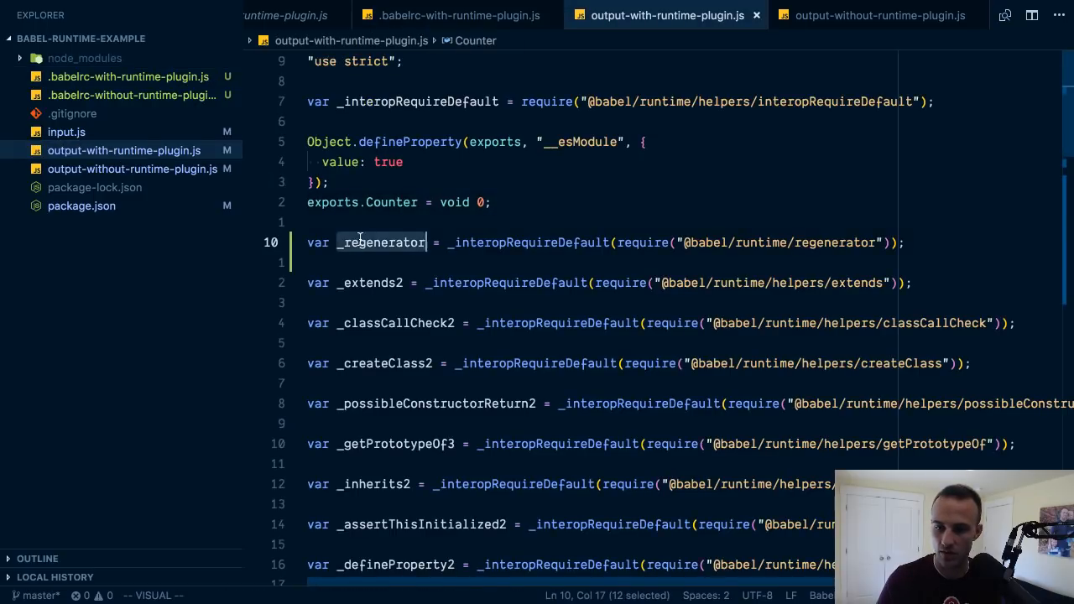
Step: Trace _regenerator's use in _stuff, then step through regeneratorRuntime matches in the no-plugin output
scroll("down", 3)
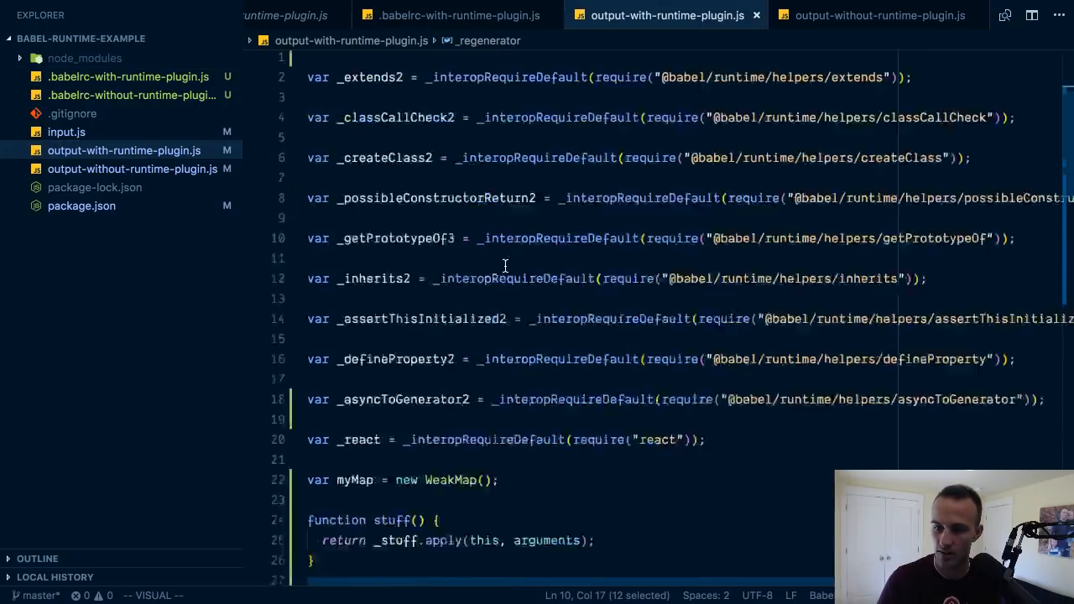
scroll("down", 3)
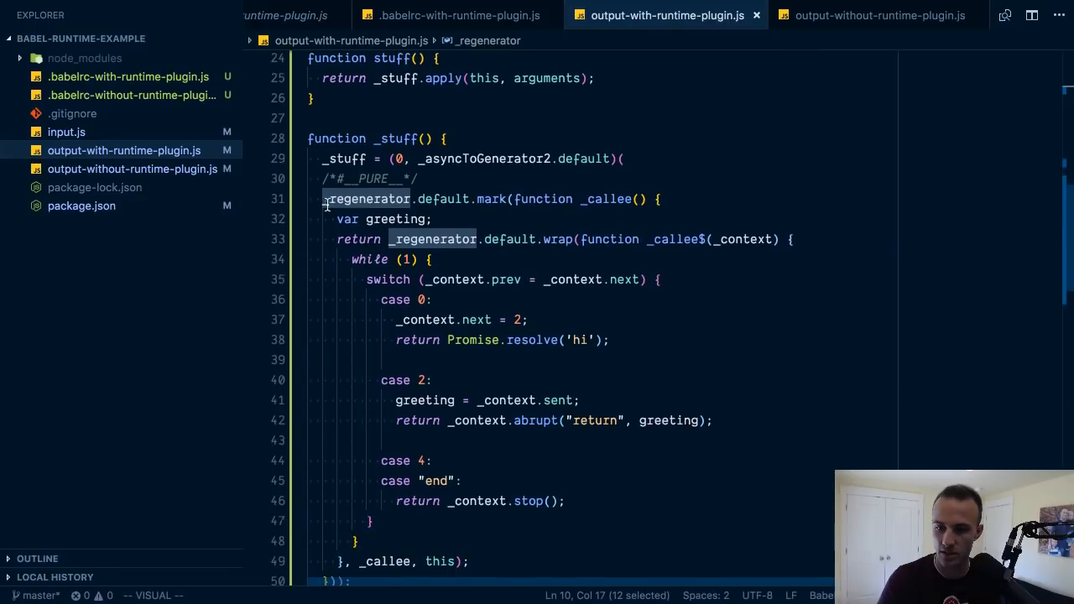
left_click(879, 15)
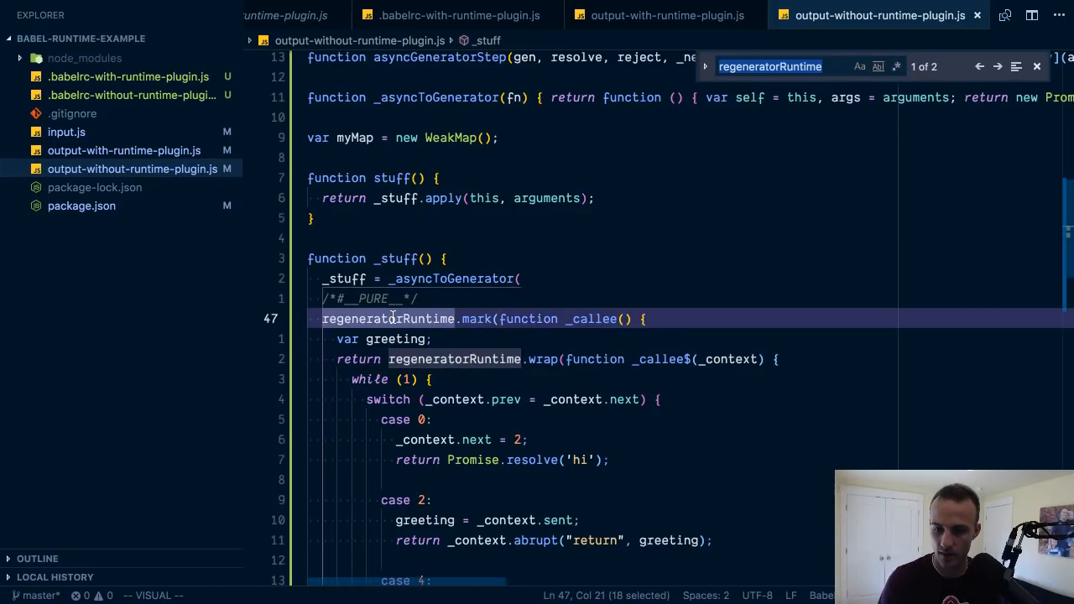
left_click(998, 66)
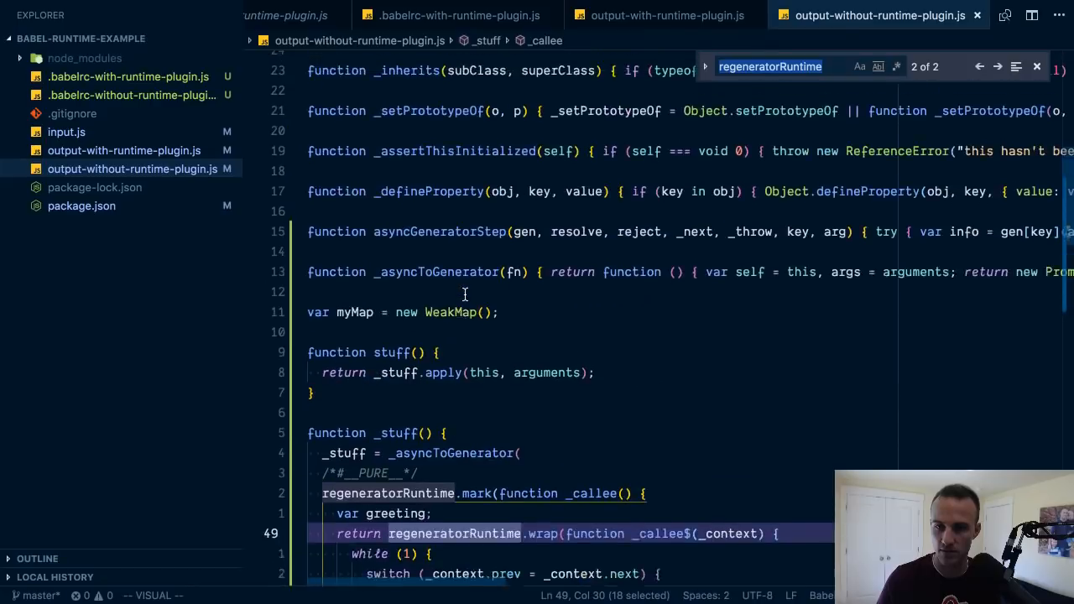
Step: Scroll the no-plugin output to the inline _asyncToGenerator and asyncGeneratorStep helpers wrapping _stuff
scroll("down", 3)
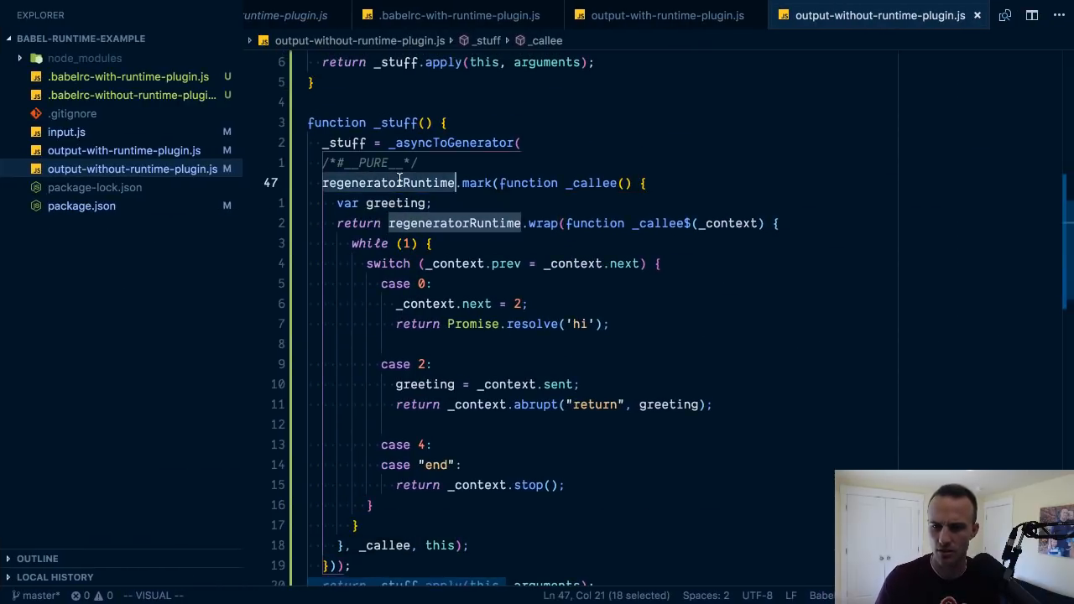
scroll("down", 3)
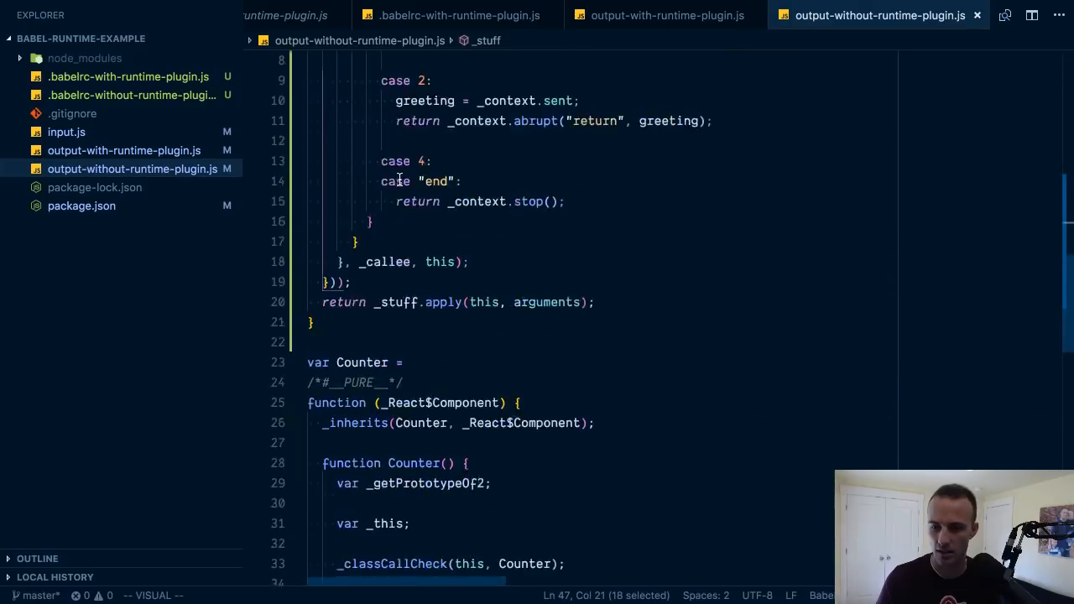
scroll("up", 3)
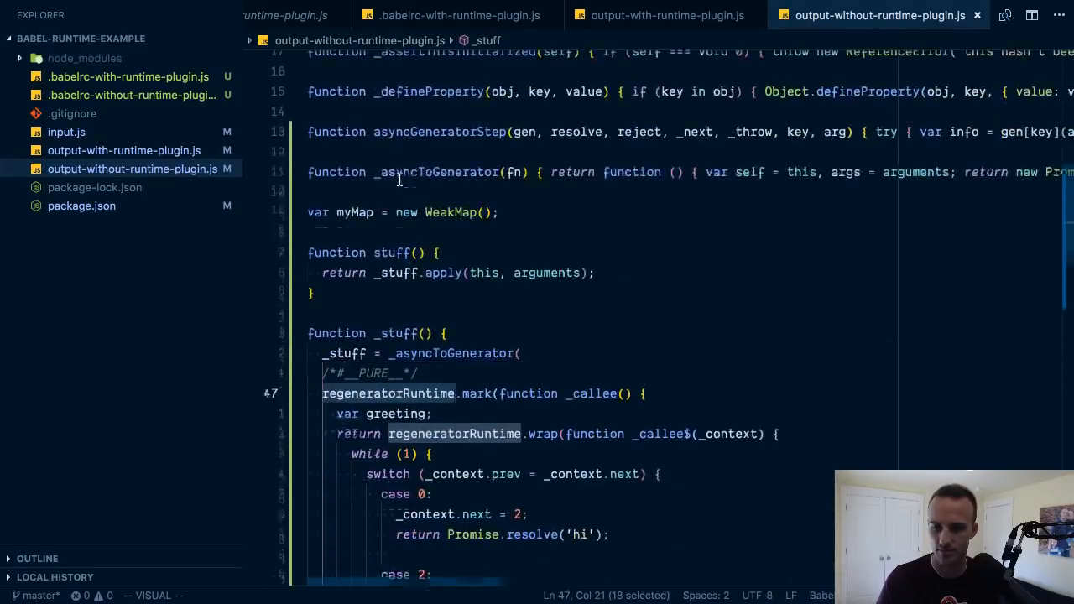
scroll("down", 3)
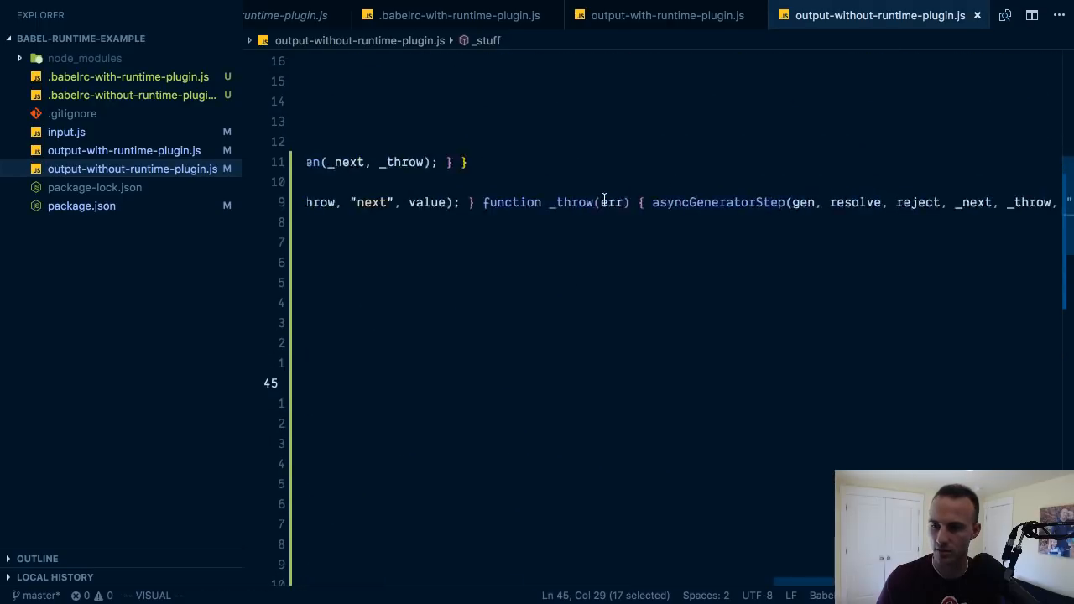
scroll("down", 3)
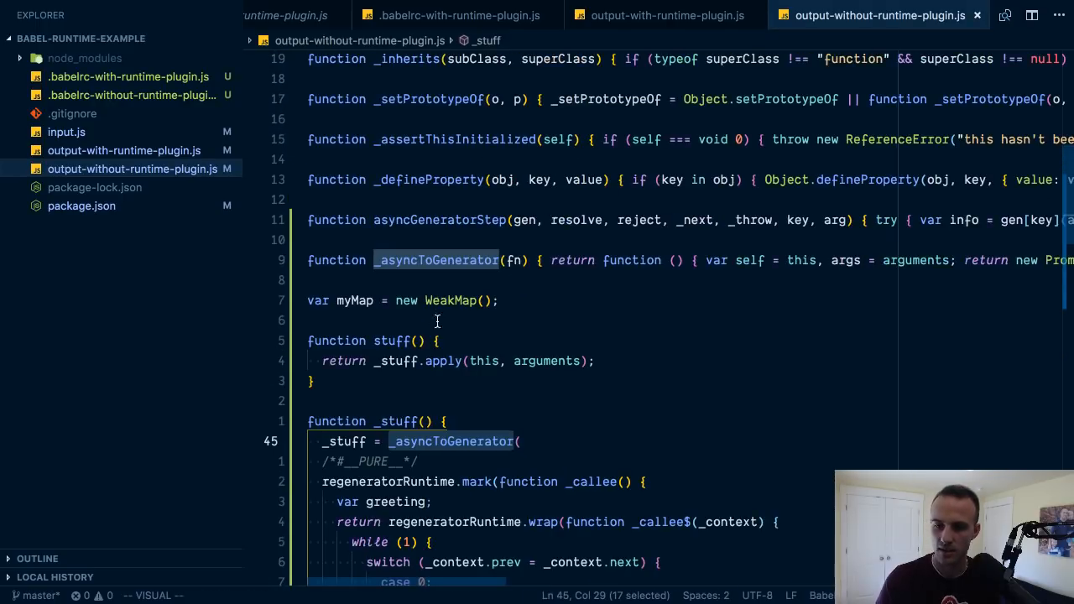
key("Escape")
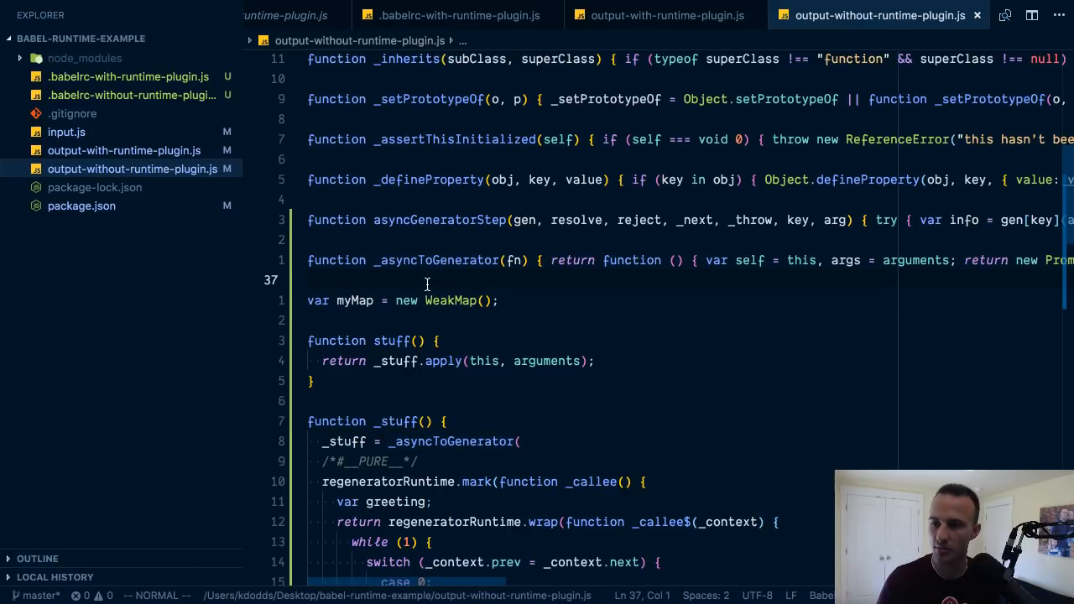
scroll("up", 3)
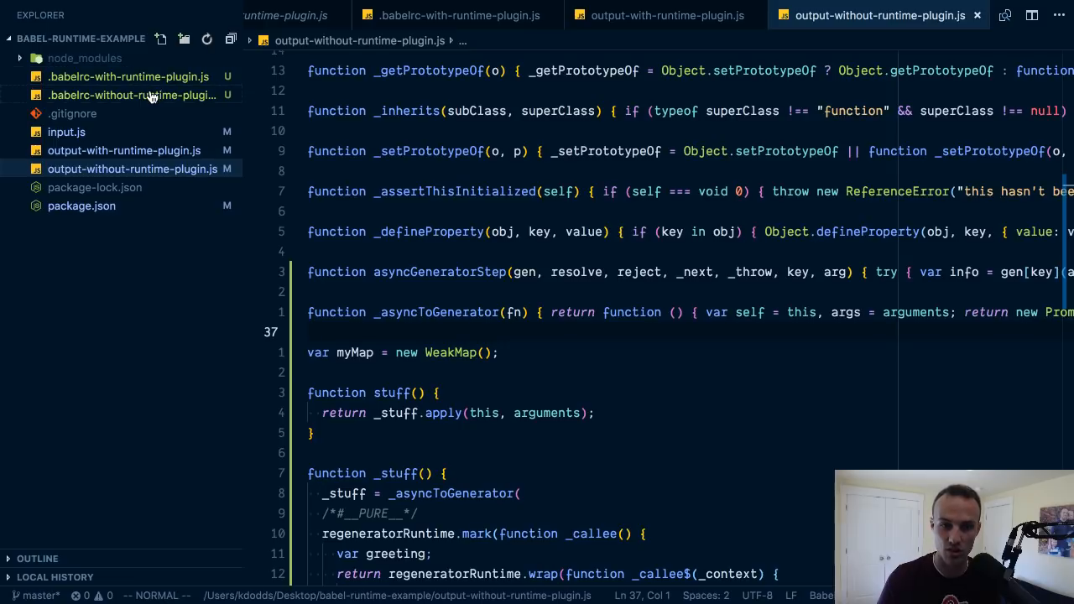
Step: Open .babelrc-with-runtime-plugin.js and review transform-runtime alongside class-properties and the React/env presets
left_click(127, 76)
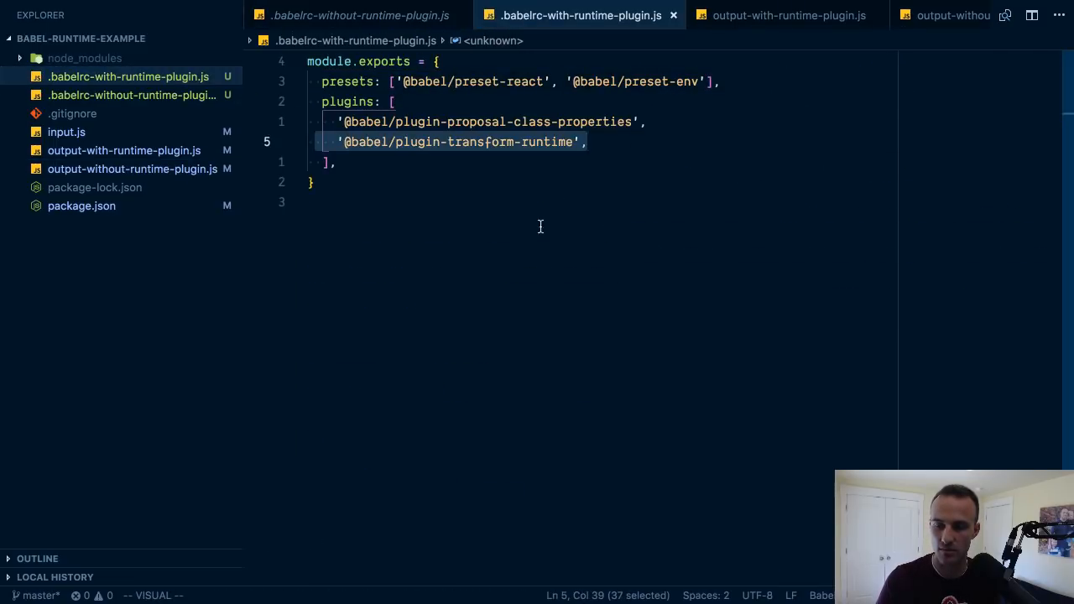
key("Escape")
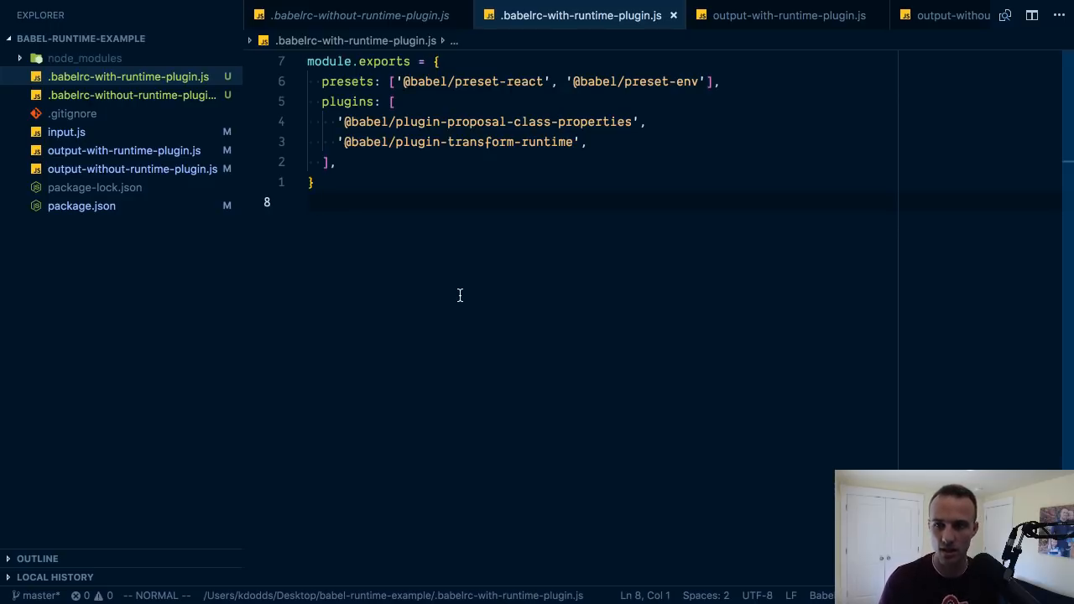
mouse_move(365, 243)
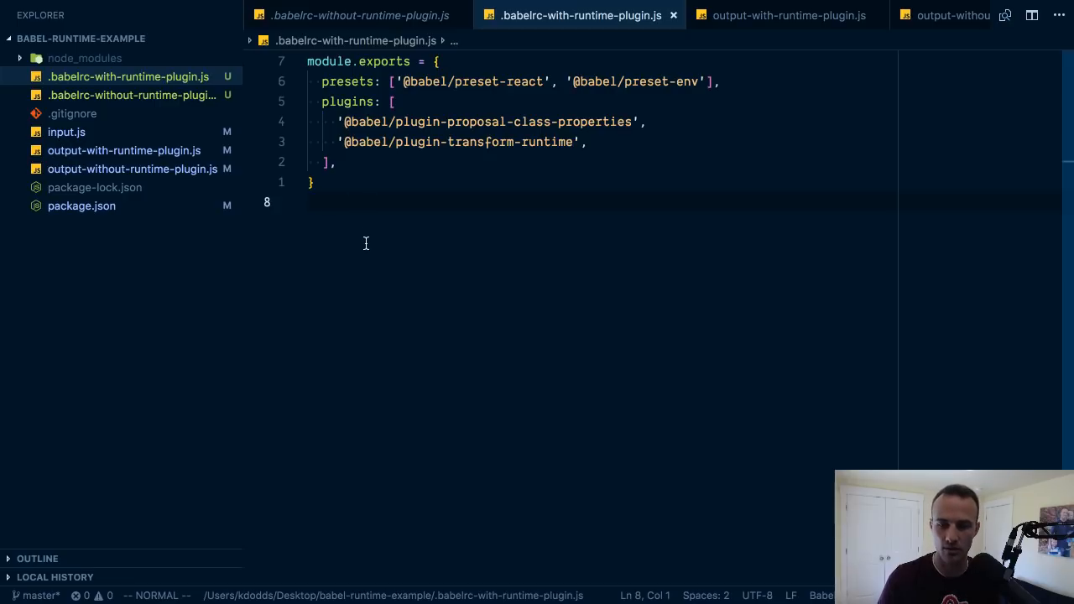
mouse_move(364, 206)
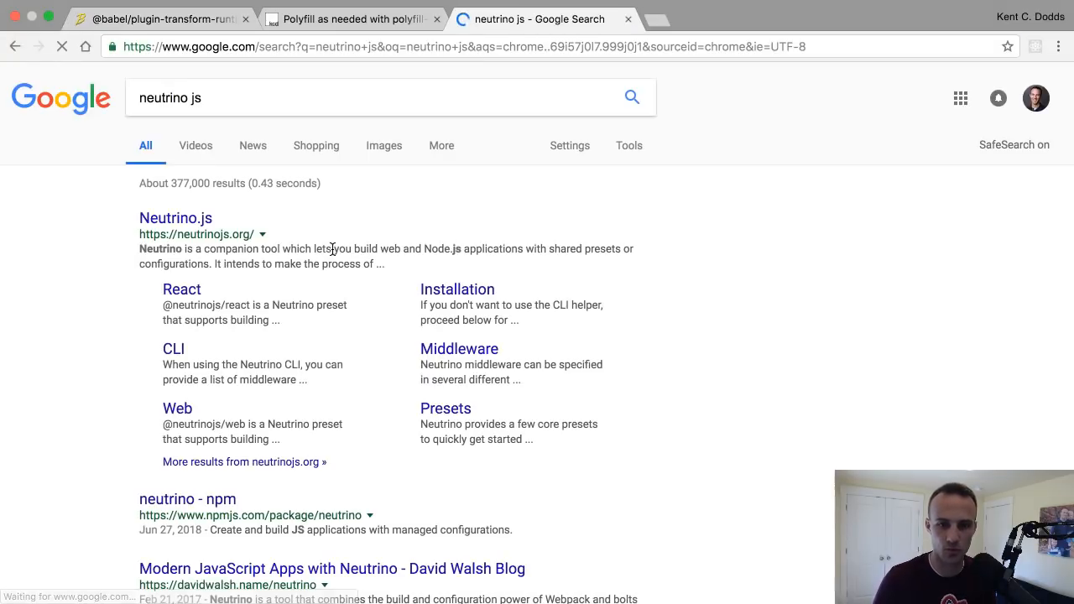
Step: Open the Neutrino.js search result and scroll through the neutrinojs.org Introduction page
left_click(175, 218)
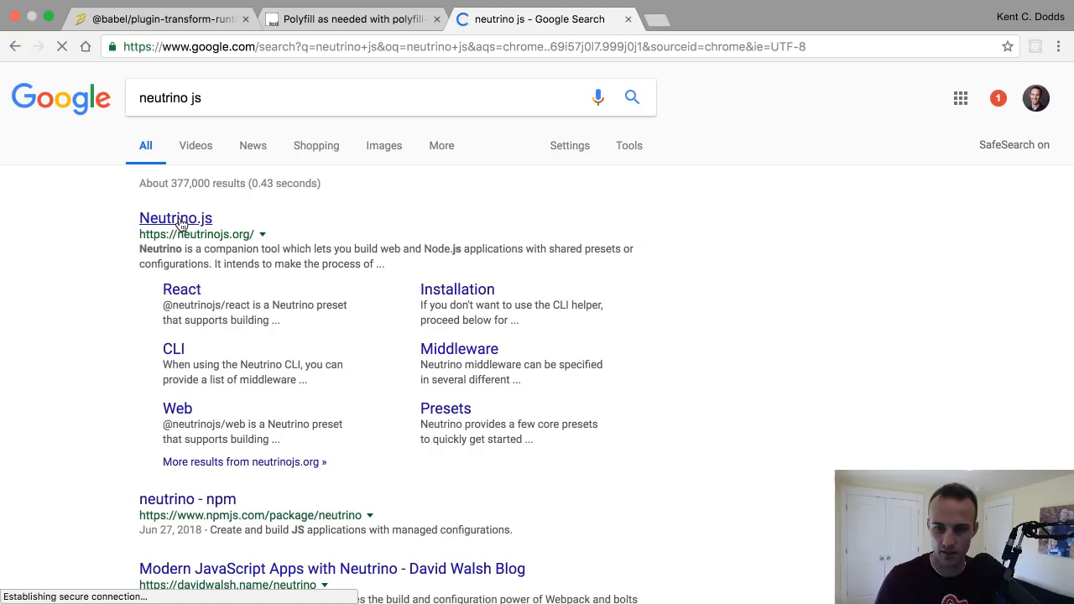
left_click(176, 218)
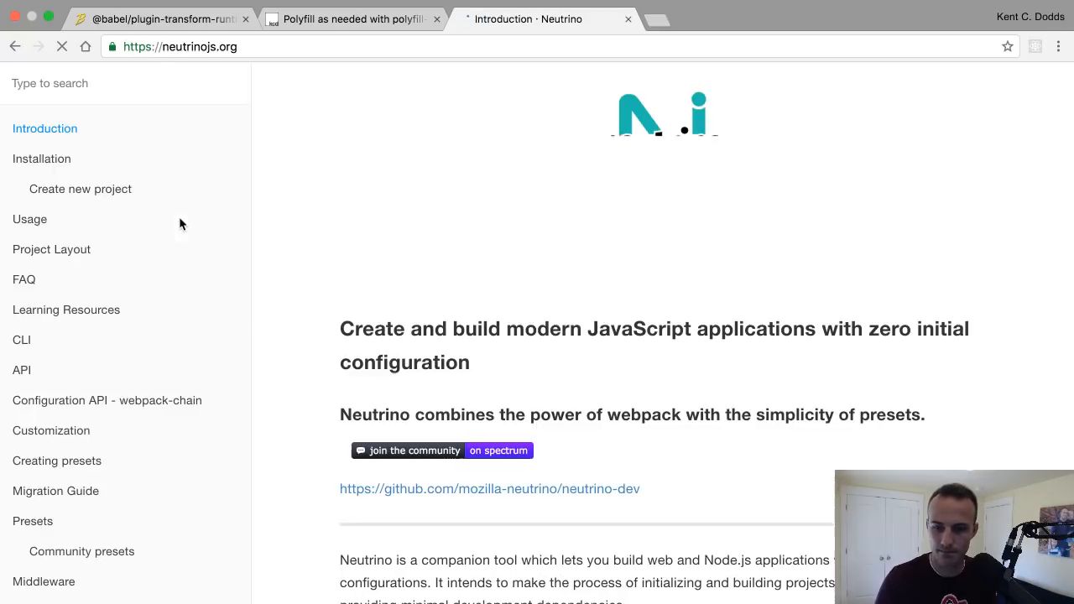
scroll("down", 3)
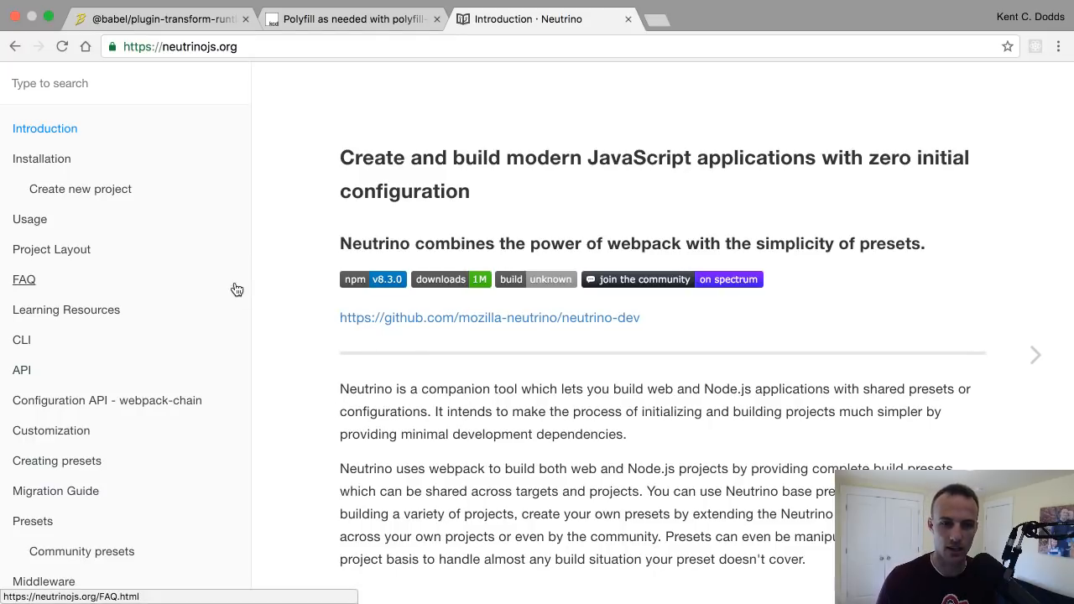
scroll("up", 3)
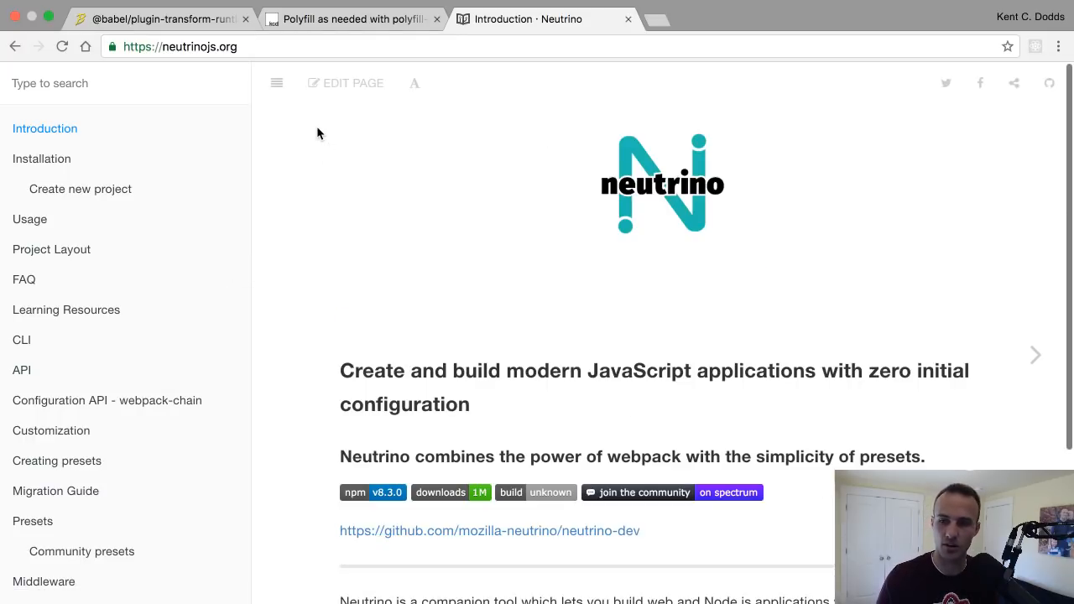
mouse_move(313, 360)
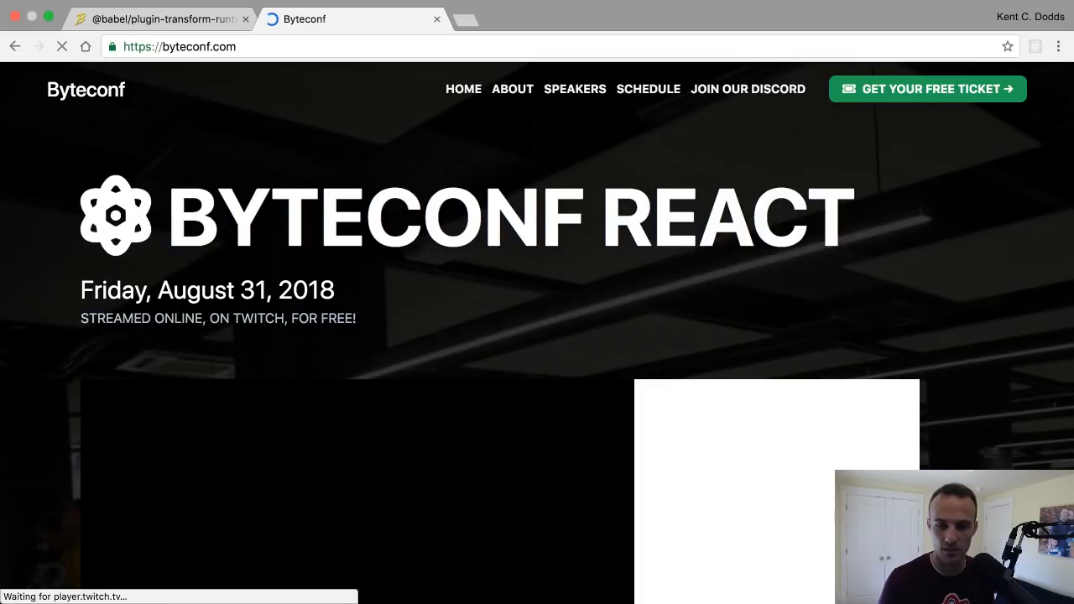
Step: Scroll the Byteconf React page, switch to the transform-runtime docs, and close the Byteconf tab
scroll("down", 3)
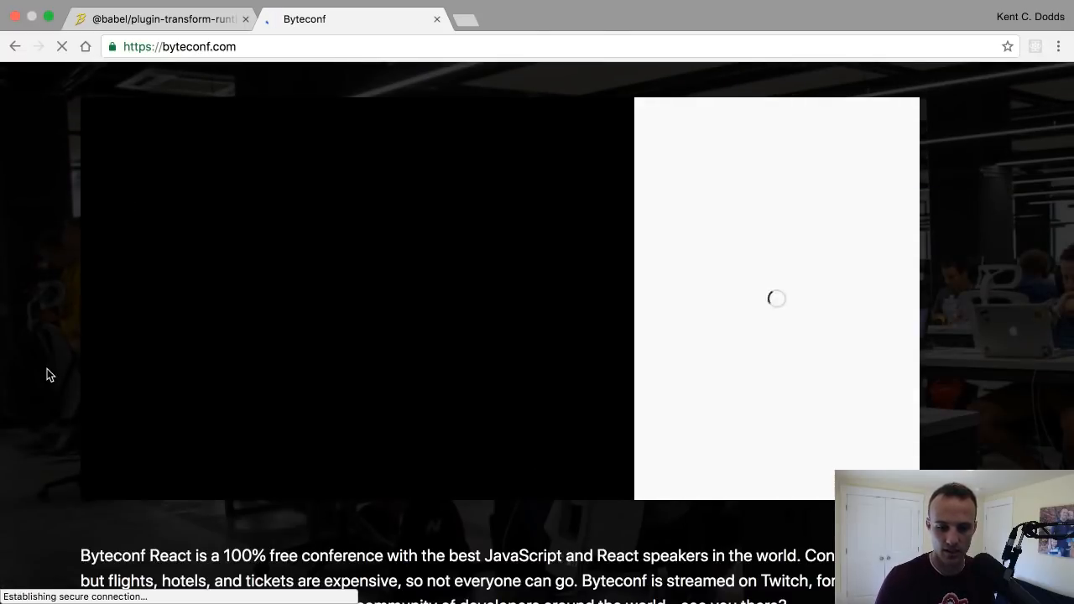
left_click(159, 18)
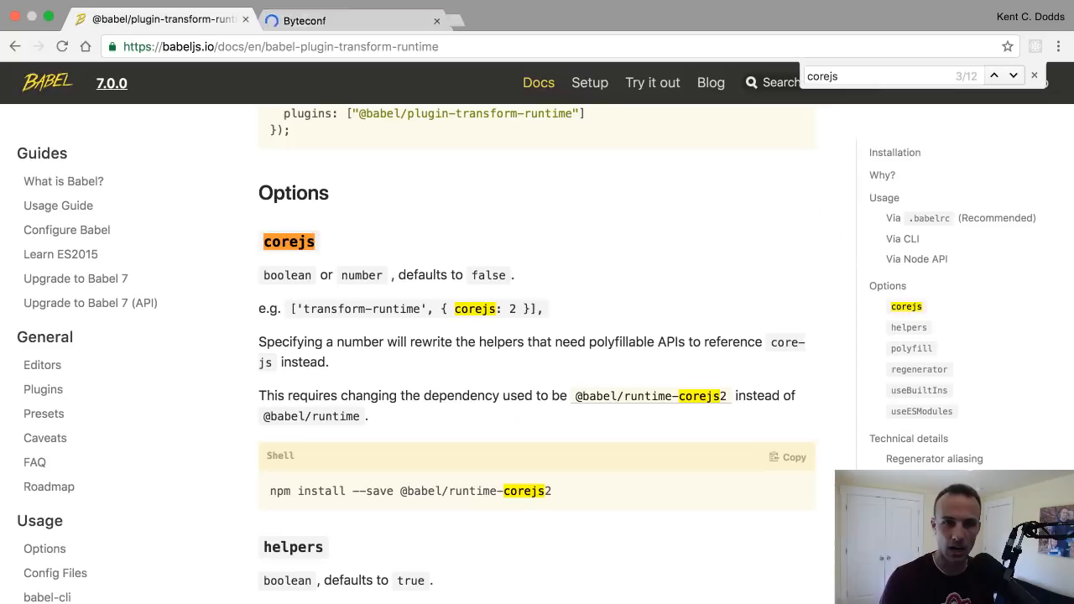
left_click(435, 20)
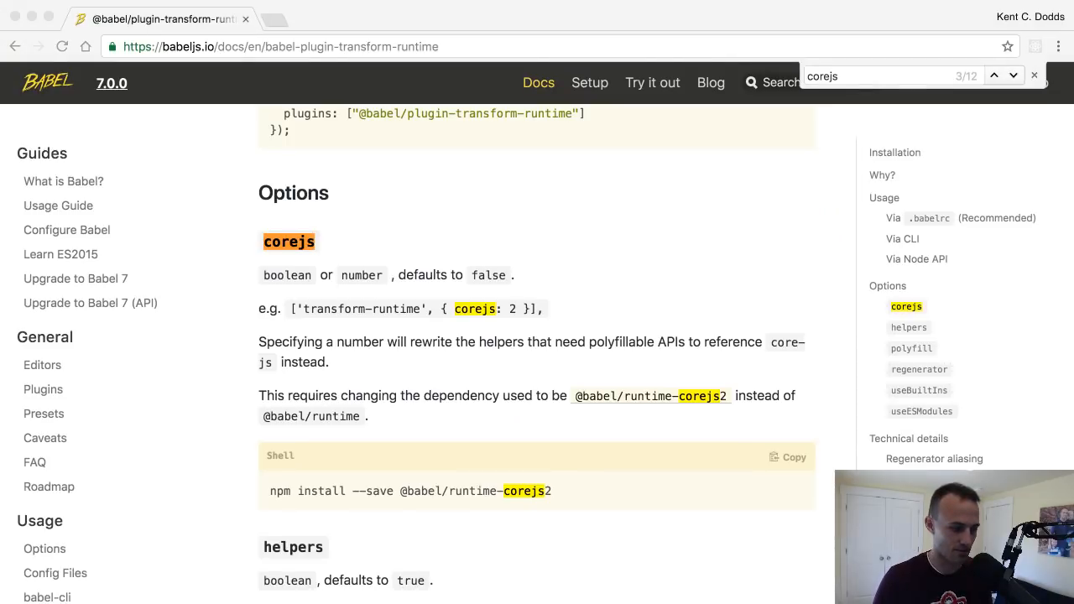